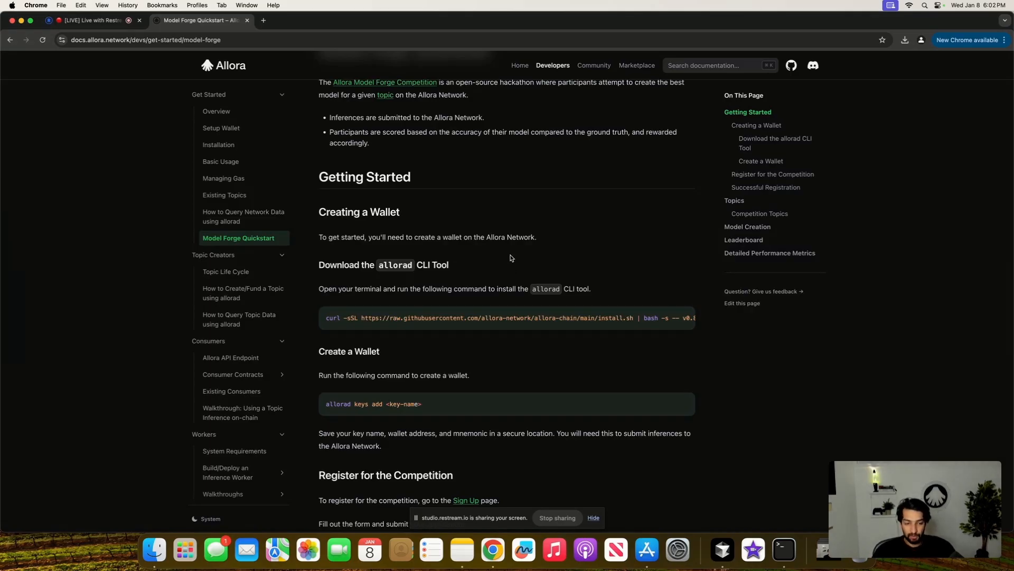
Install the allorad CLI from the curl command and create the forge-wallet key.
left_click(783, 550)
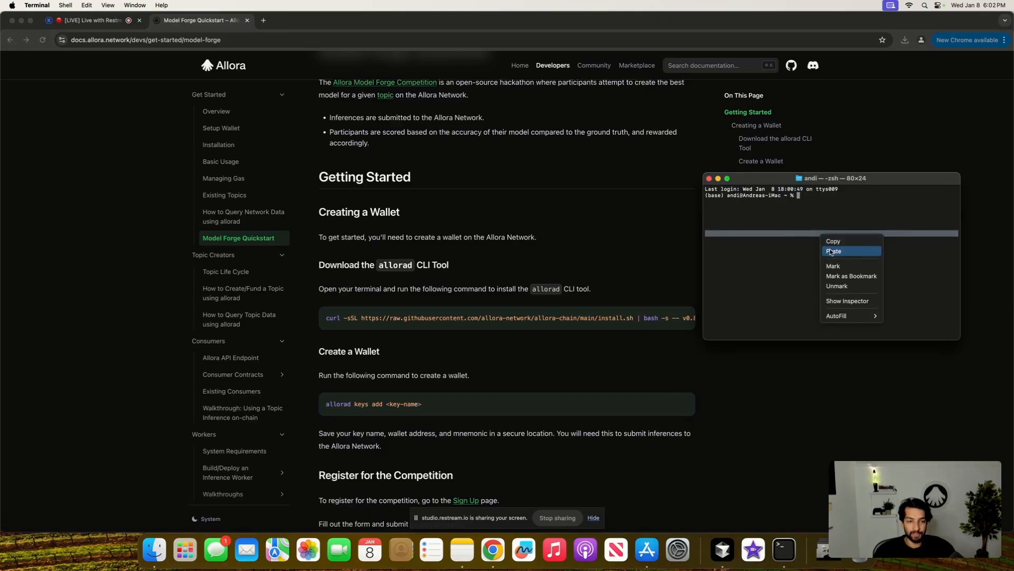
left_click(834, 252)
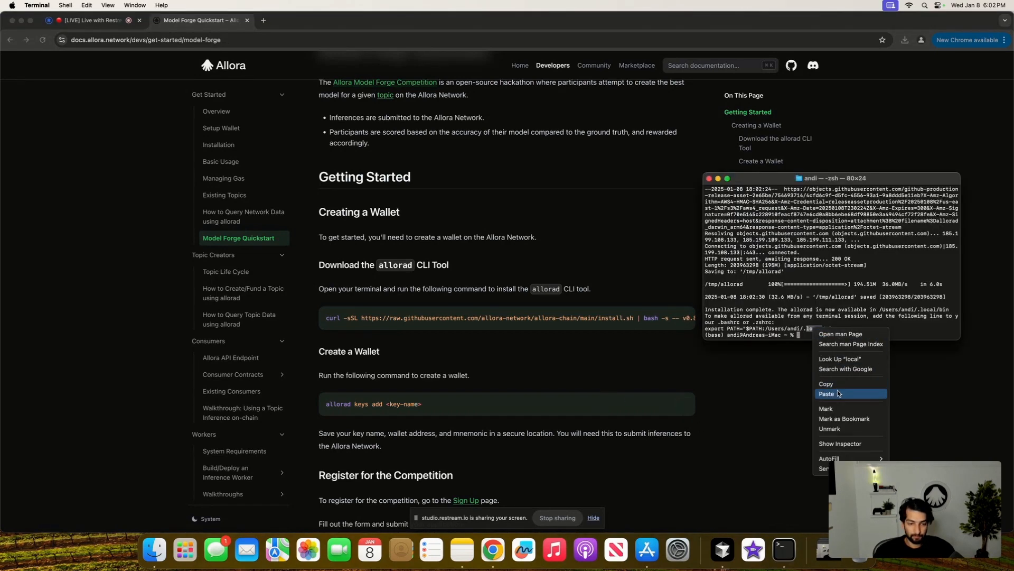
left_click(826, 394)
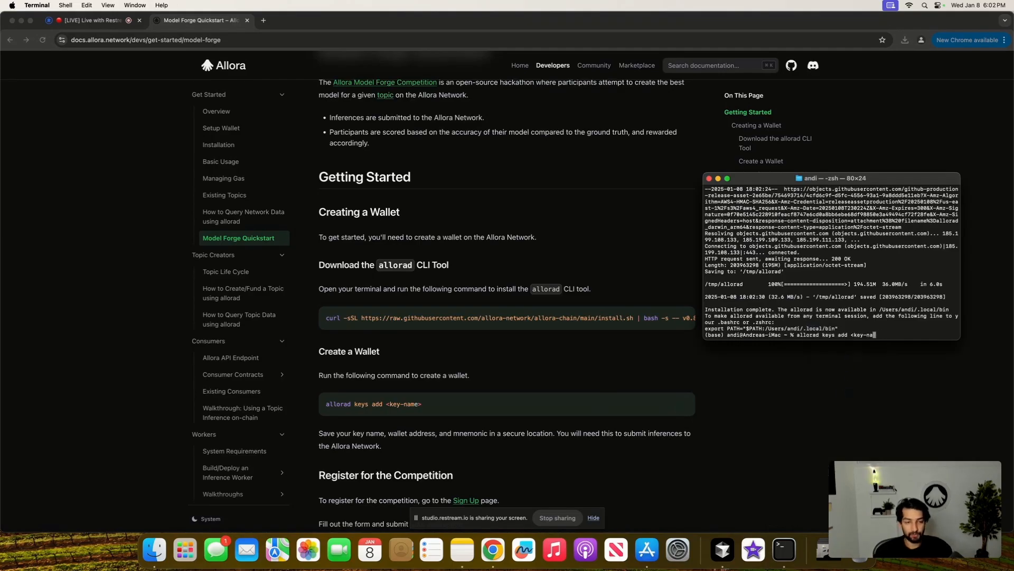
type("fore")
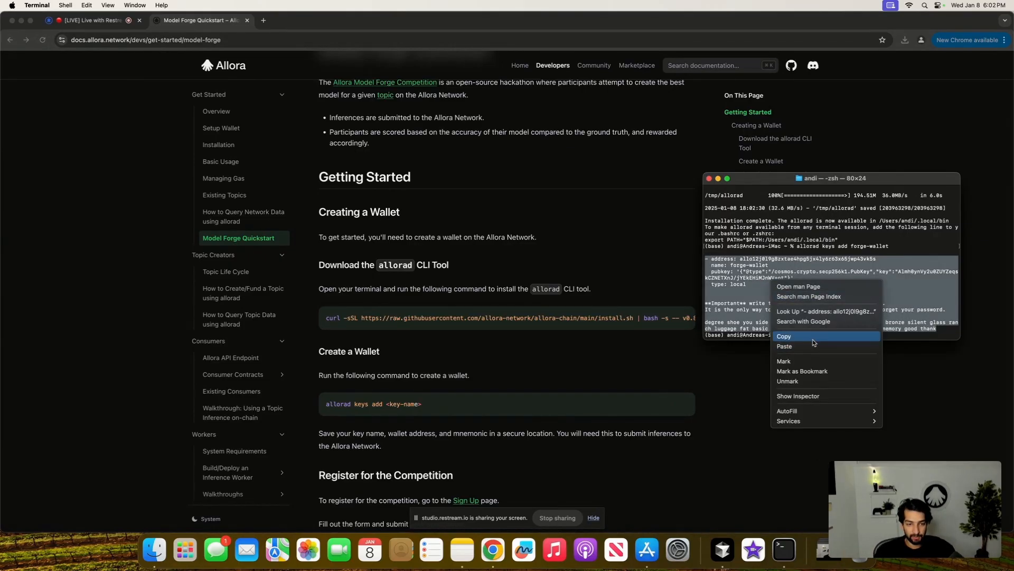
Paste the copied wallet details into a new TextEdit note and reach the Sign Up form in the docs.
left_click(925, 6)
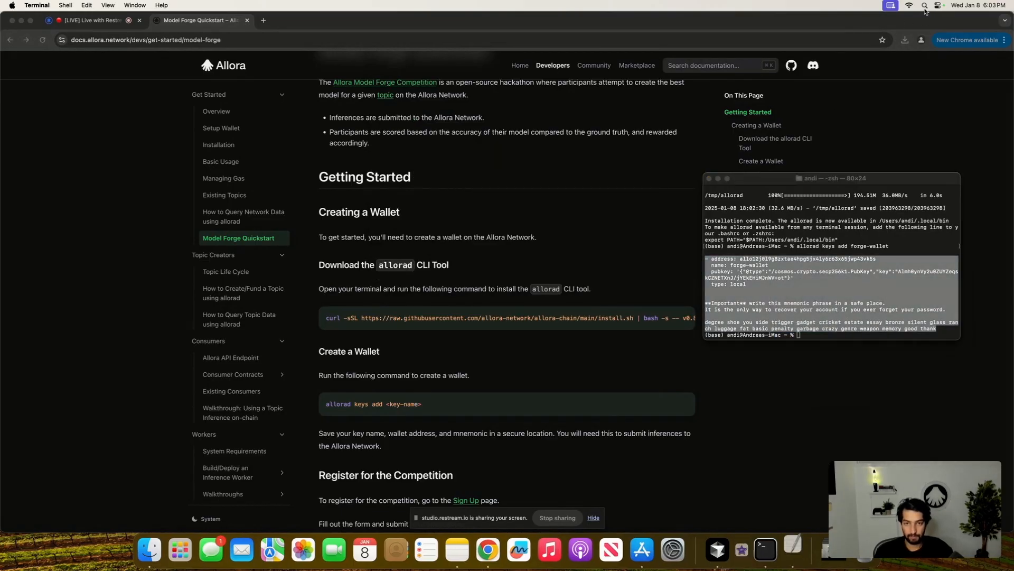
left_click(783, 550)
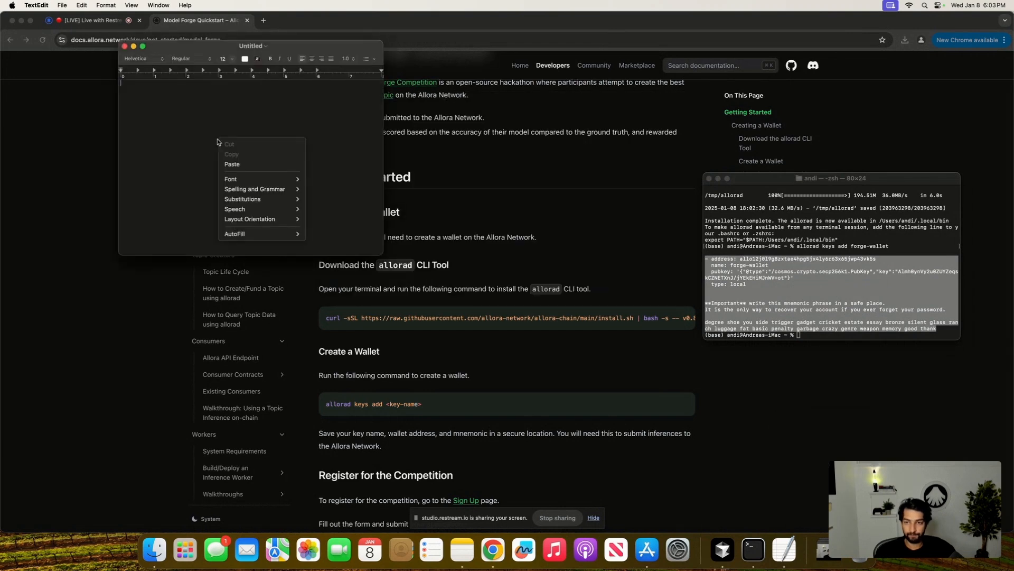
left_click(231, 163)
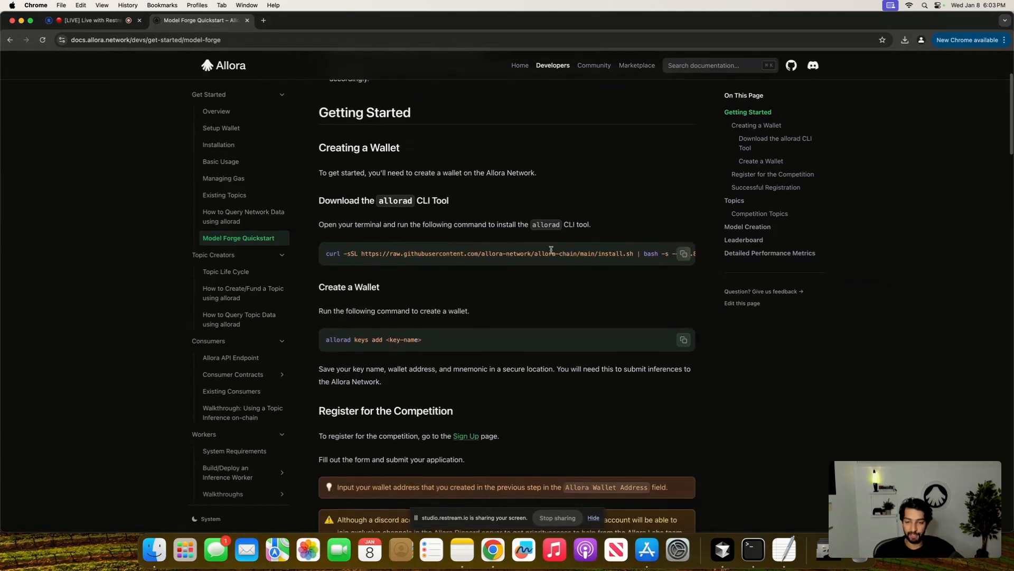
scroll("down", 3)
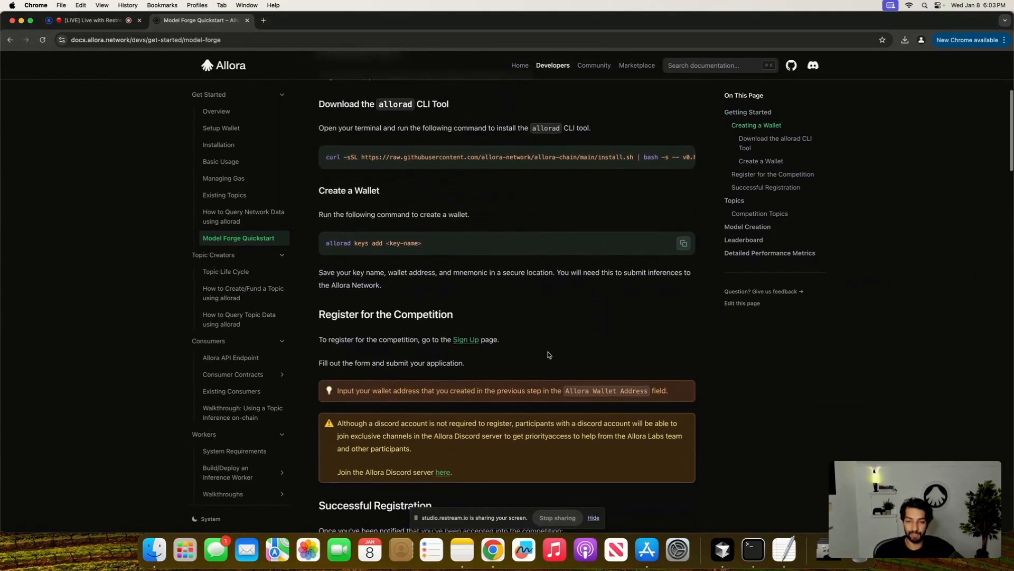
left_click(465, 340)
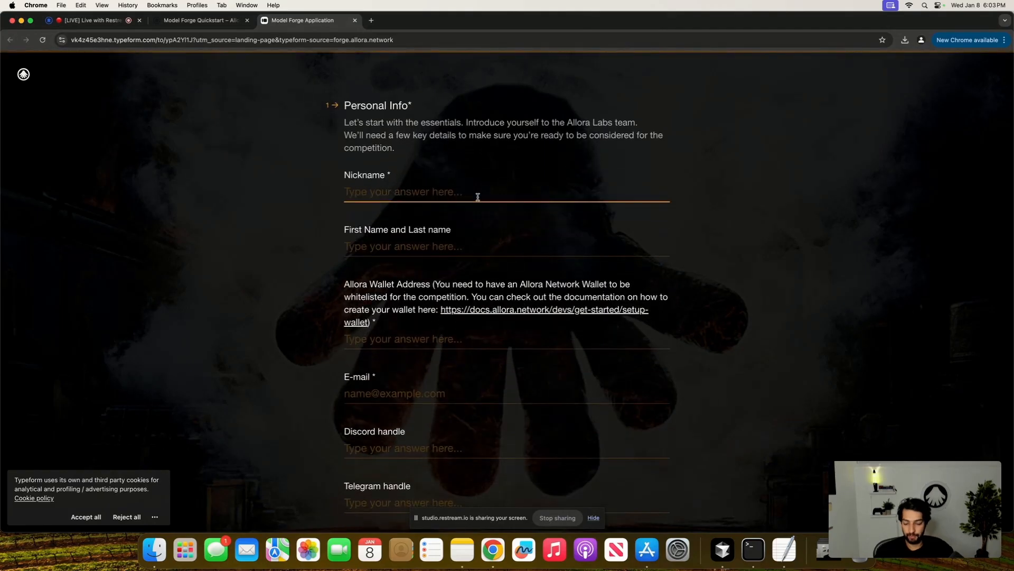
type("Kushwav")
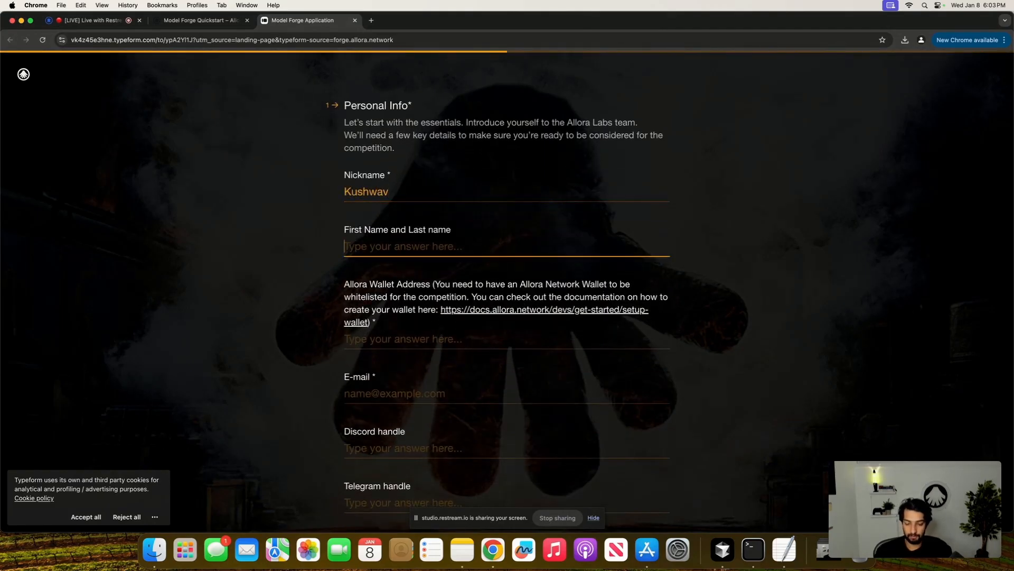
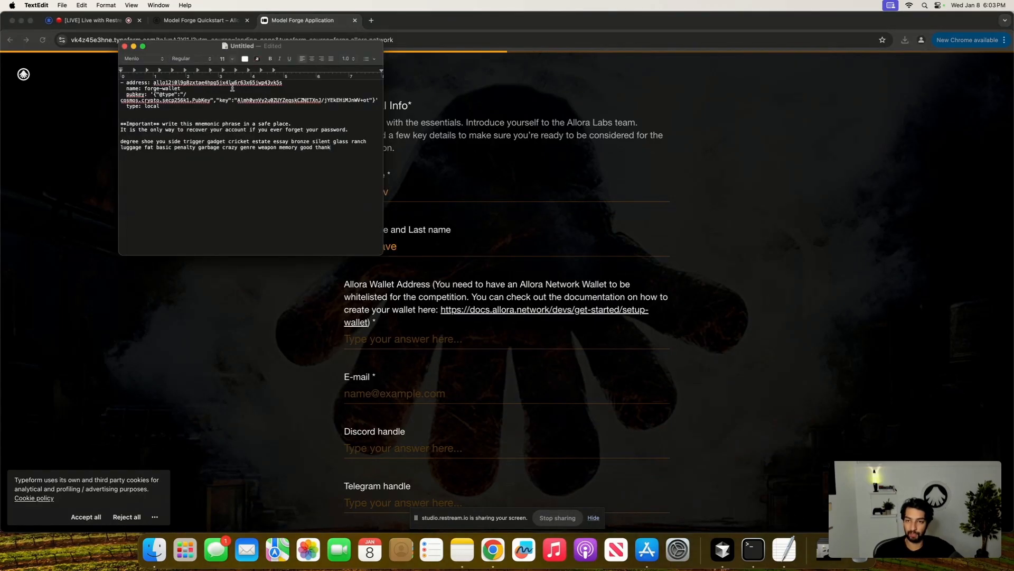
double_click(217, 82)
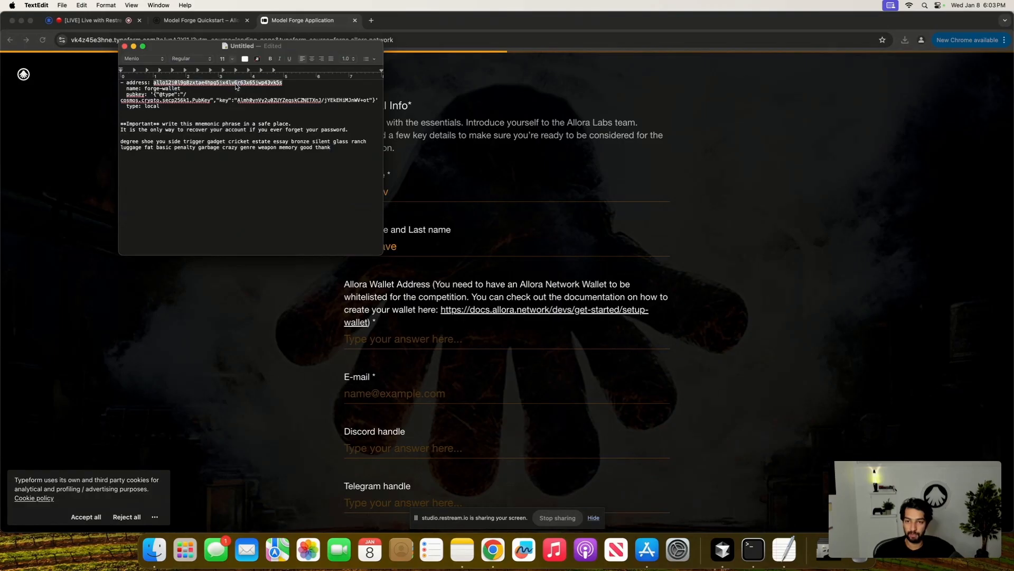
mouse_move(475, 364)
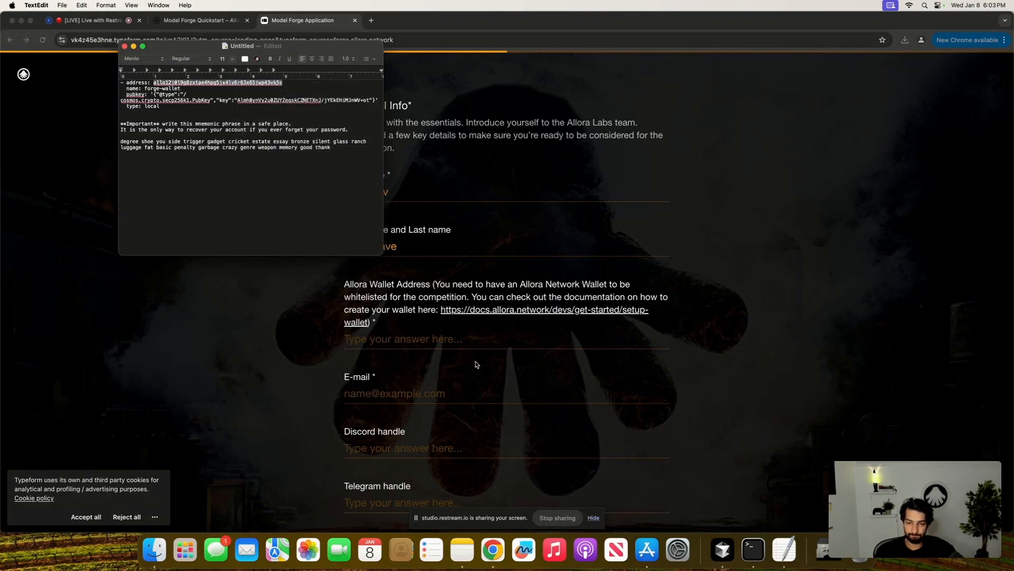
right_click(402, 338)
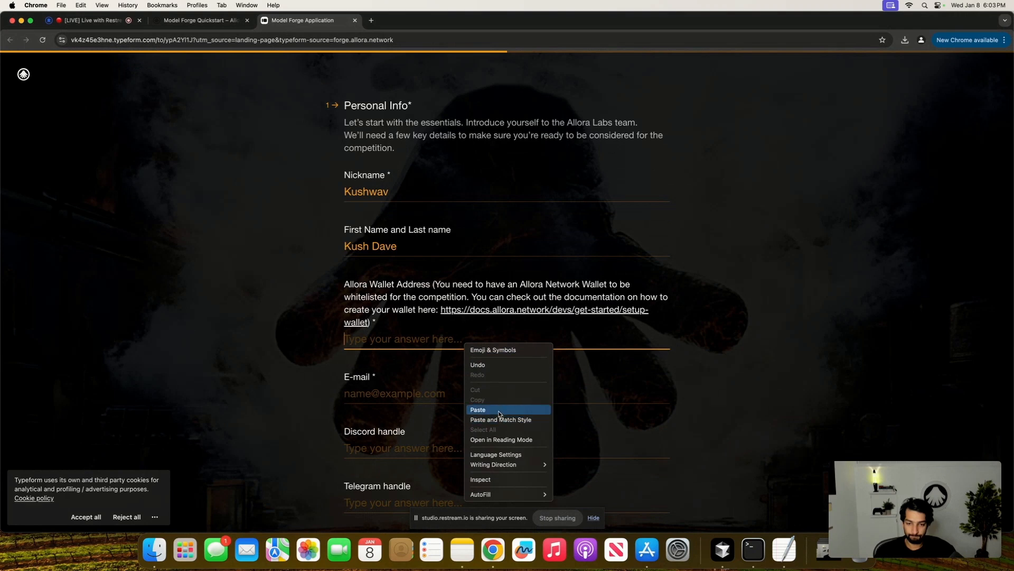
left_click(478, 409)
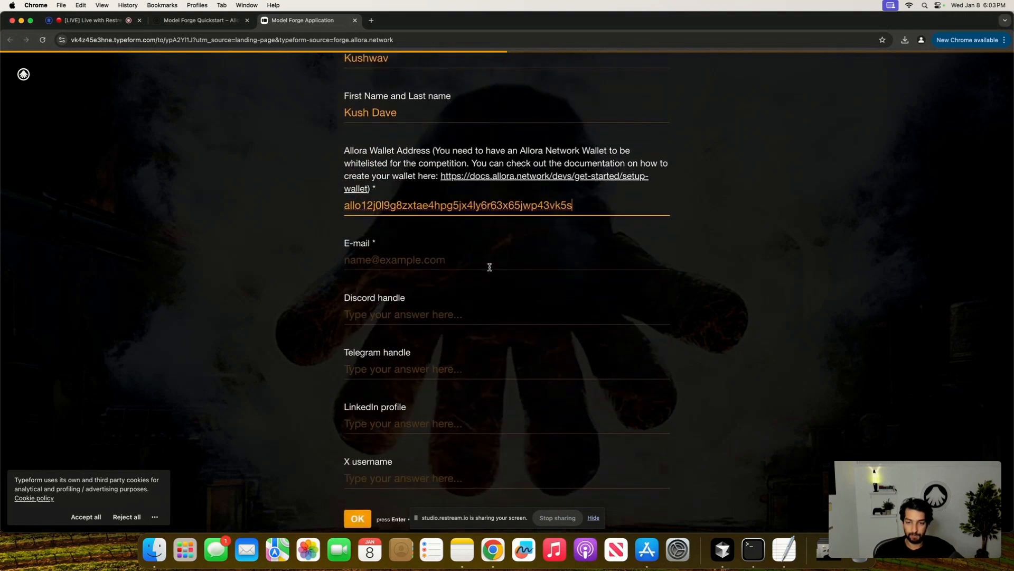
left_click(453, 260)
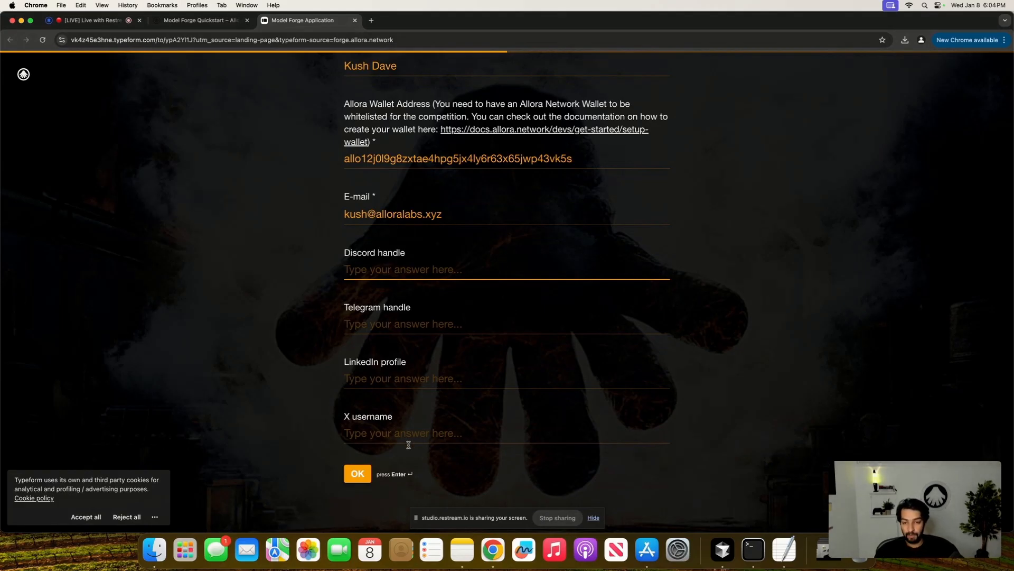
left_click(357, 473)
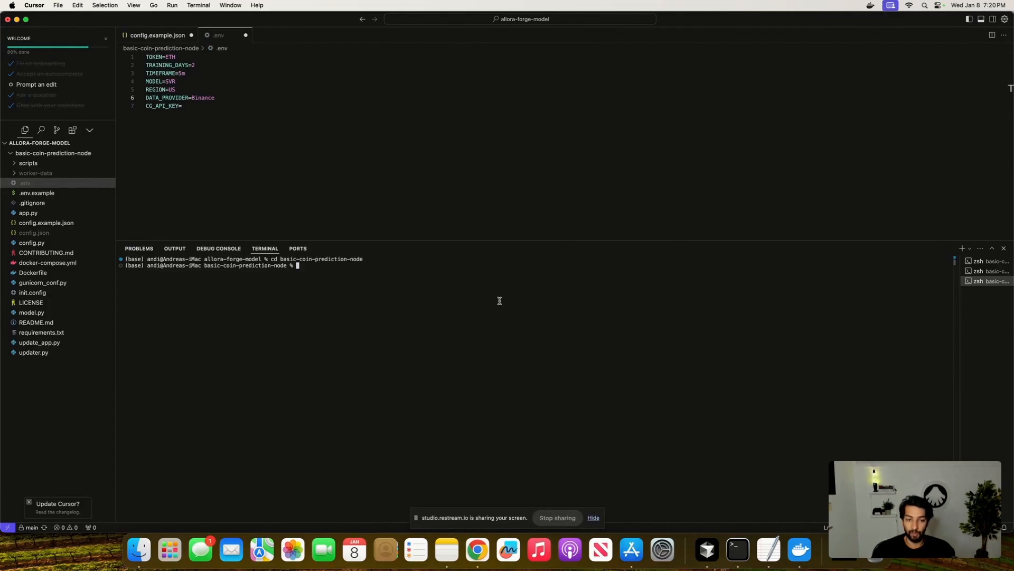
Paste the forge-wallet address into the faucet's allo1 field to request testnet tokens.
left_click(476, 550)
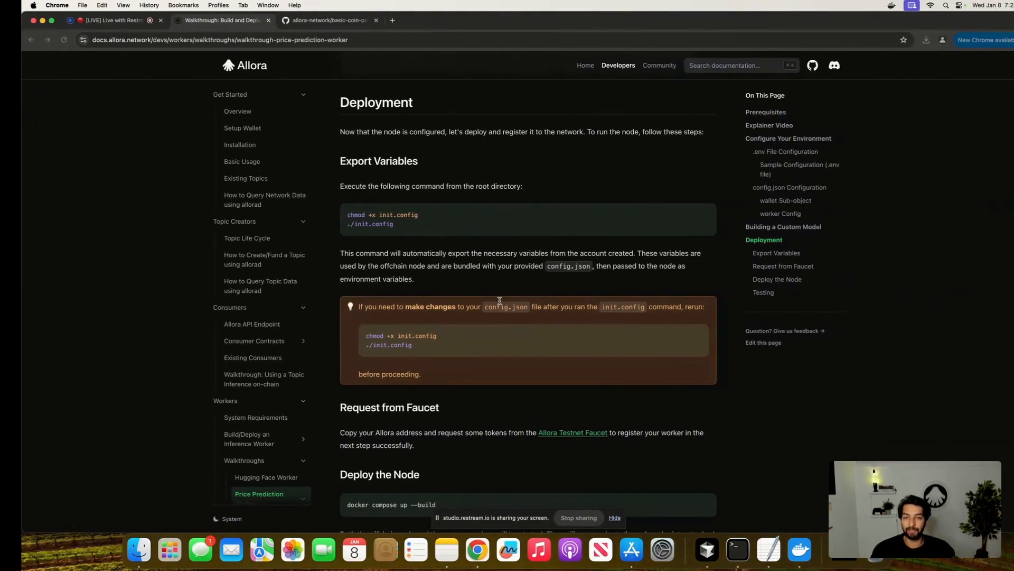
left_click(479, 20)
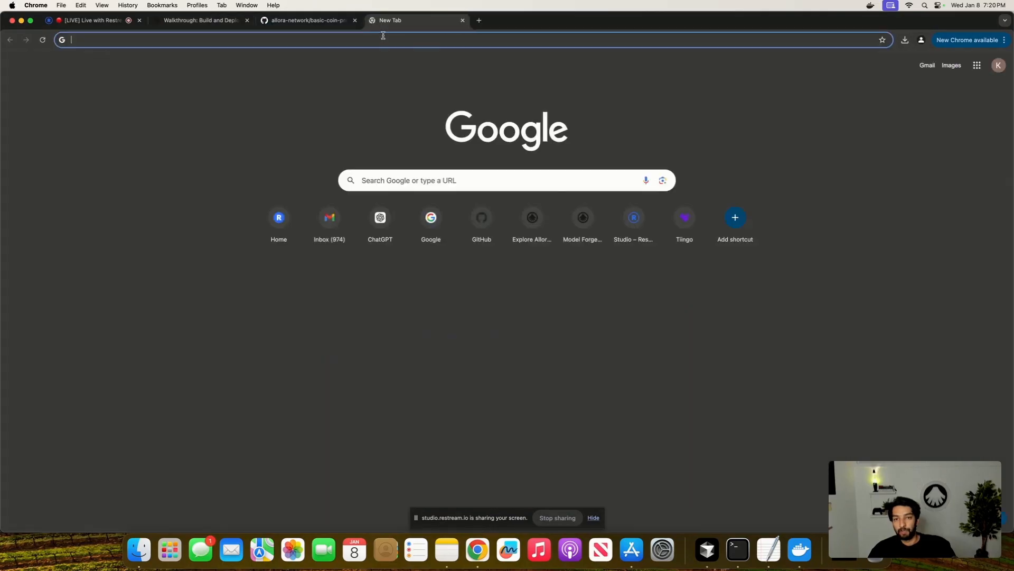
mouse_move(409, 91)
type("allora-faucet.iamscray.dev")
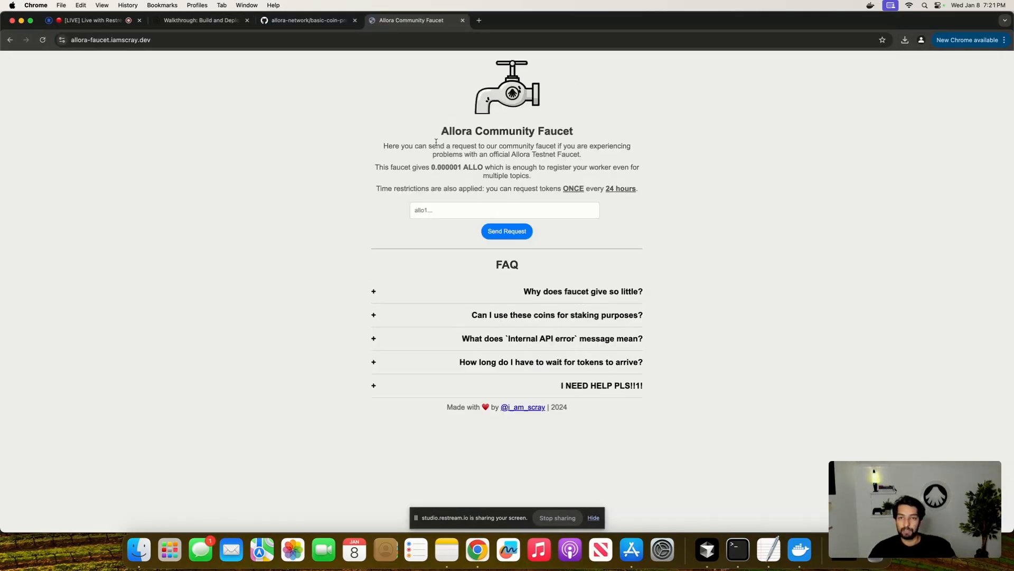
mouse_move(768, 549)
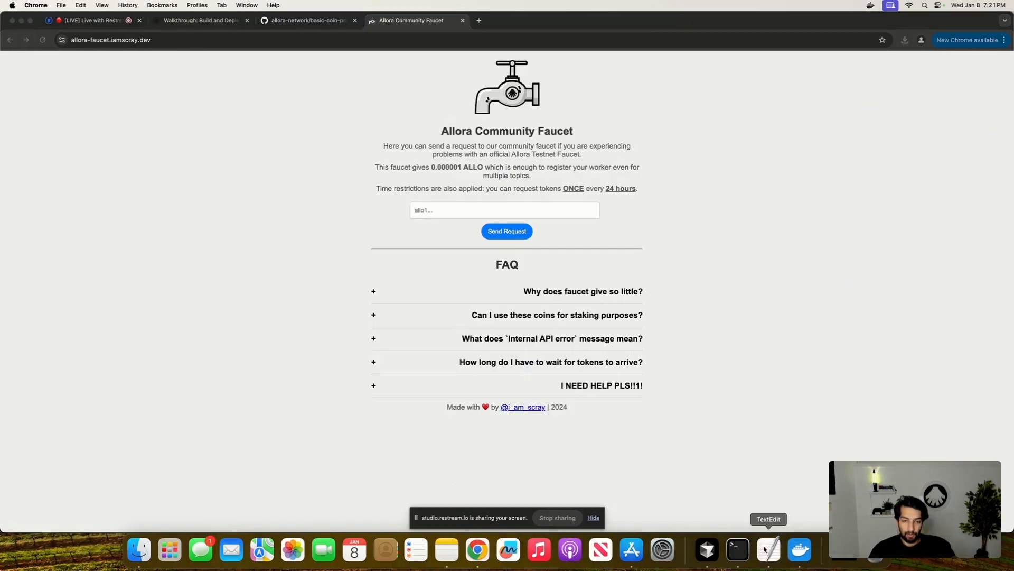
left_click(768, 550)
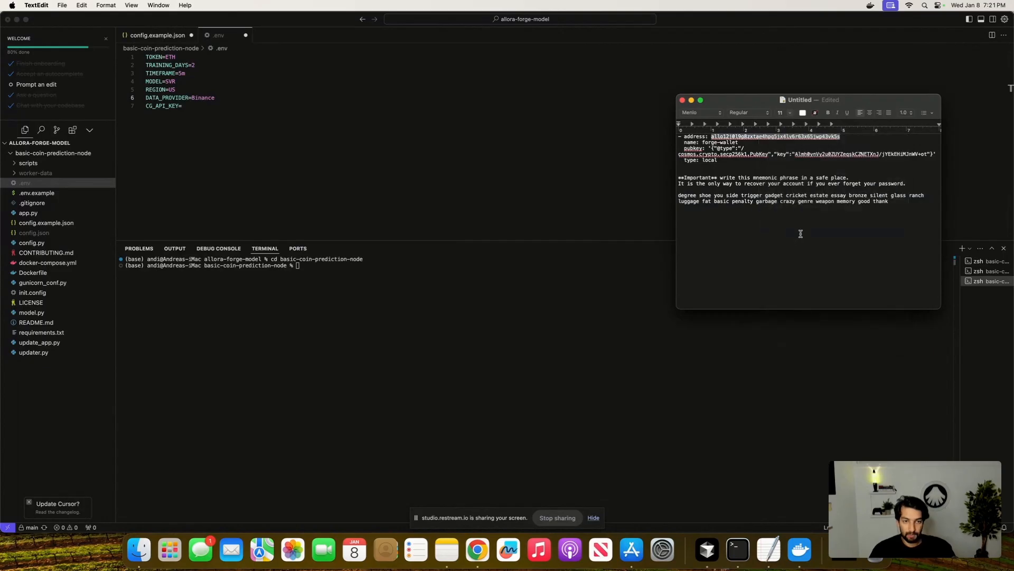
right_click(506, 209)
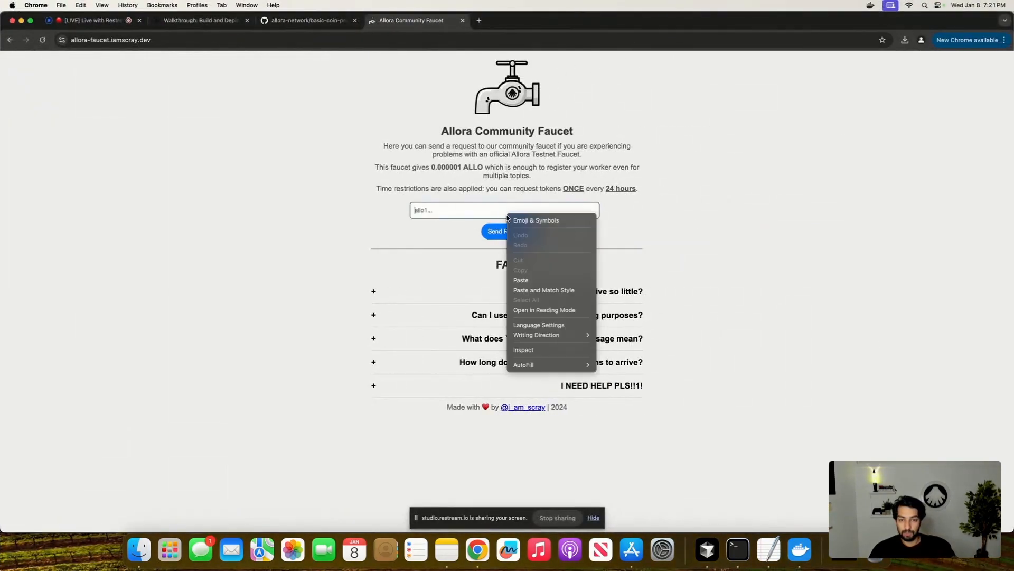
left_click(520, 279)
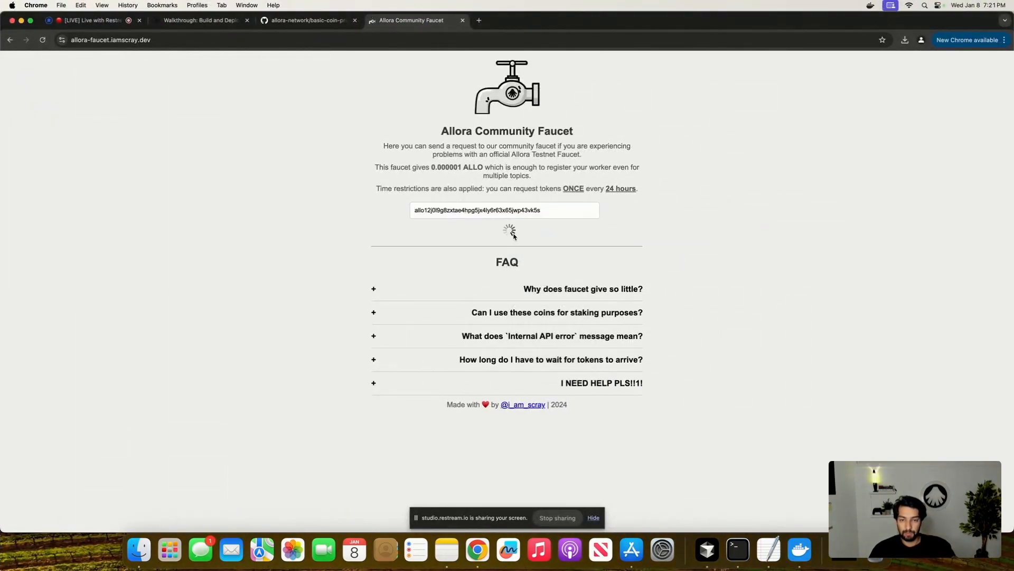
mouse_move(735, 304)
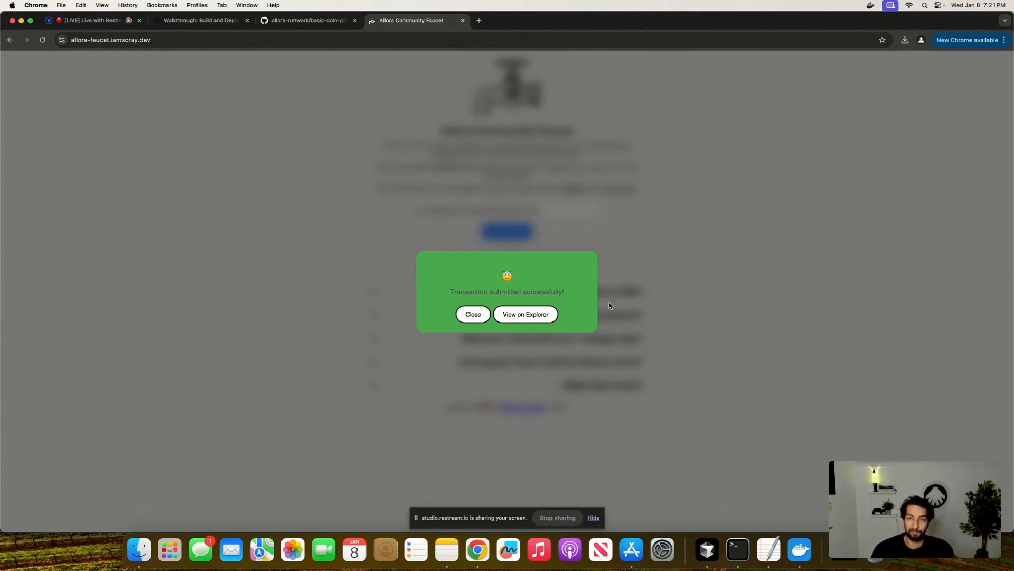
mouse_move(486, 274)
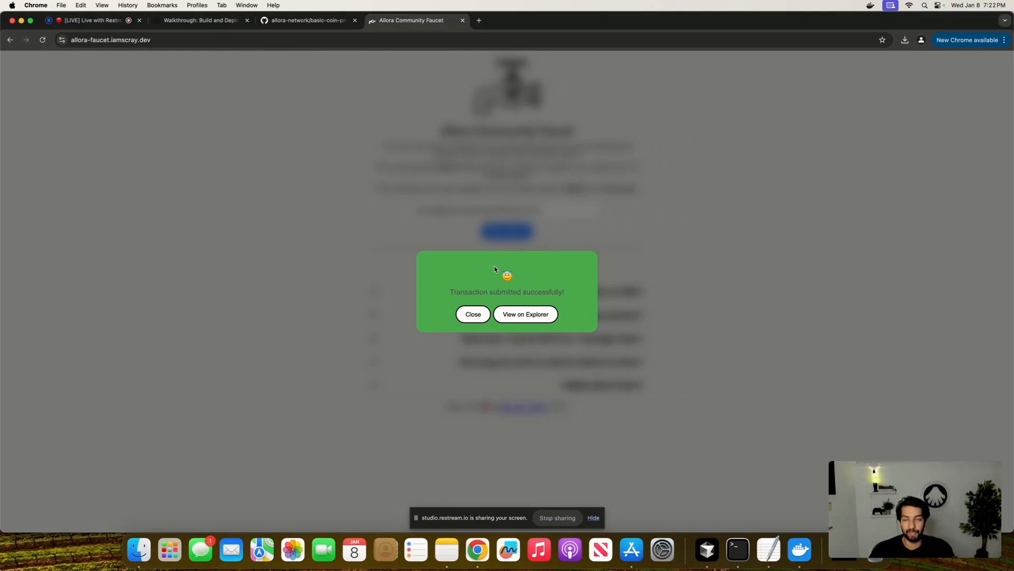
Search 'keplr wallet extension', reach its Web Store listing and add it to Chrome.
left_click(584, 20)
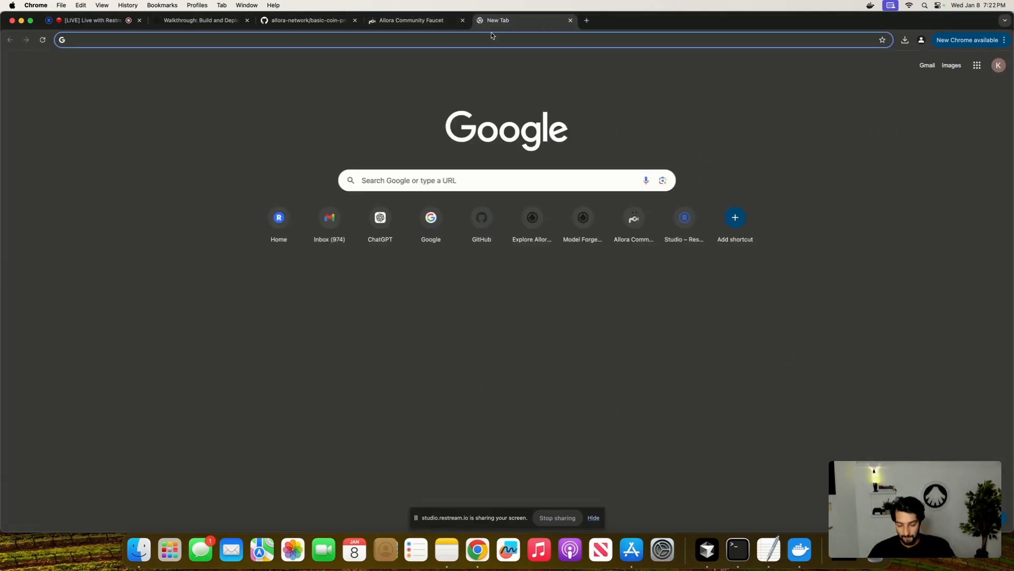
type("keplr")
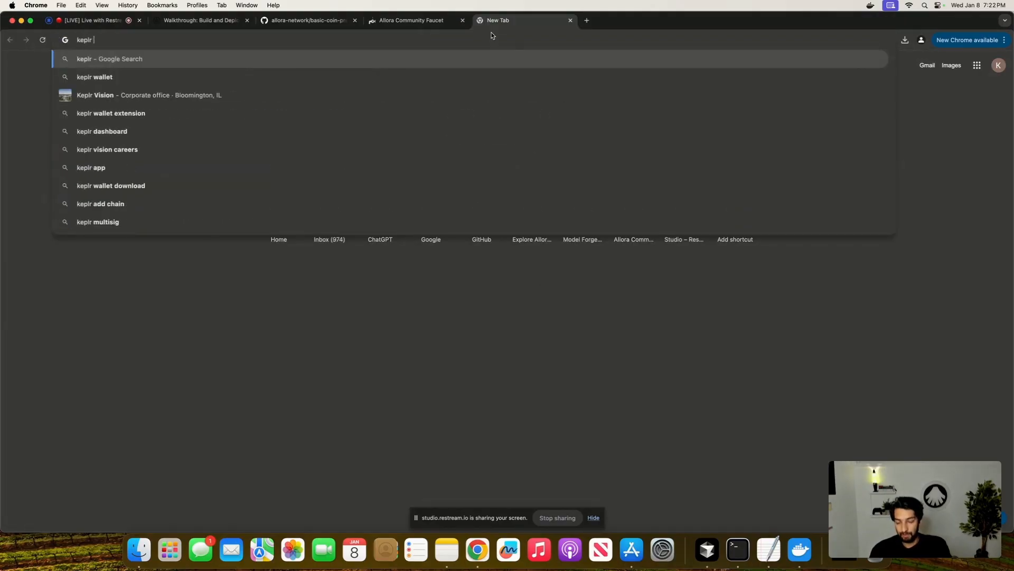
type("wallet extension")
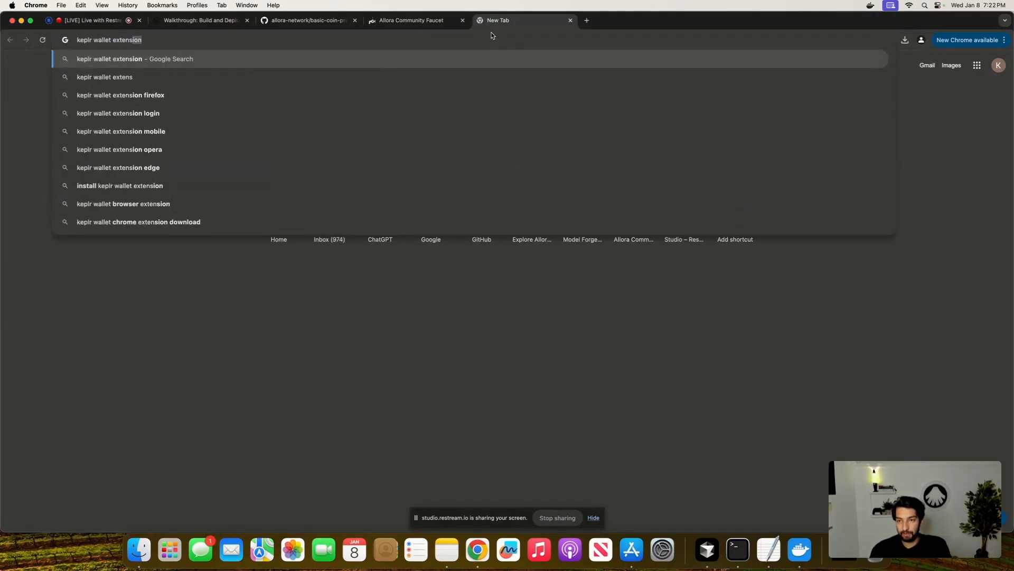
key("Return")
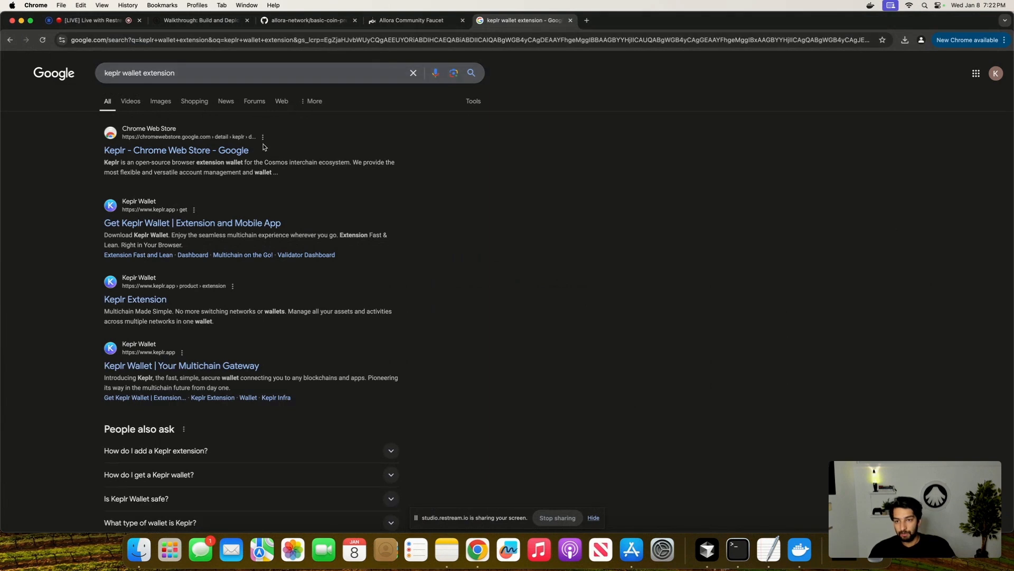
left_click(176, 149)
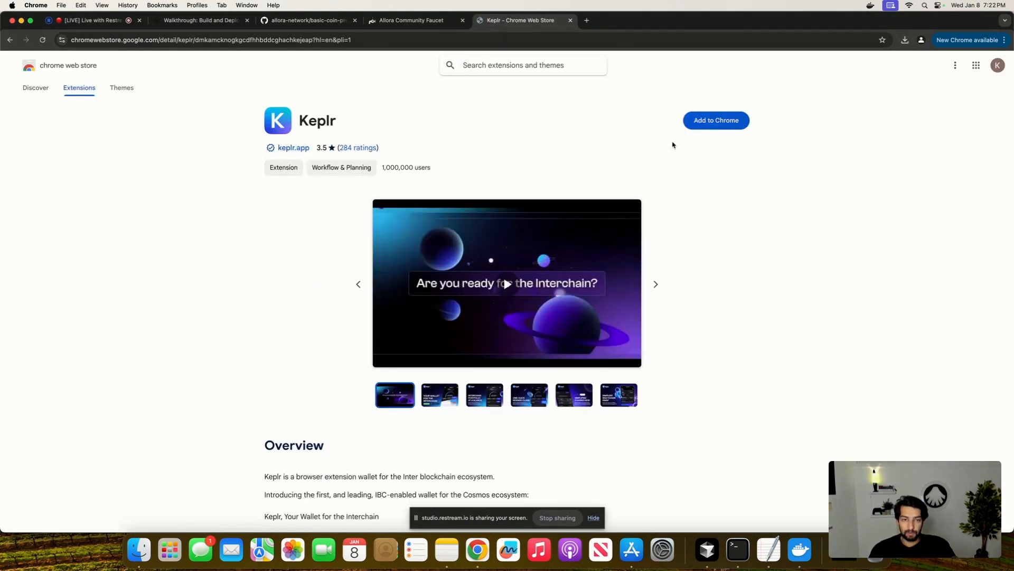
mouse_move(722, 134)
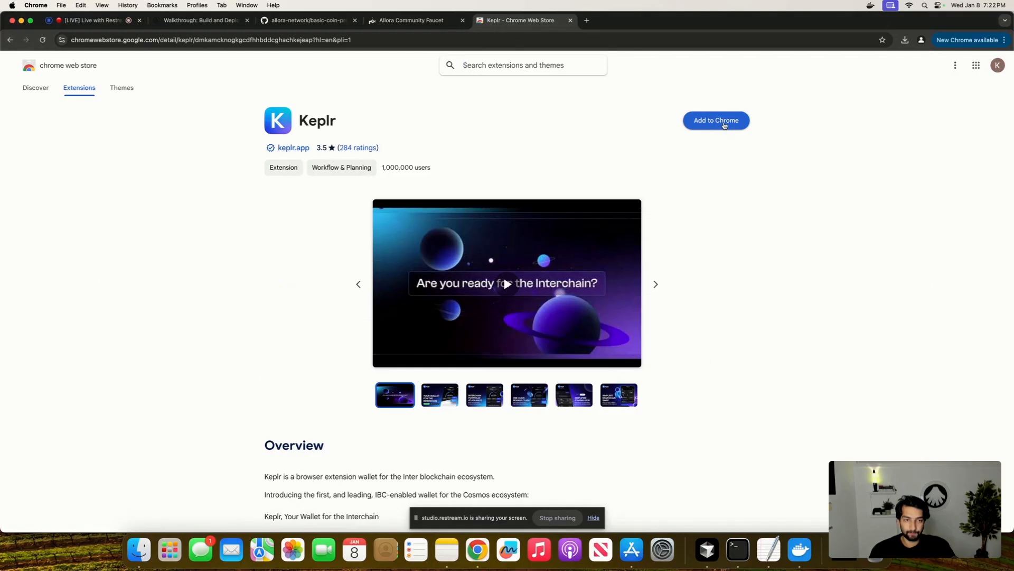
left_click(715, 121)
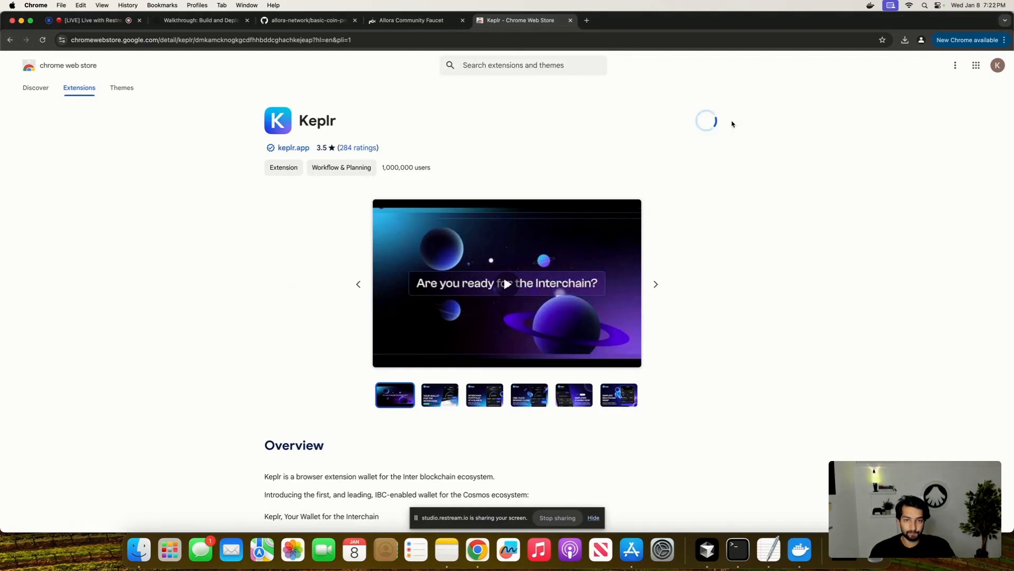
mouse_move(464, 146)
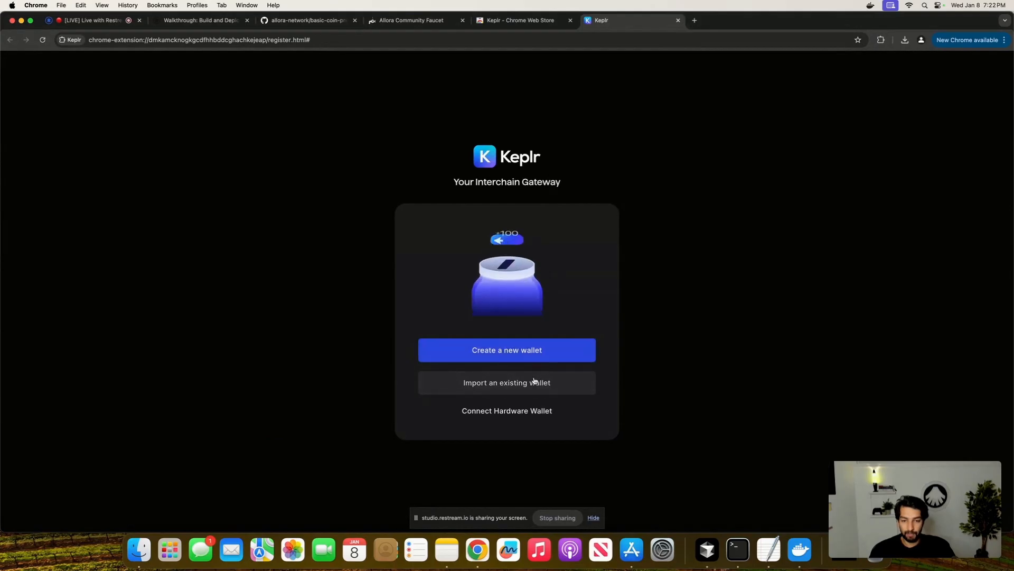
Import an existing wallet by pasting the saved 24-word recovery phrase.
left_click(506, 382)
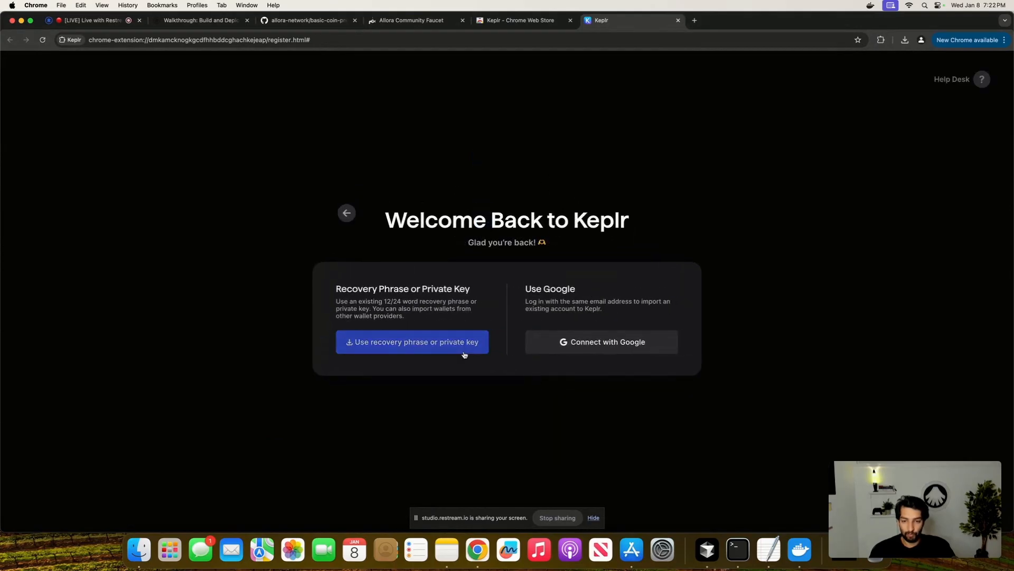
left_click(411, 342)
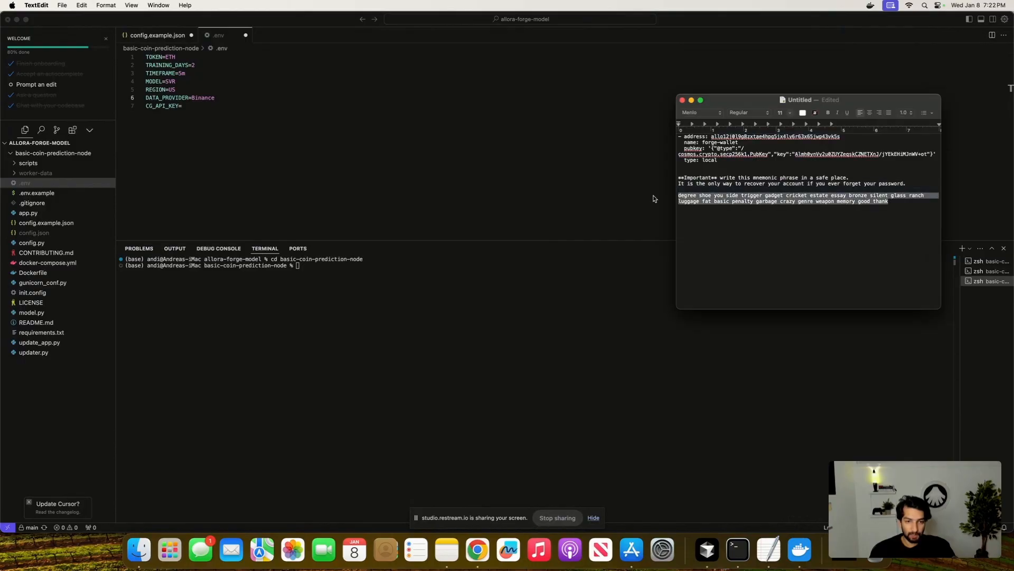
right_click(783, 198)
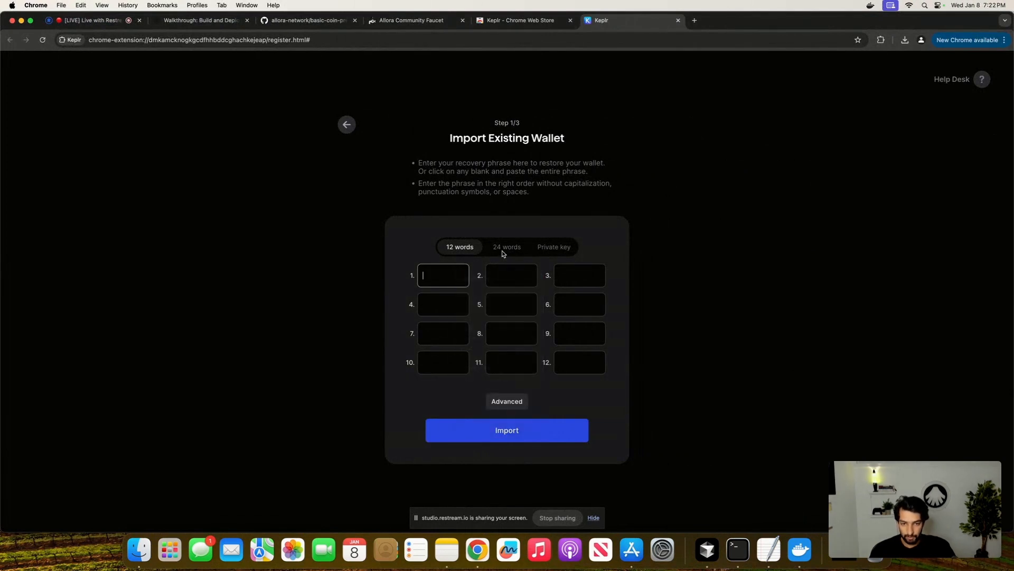
right_click(414, 246)
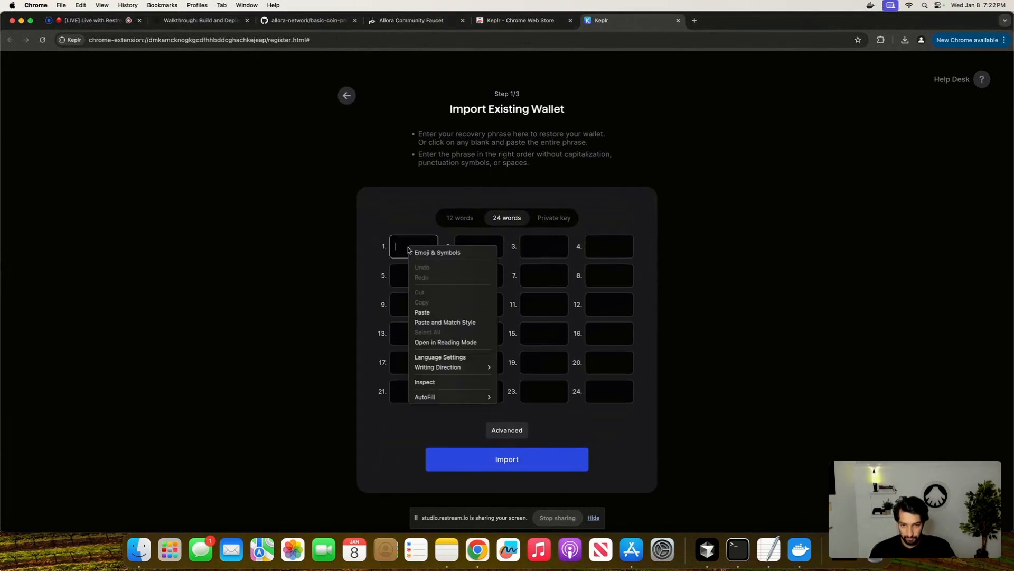
left_click(421, 312)
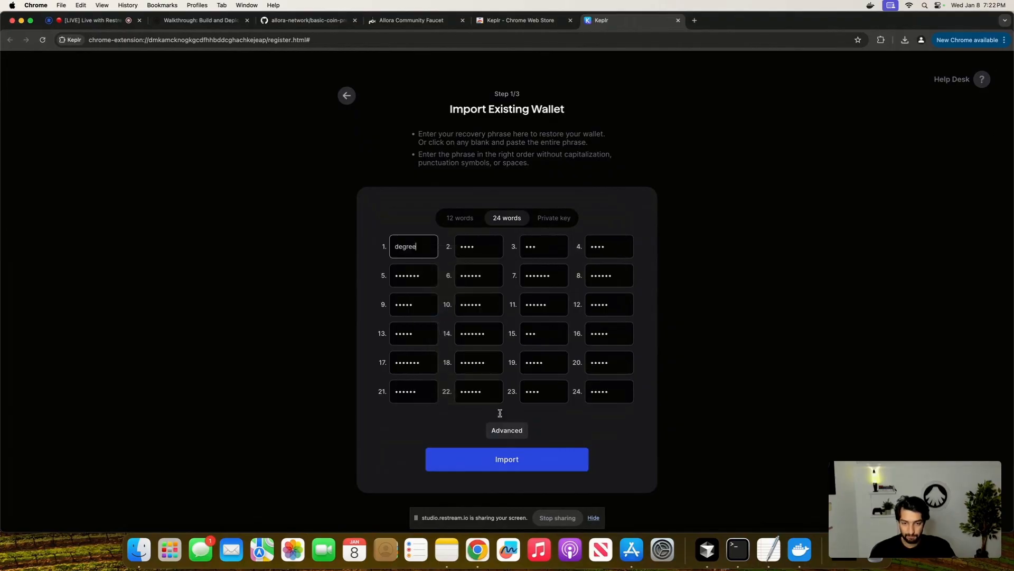
left_click(506, 458)
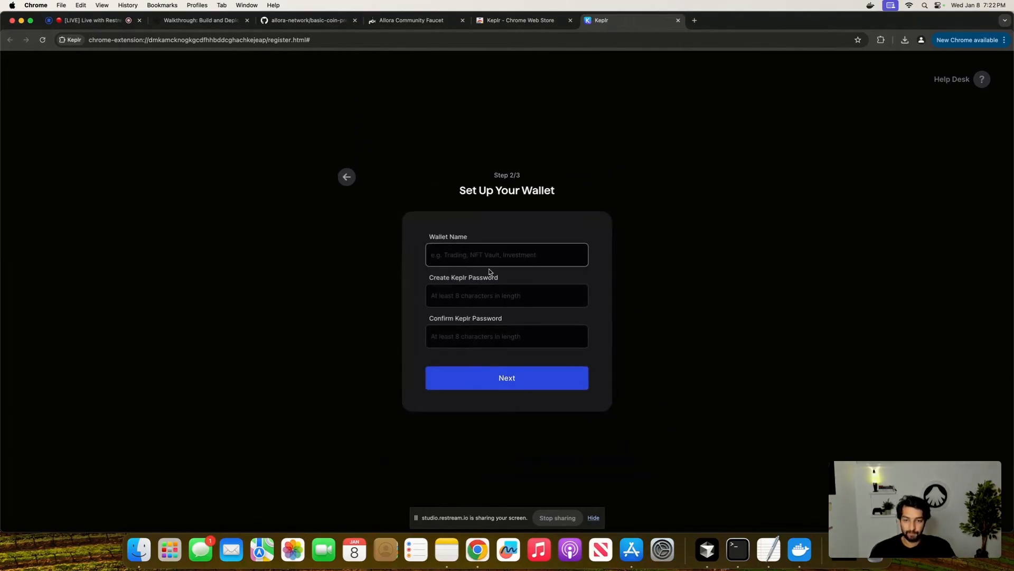
Name the wallet forge-wallet, set its password and save the chains to create the account.
type("forge-")
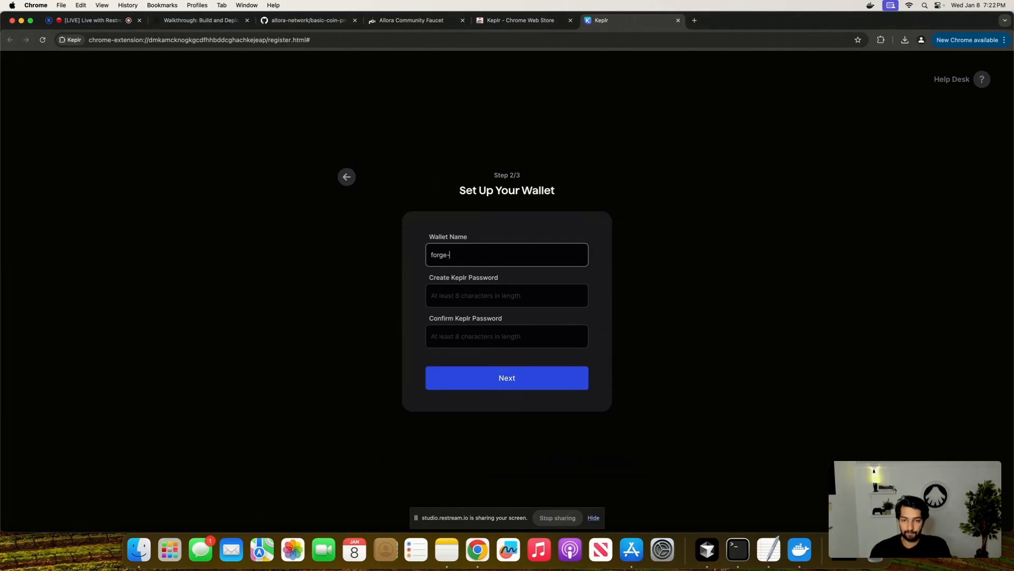
type("wallet")
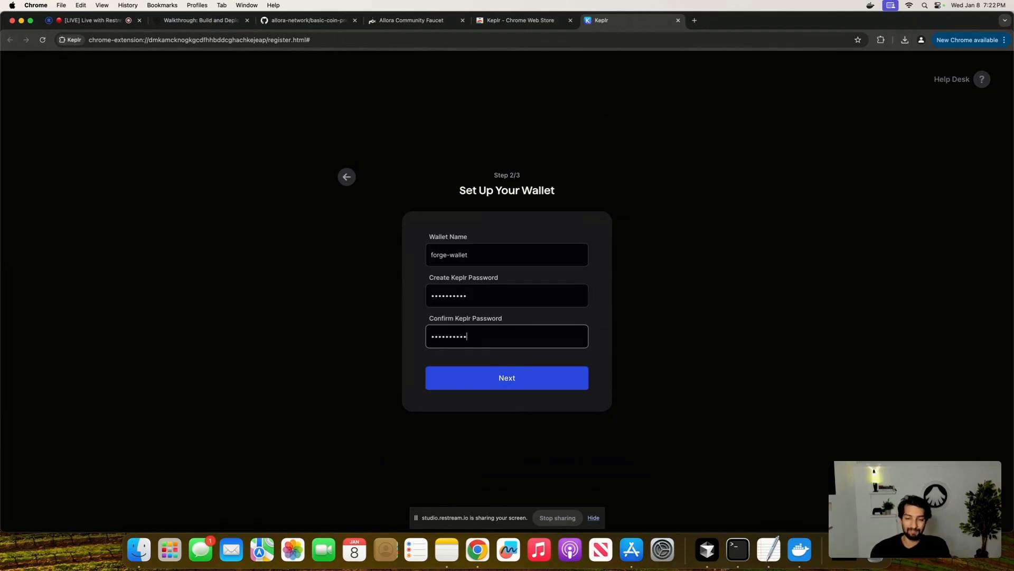
left_click(507, 377)
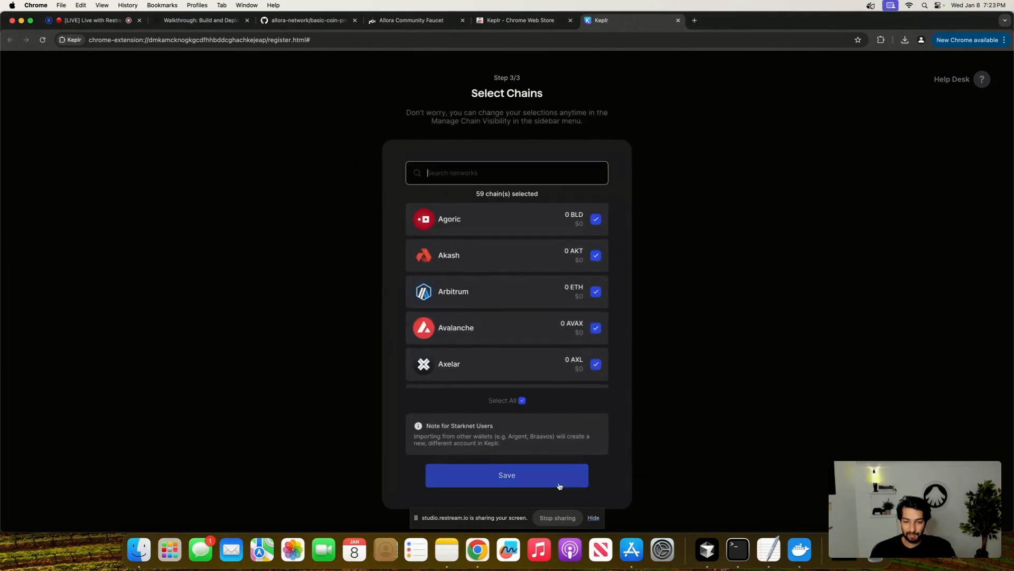
left_click(506, 475)
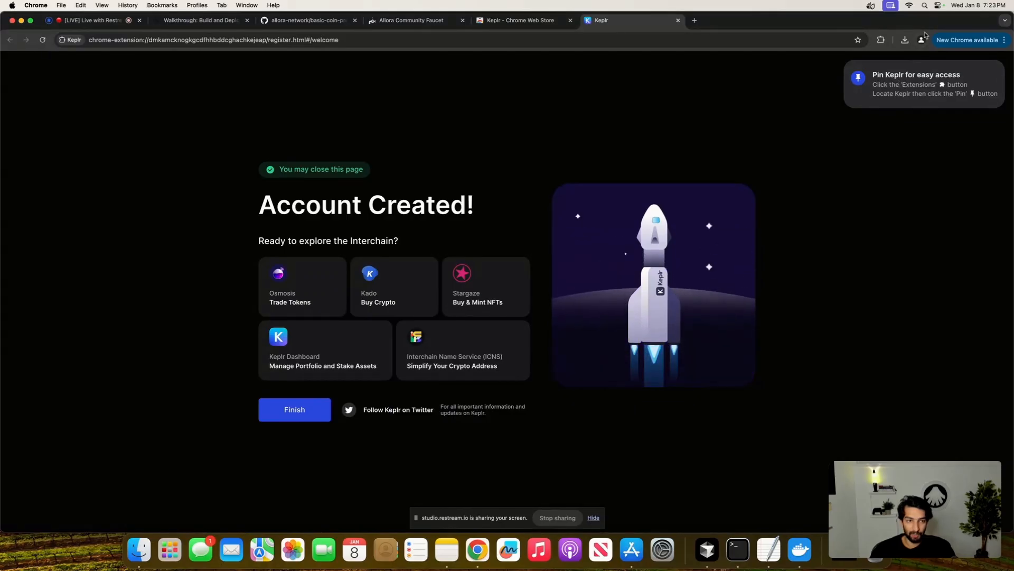
left_click(1005, 39)
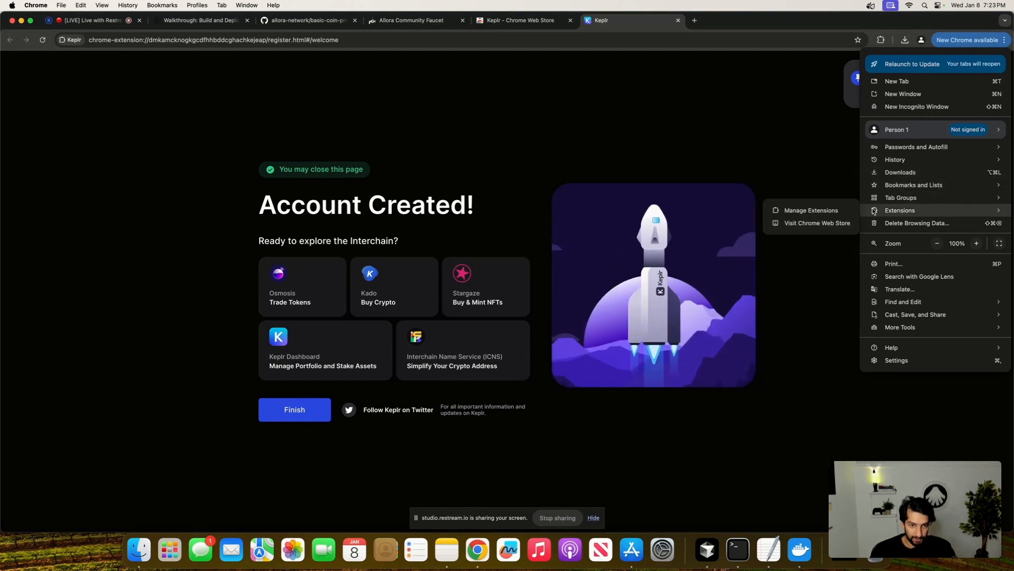
Pin Keplr to the toolbar from Manage Extensions and bring up its popup.
left_click(810, 209)
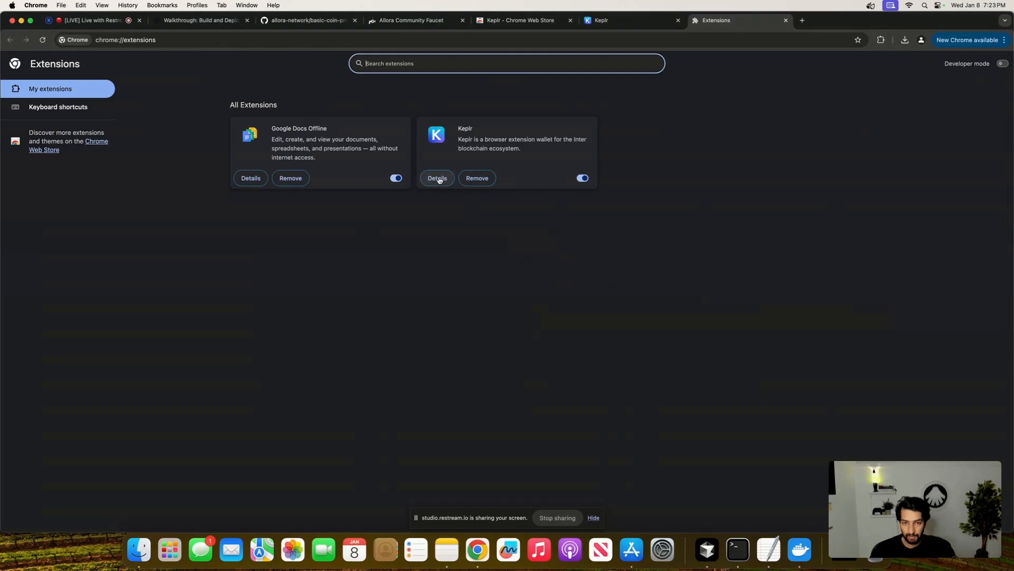
left_click(437, 178)
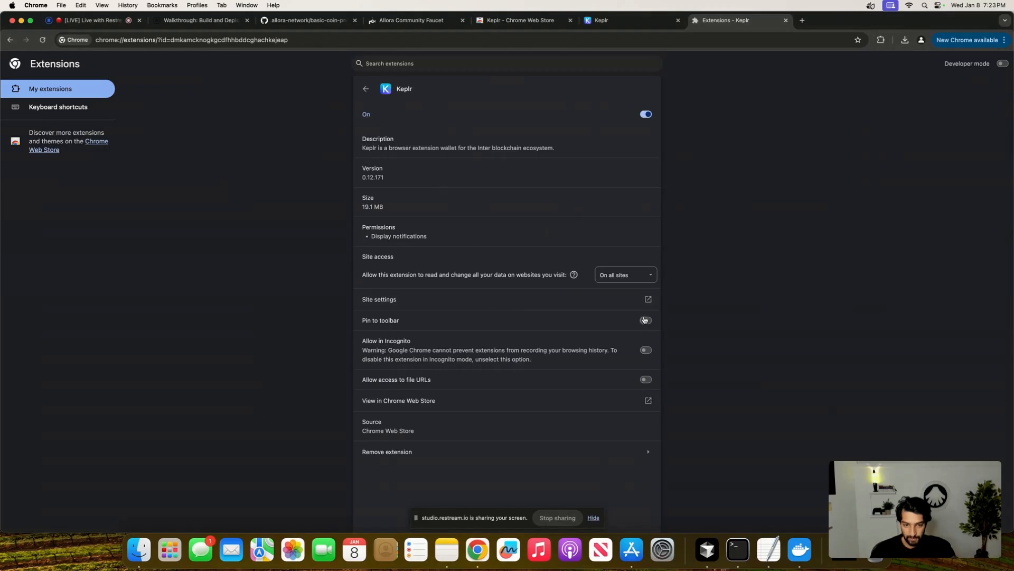
left_click(645, 320)
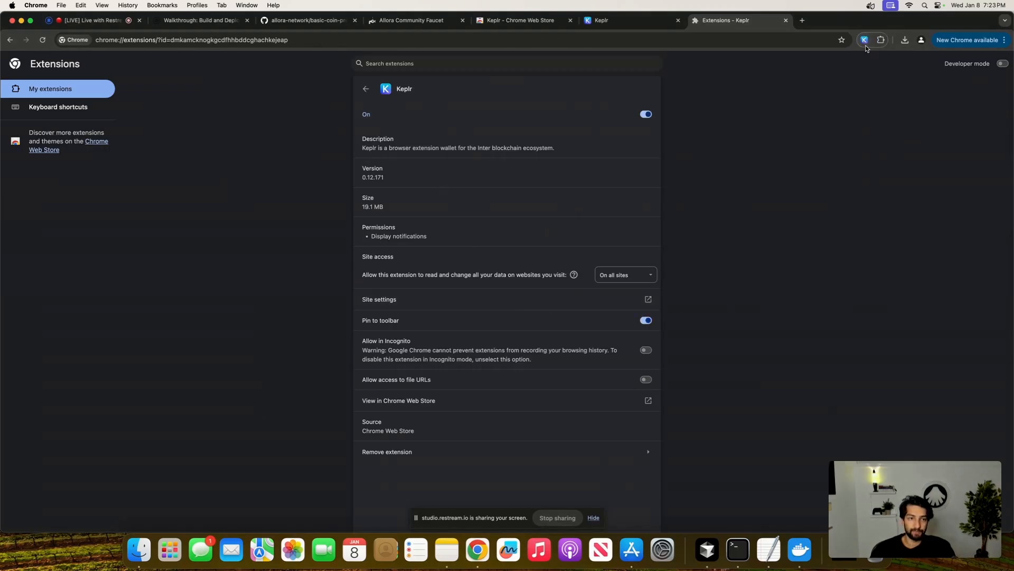
left_click(865, 39)
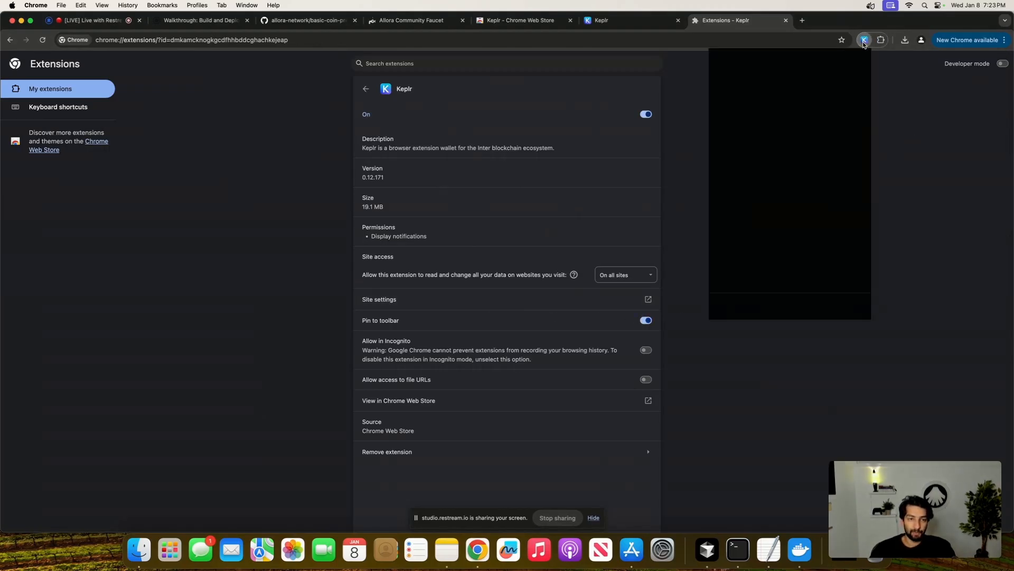
left_click(863, 39)
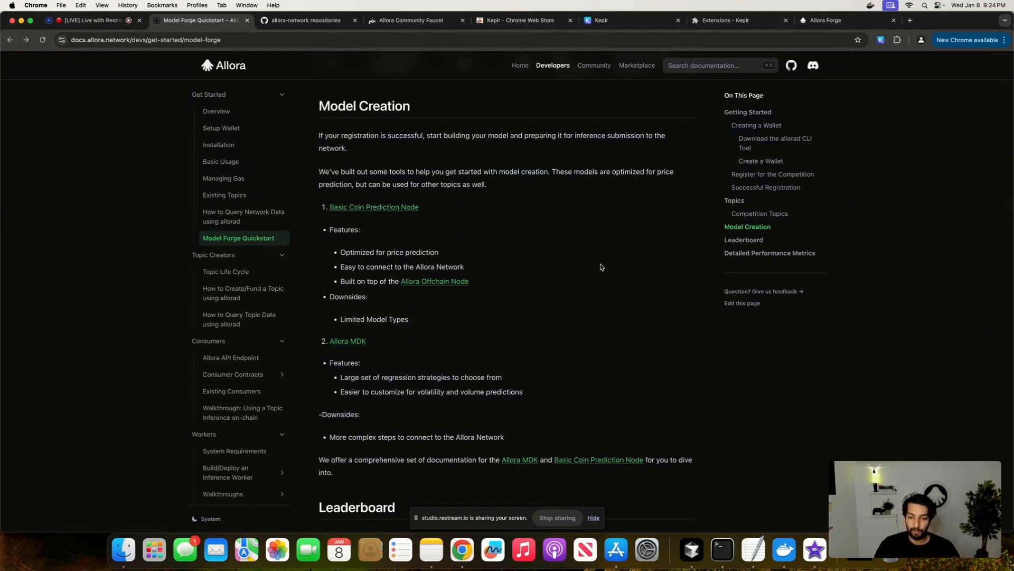
Follow the Allora MDK link to the allora-model-maker repo, then move to Cursor's File menu.
left_click(909, 20)
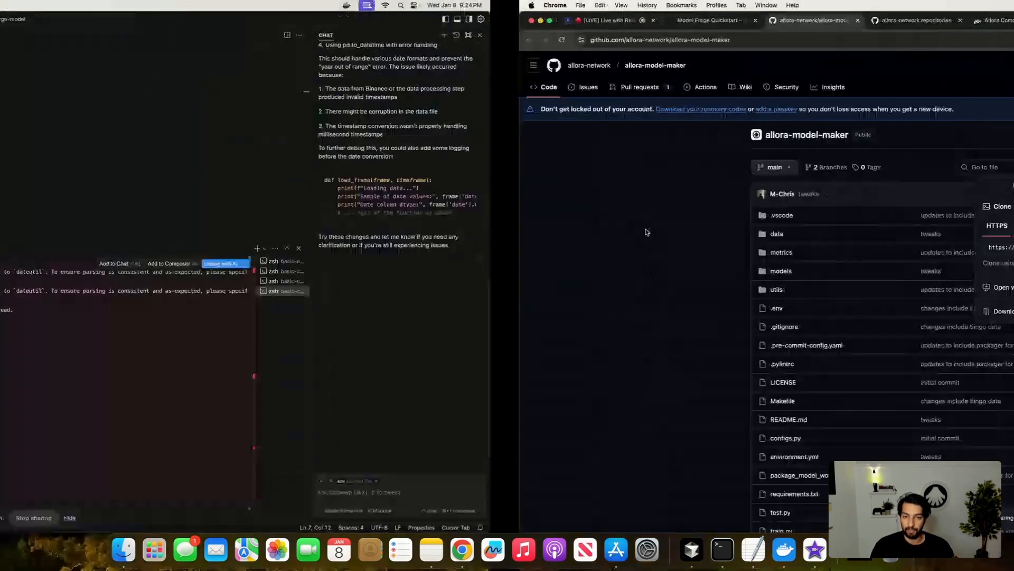
left_click(57, 5)
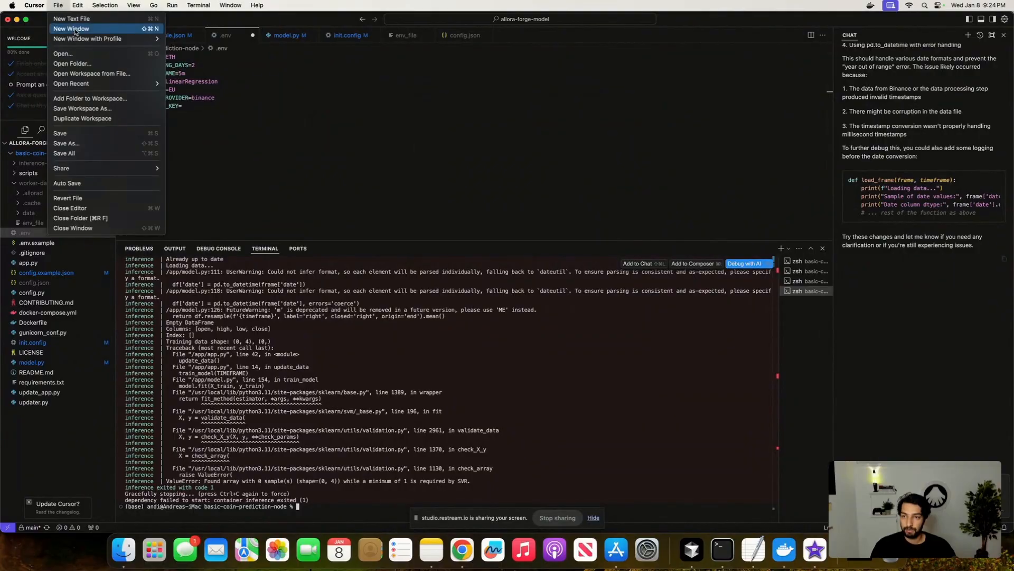
Open a new Cursor window on a freshly created mdk-allora-forge folder.
left_click(71, 29)
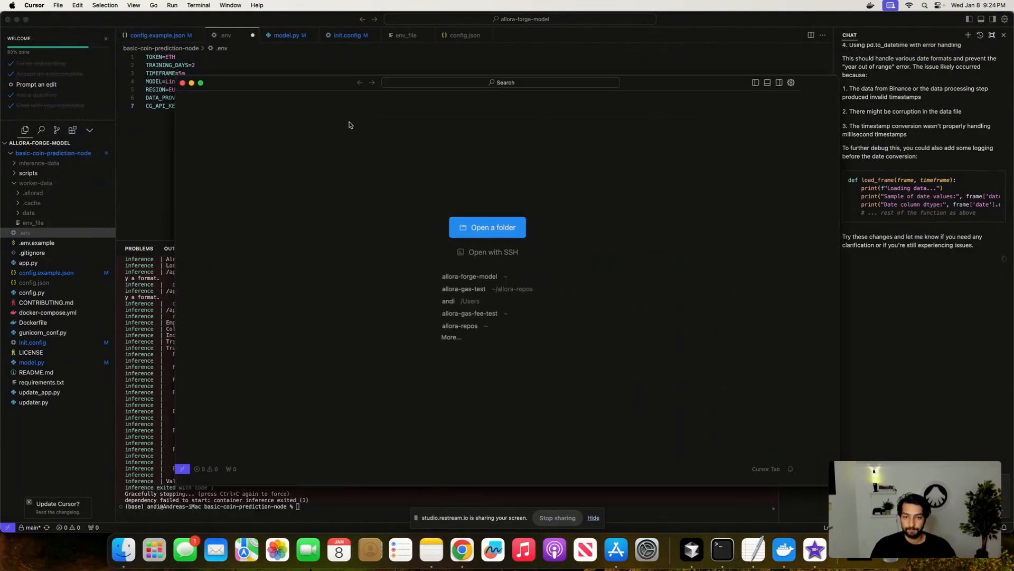
left_click(492, 227)
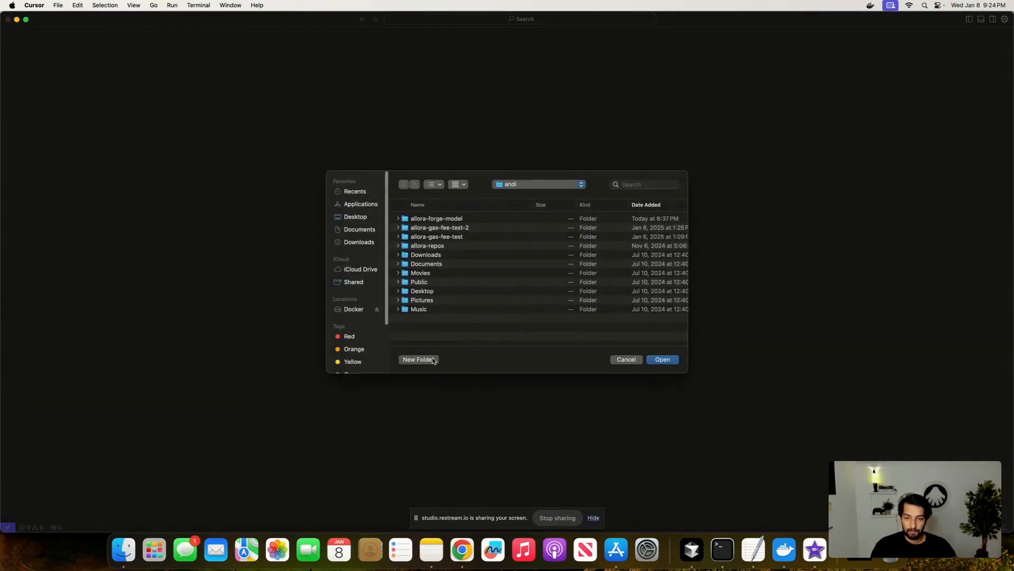
left_click(418, 359)
type("mdk-allora-for")
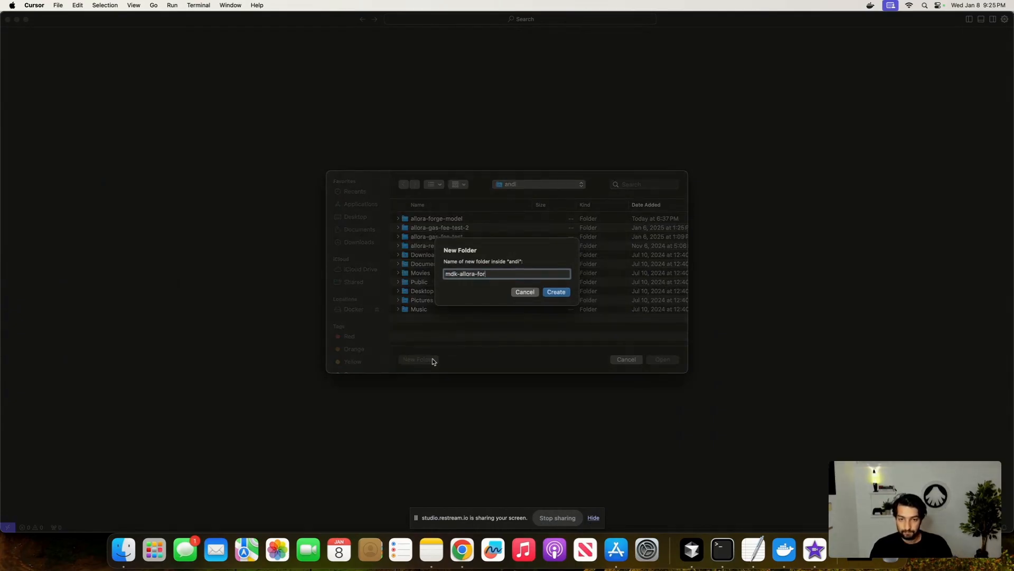
left_click(555, 291)
type("git")
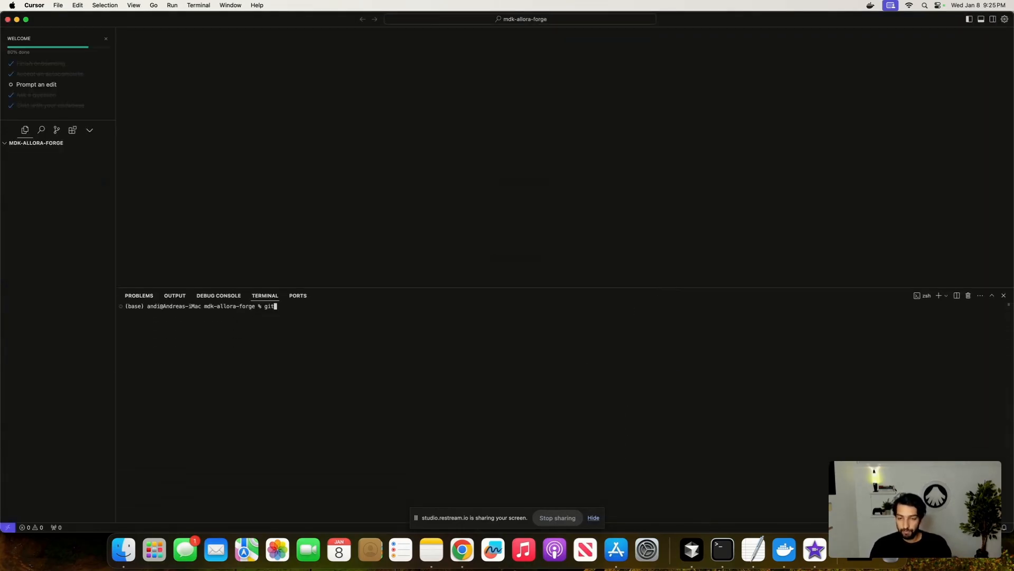
git clone allora-model-maker into the workspace and cd into its folder.
type("clone")
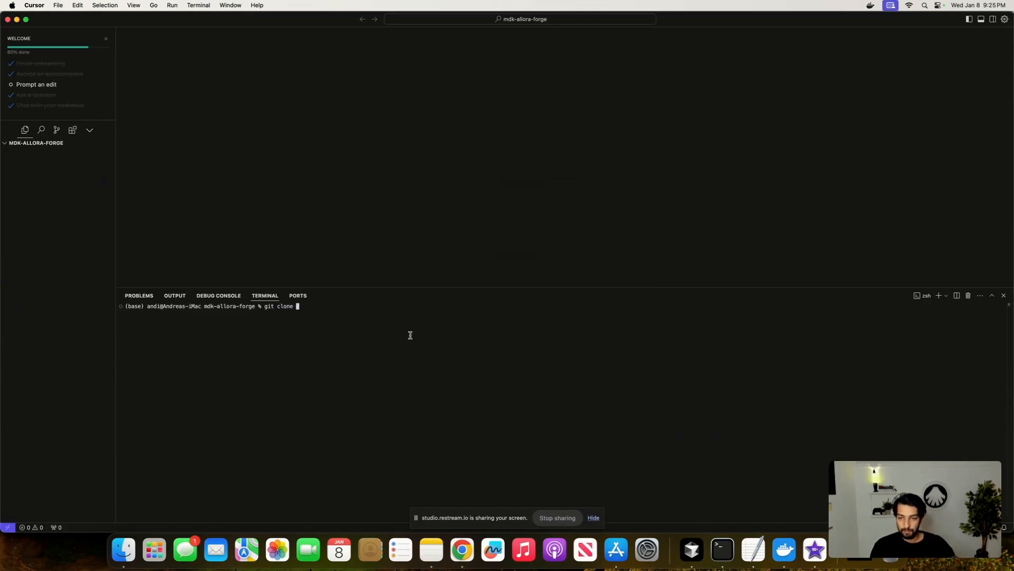
type("https://github.com/allora-network/allora-model-maker.git")
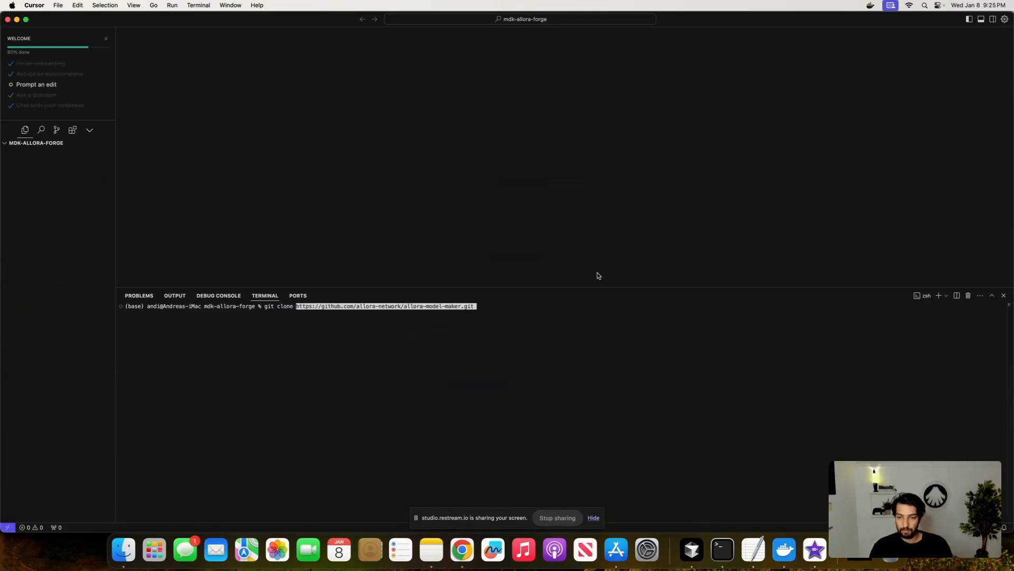
key("Return")
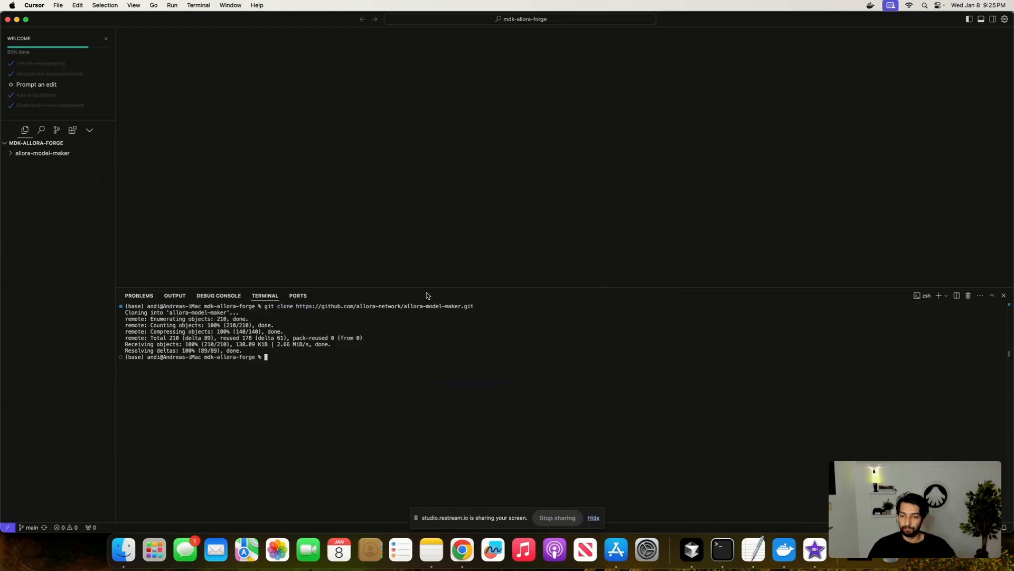
mouse_move(451, 286)
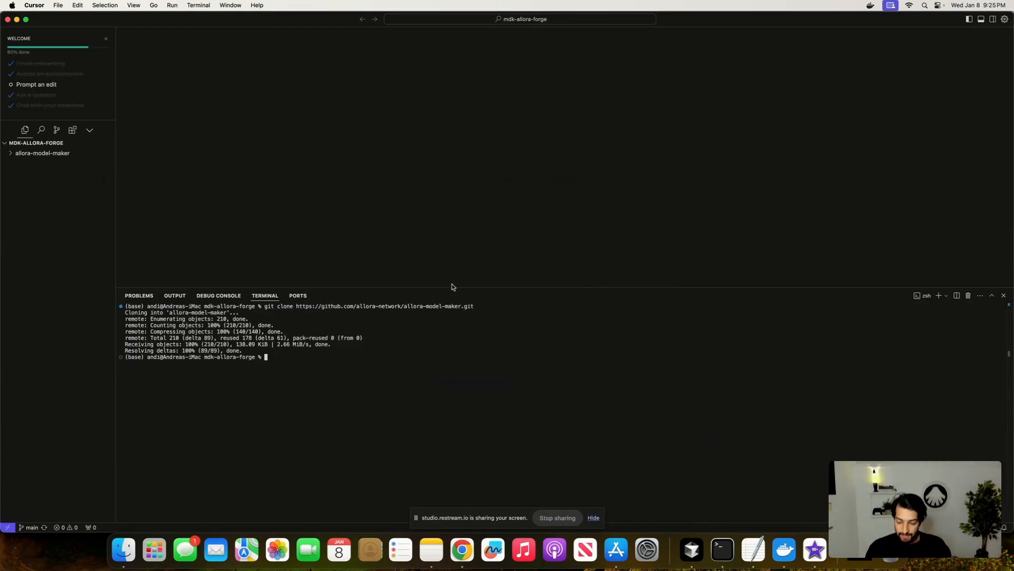
type("cd allora-")
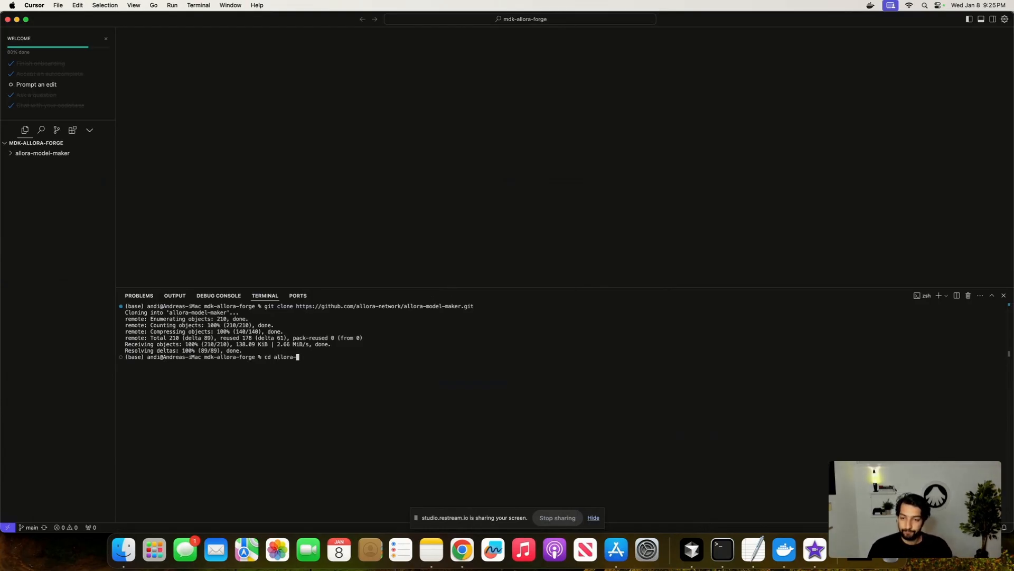
key("Return")
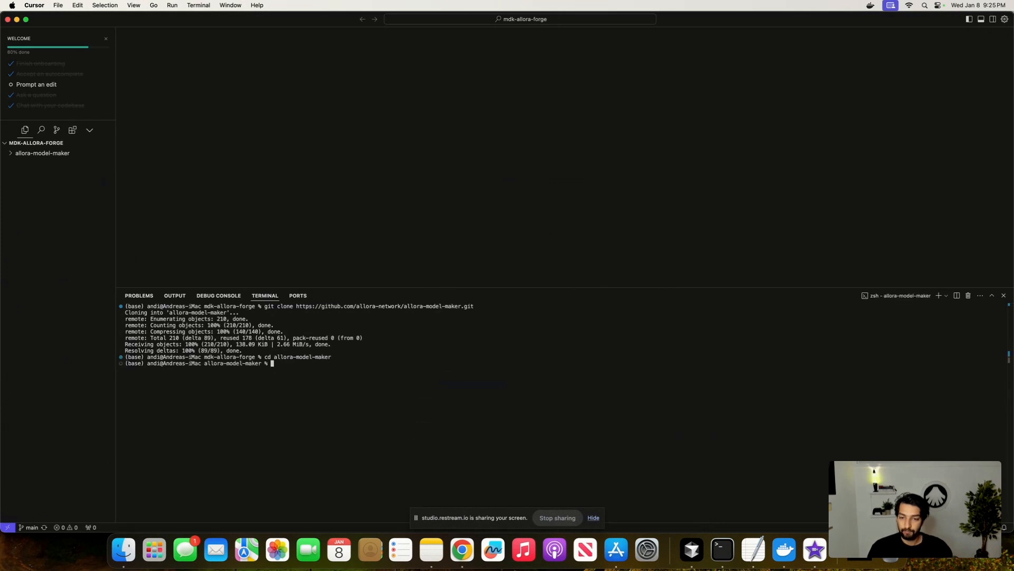
left_click(43, 152)
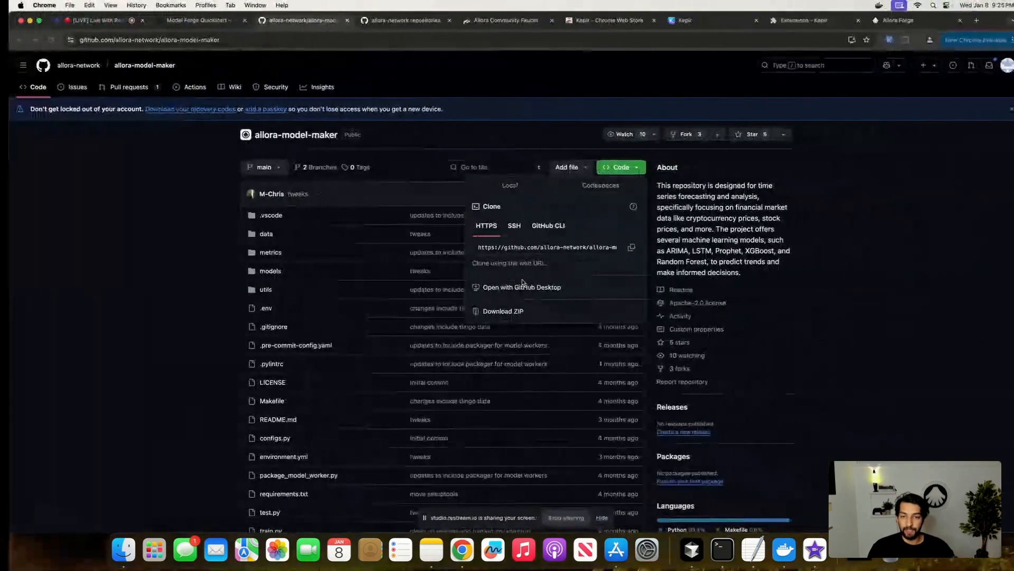
Read the MDK worker deployment guide down to Conda setup and Tiingo API key, then head to Tiingo.
left_click(195, 21)
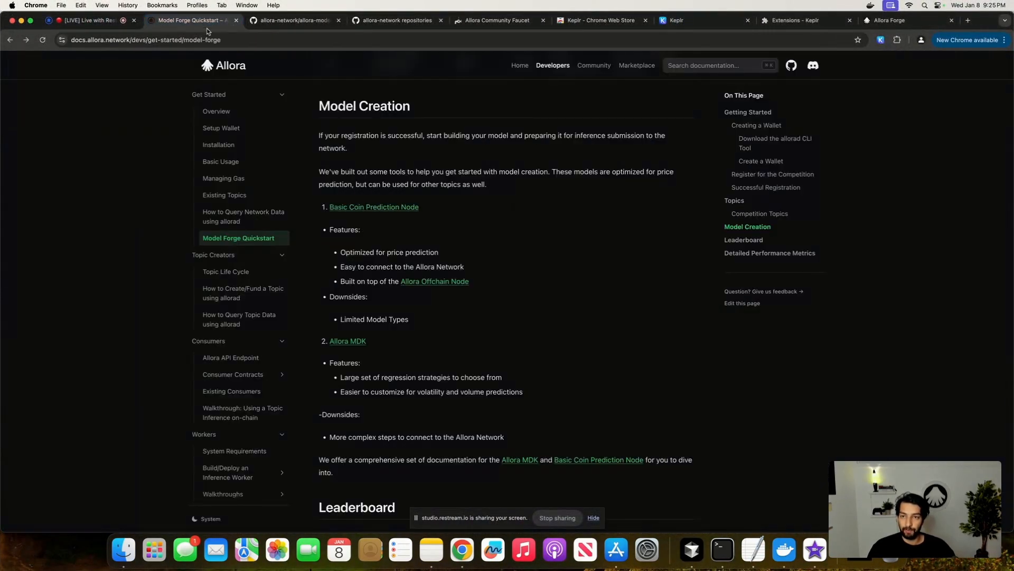
scroll("down", 3)
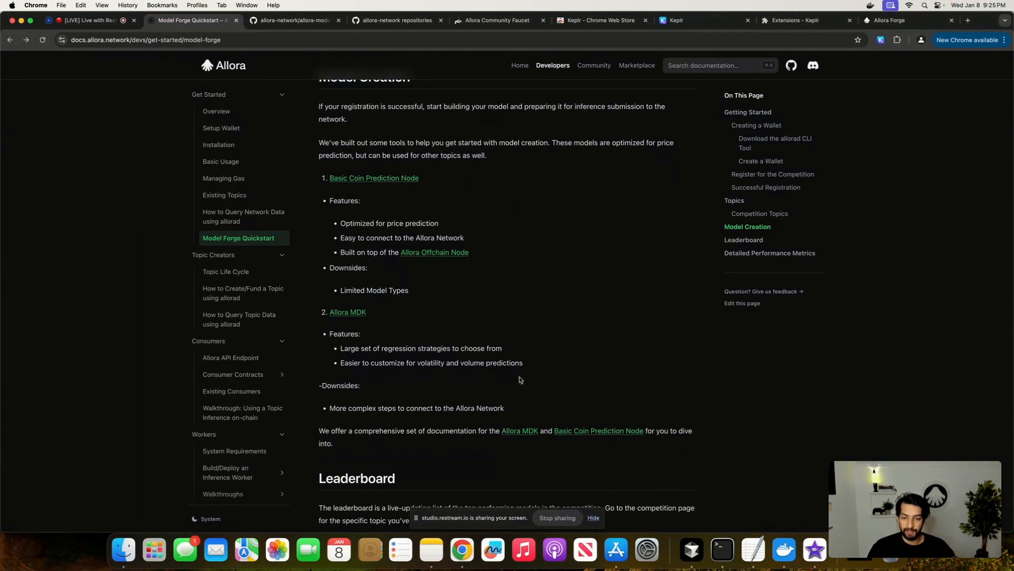
left_click(347, 312)
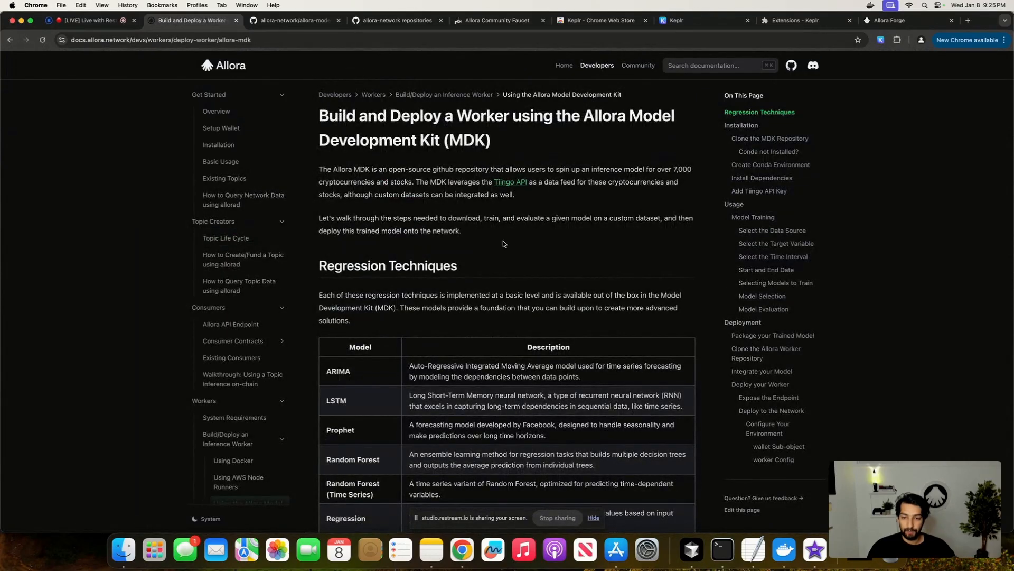
scroll("down", 3)
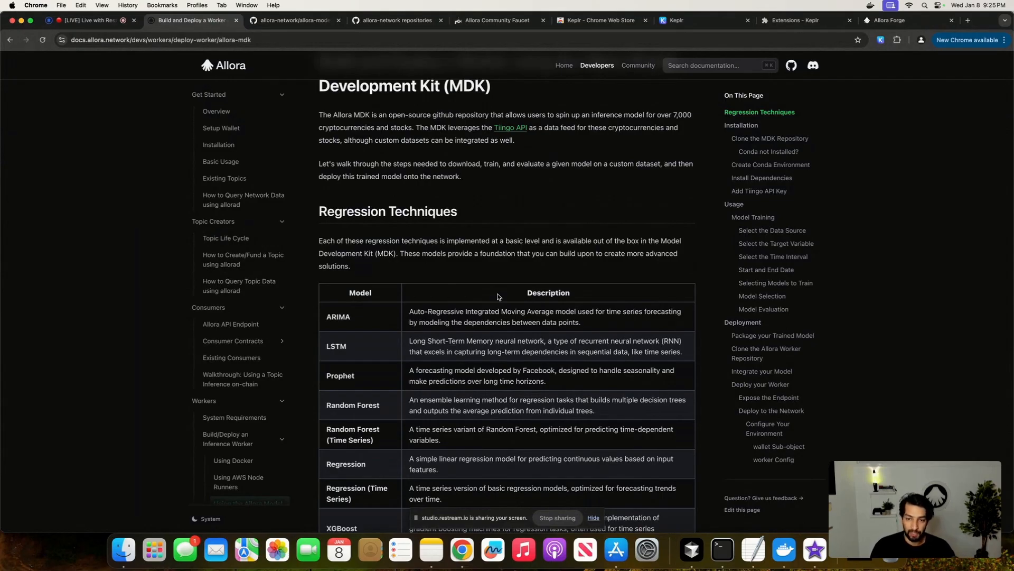
scroll("down", 3)
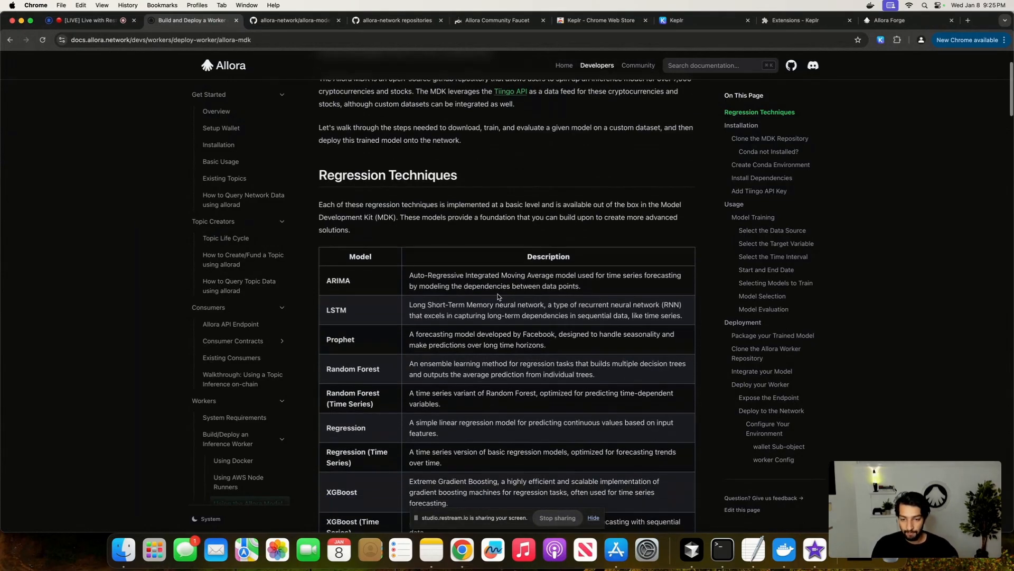
scroll("down", 3)
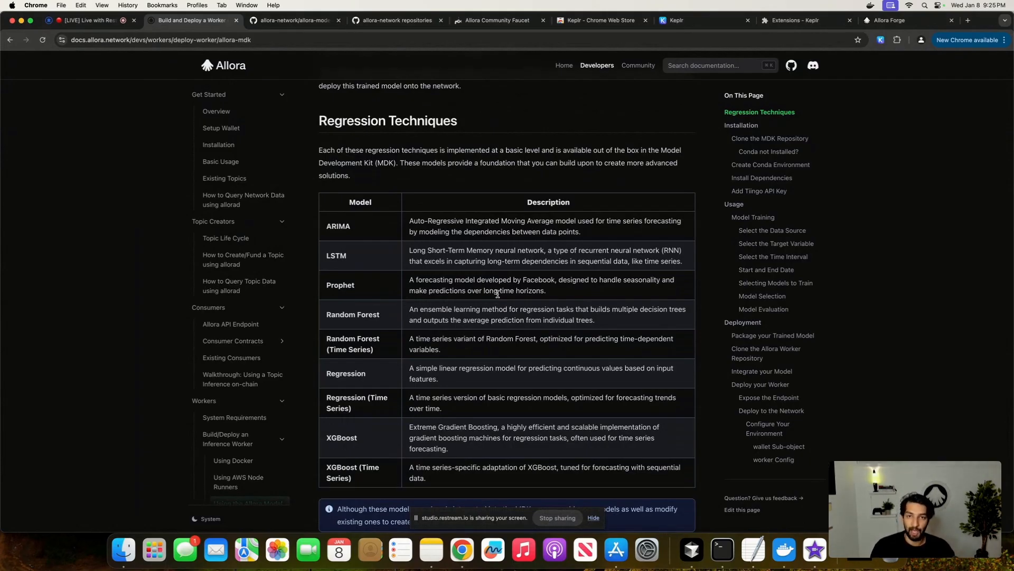
scroll("down", 3)
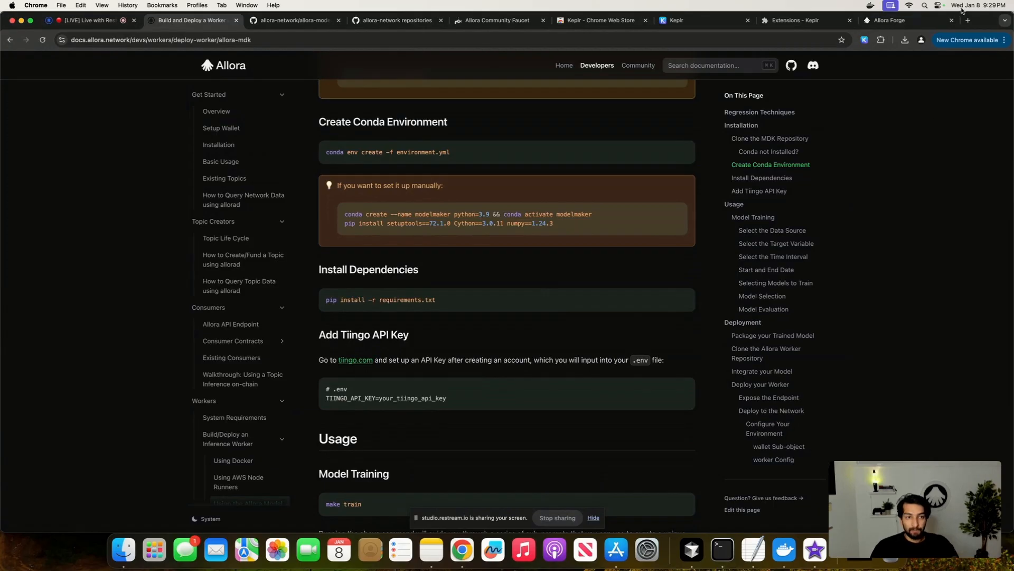
left_click(968, 20)
type("tiingo.com")
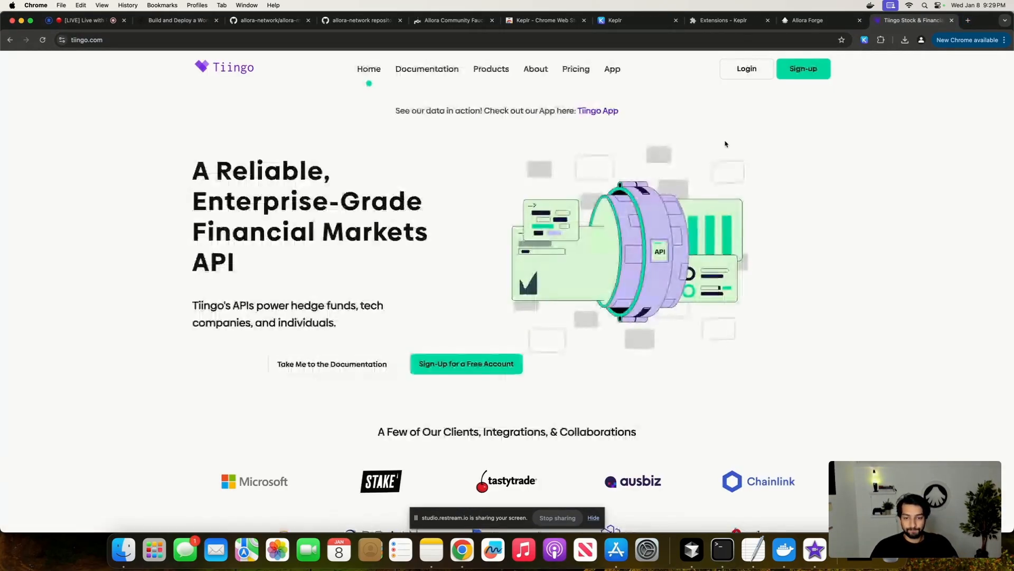
Log in to Tiingo and reach the account page listing the API token.
left_click(746, 69)
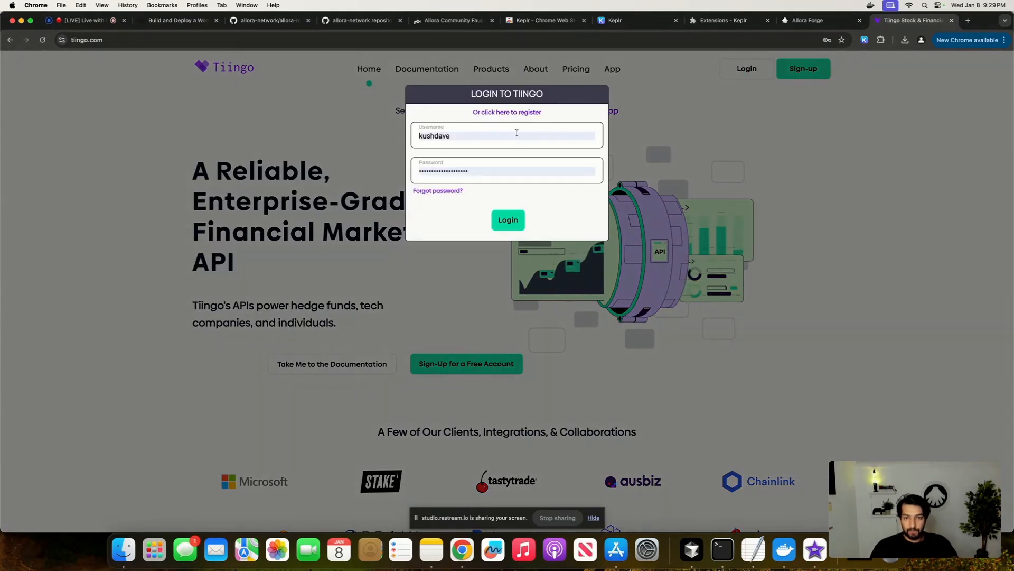
left_click(509, 220)
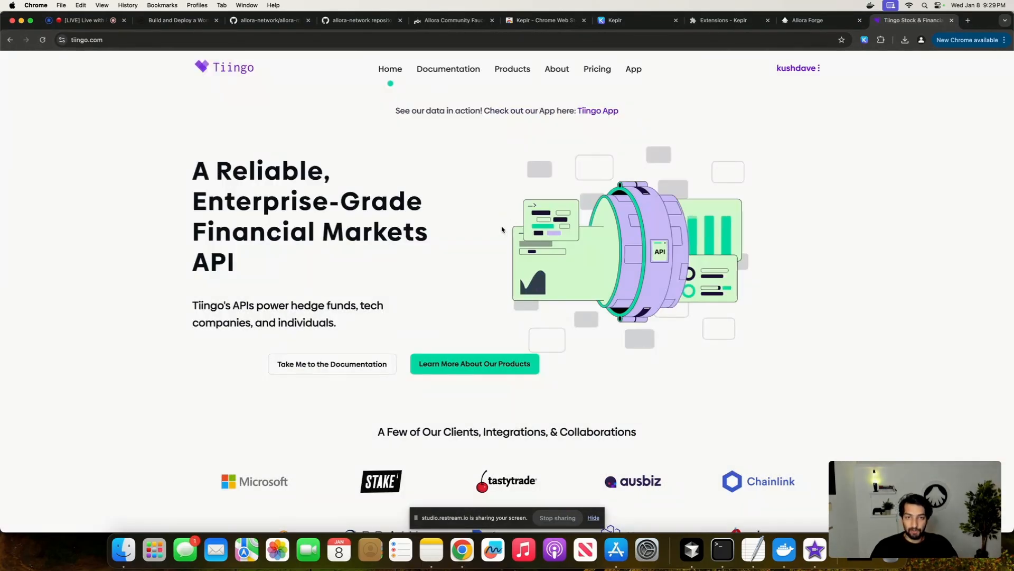
left_click(797, 68)
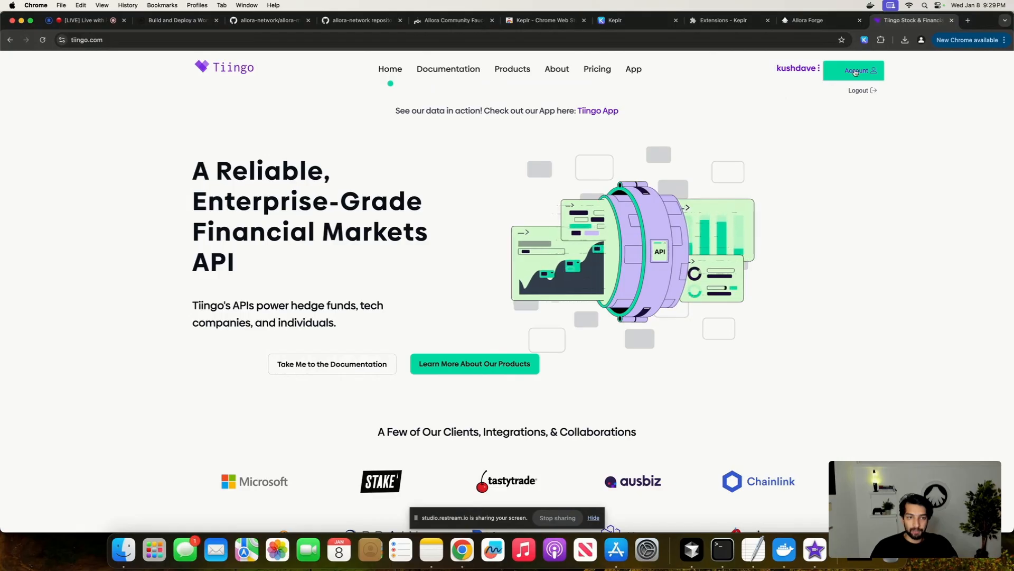
left_click(854, 71)
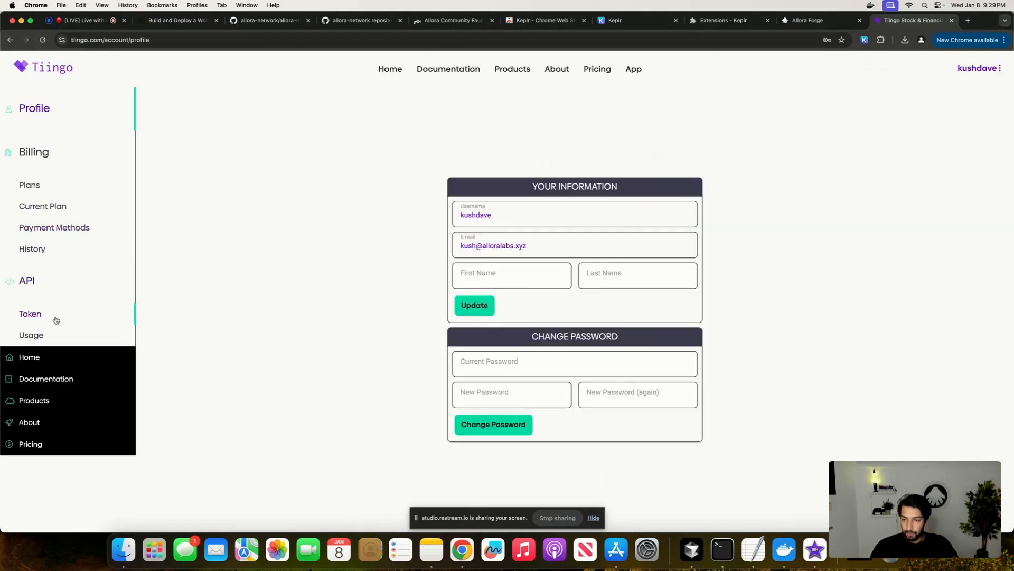
left_click(30, 313)
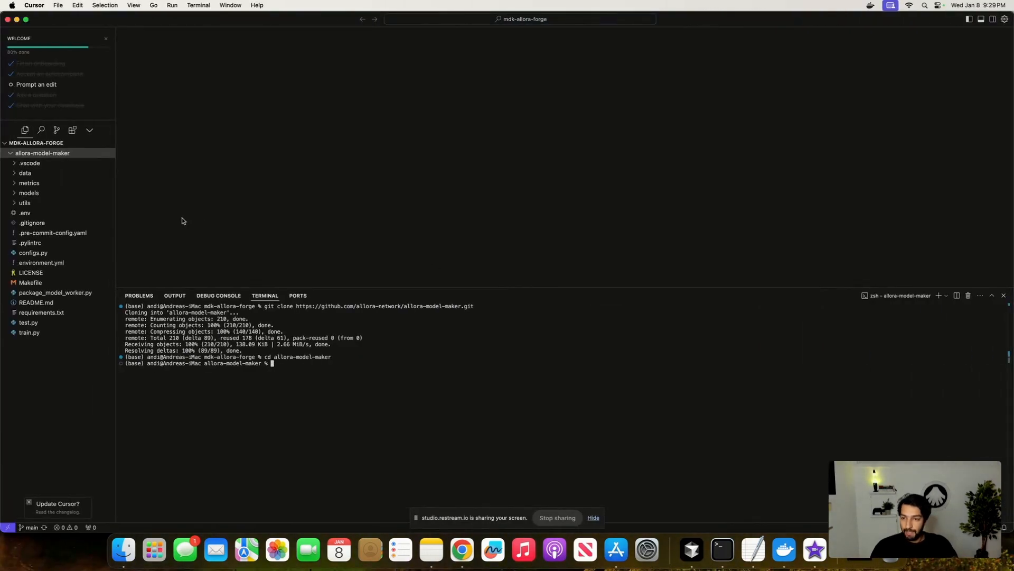
Replace the TIINGO_API_KEY placeholder in allora-model-maker/.env with the pasted token, then go back to Chrome.
left_click(25, 212)
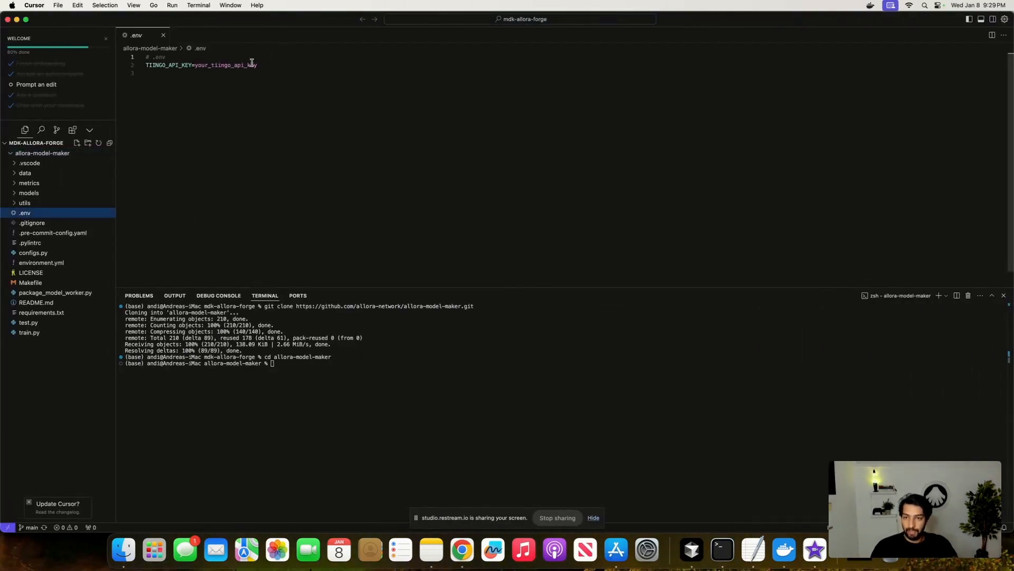
key("Backspace")
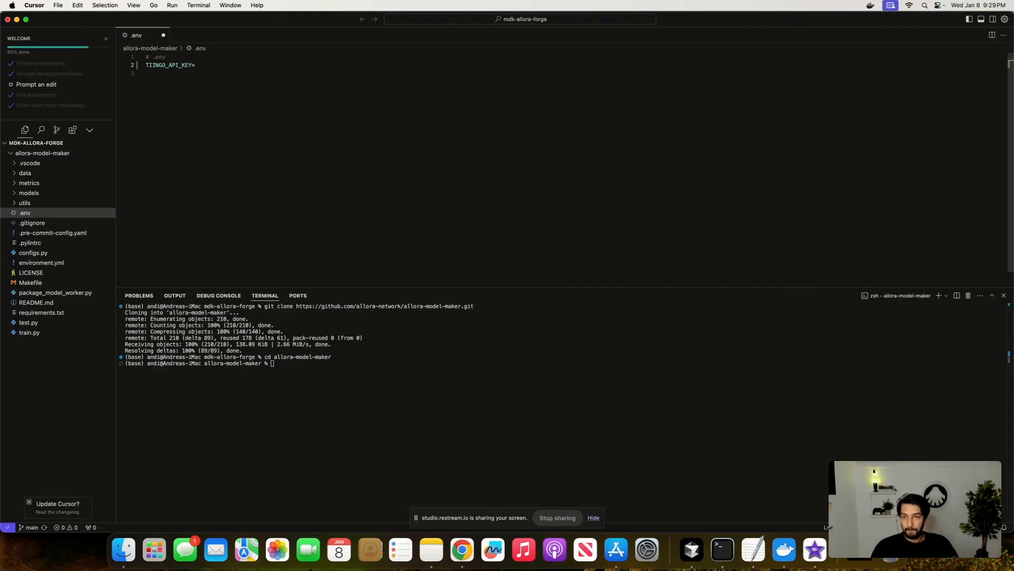
right_click(194, 65)
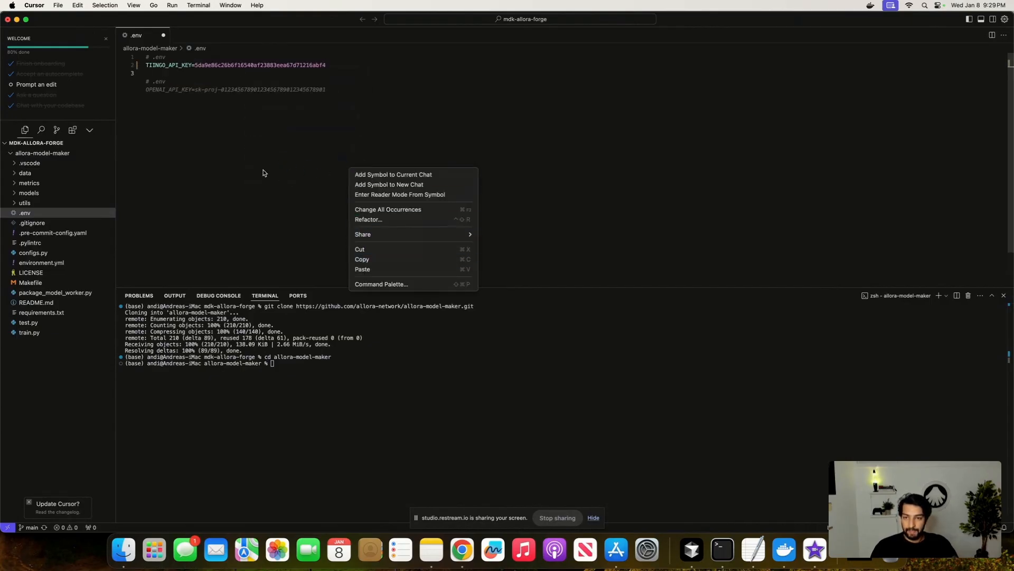
left_click(57, 5)
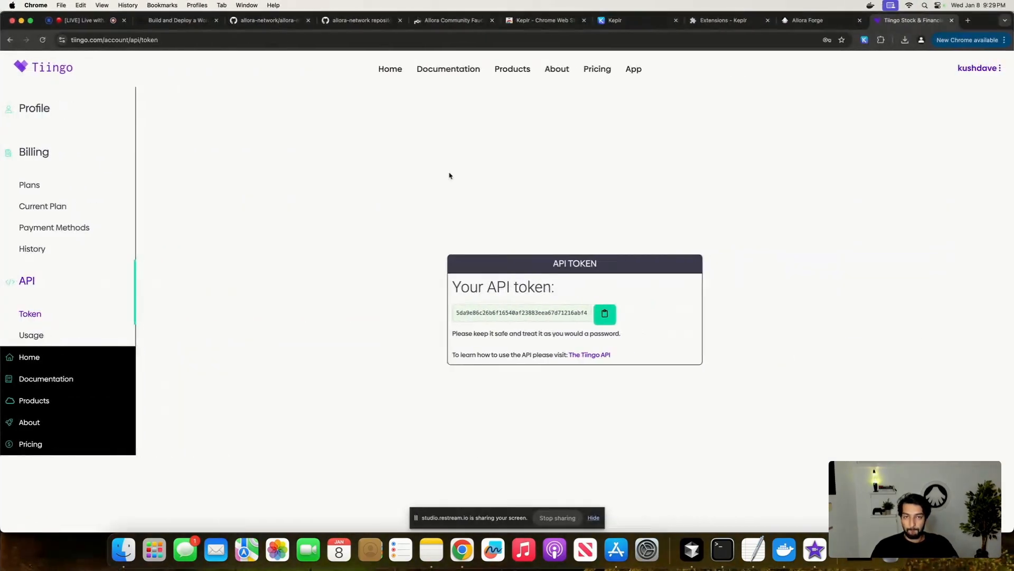
Return to the MDK guide's 'Conda not Installed?' section showing brew install miniconda.
left_click(177, 20)
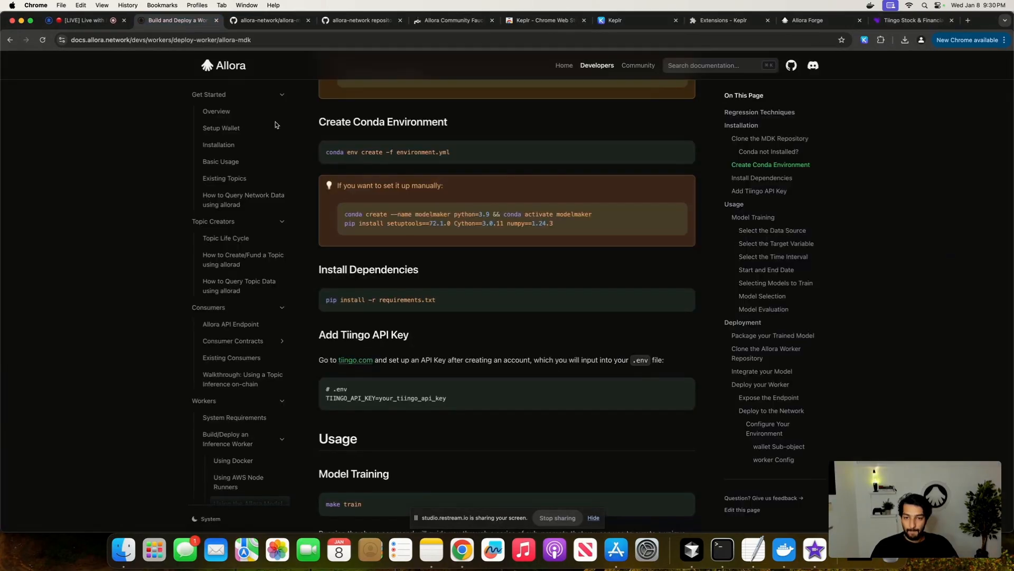
scroll("up", 3)
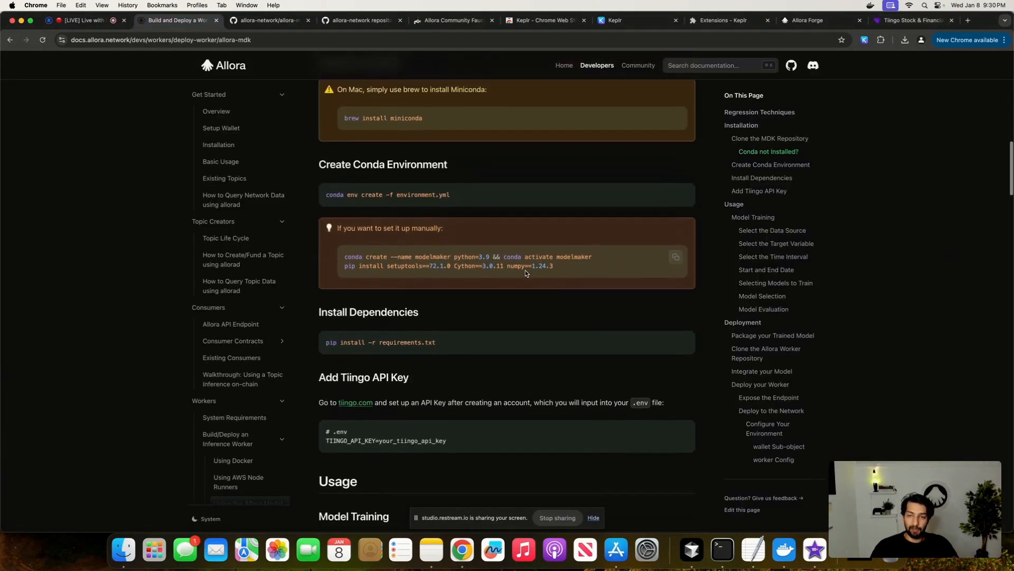
scroll("up", 3)
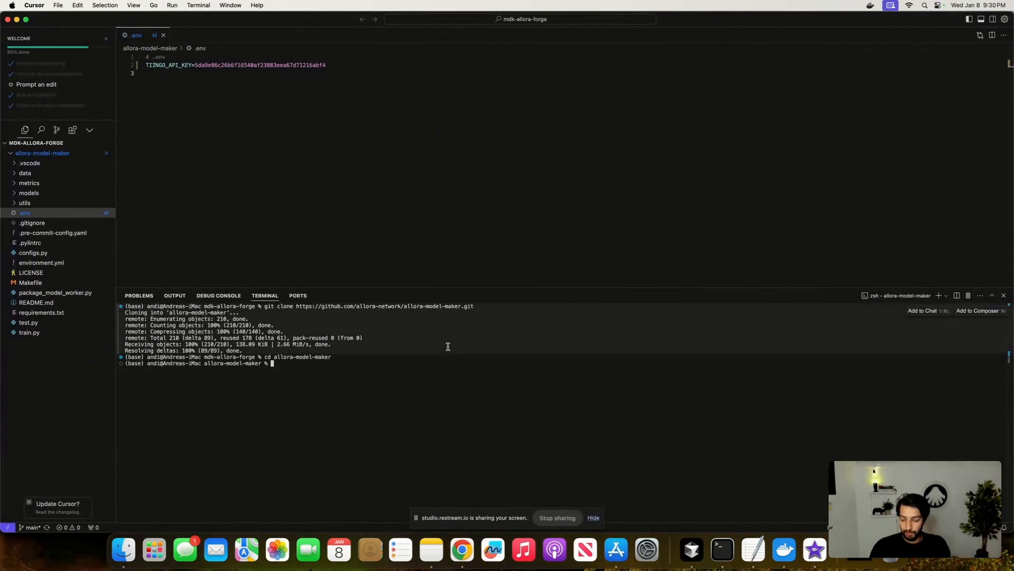
Install Miniconda via brew and paste the docs' conda environment setup commands into the terminal.
type("brew install m")
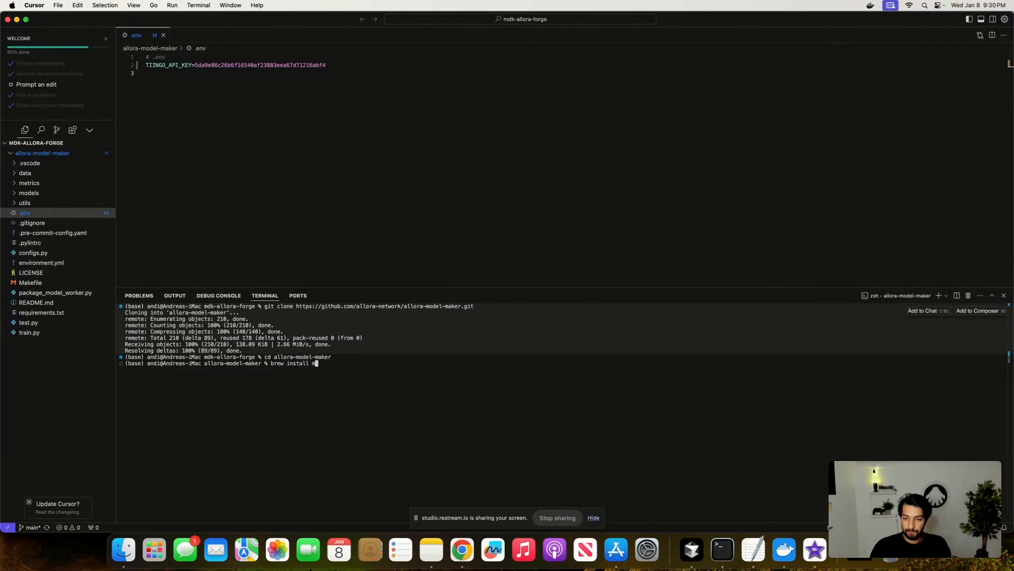
key("Return")
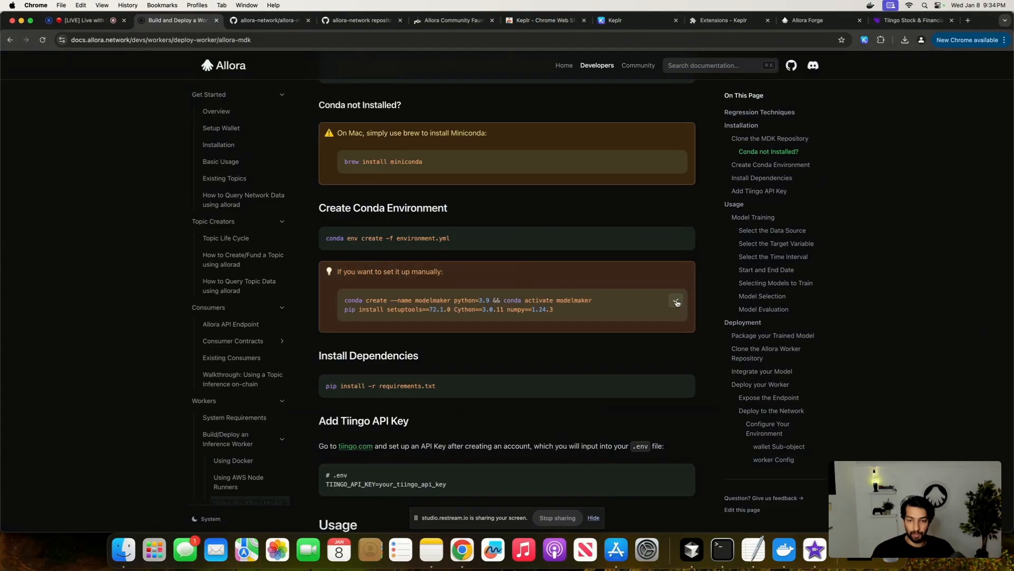
left_click(720, 551)
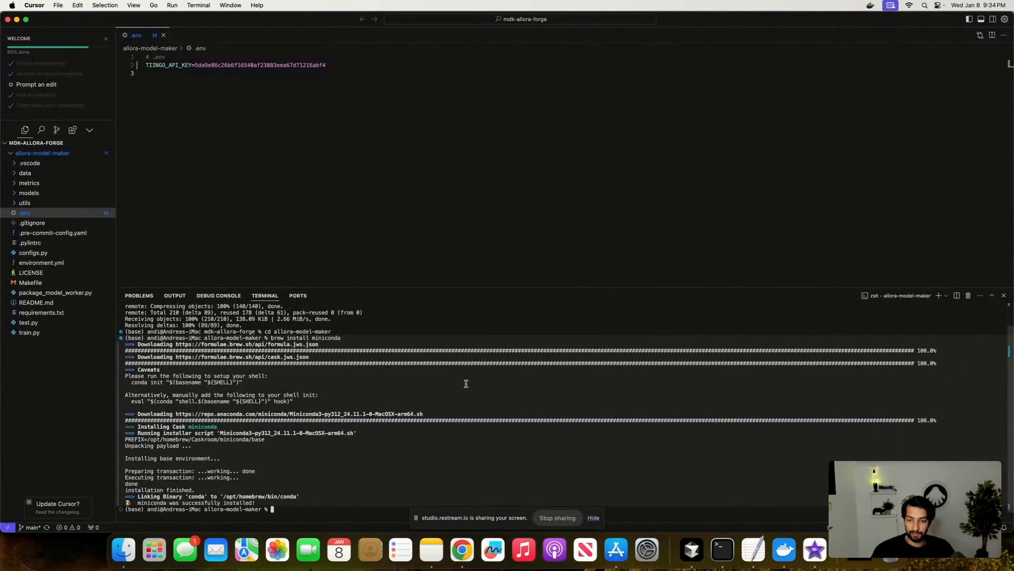
right_click(464, 382)
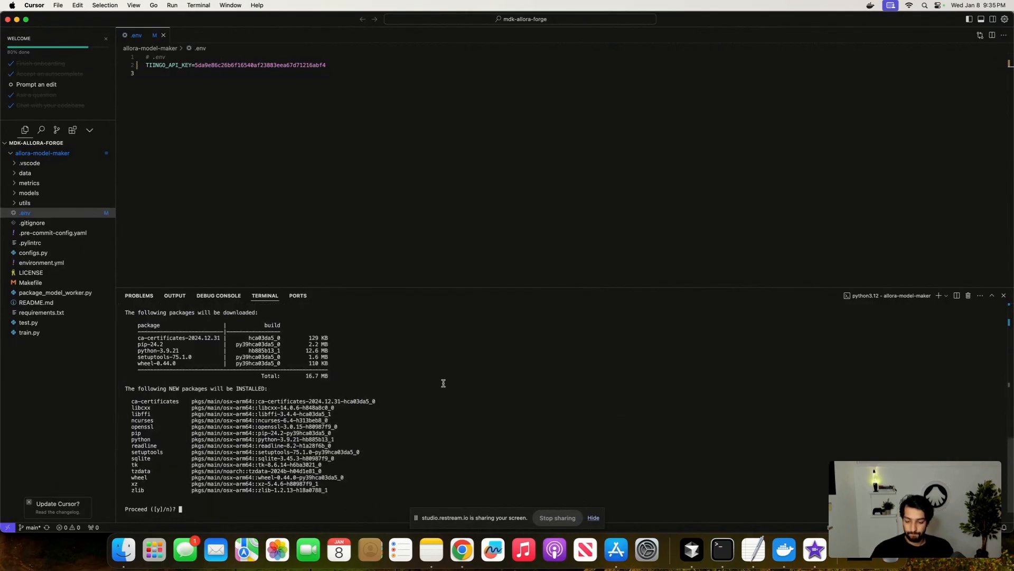
Confirm the modelmaker conda create with y and finish setup with setuptools 72.1.0, Cython 3.0.11, numpy 1.24.3.
type("y")
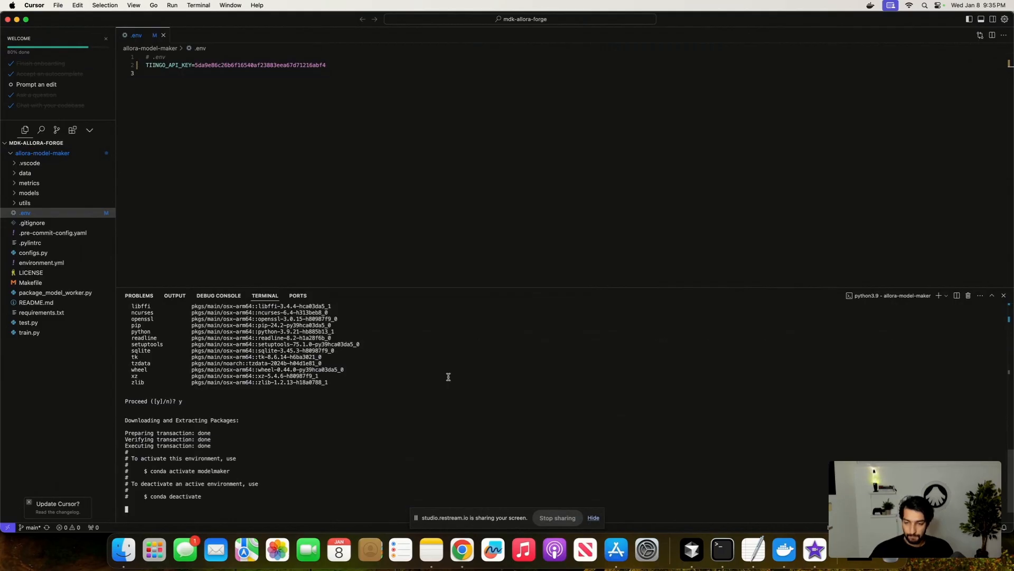
scroll("down", 3)
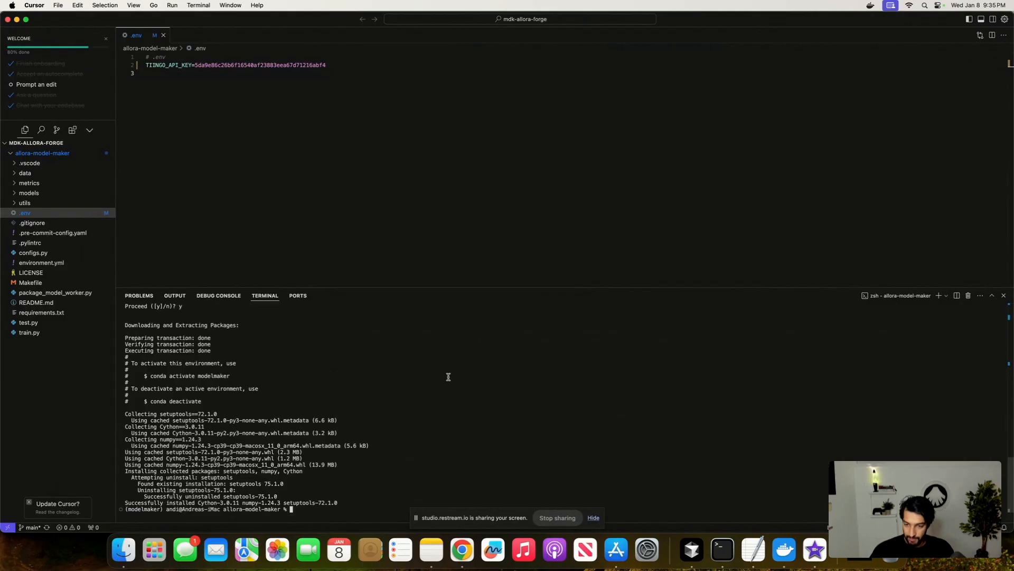
left_click(461, 550)
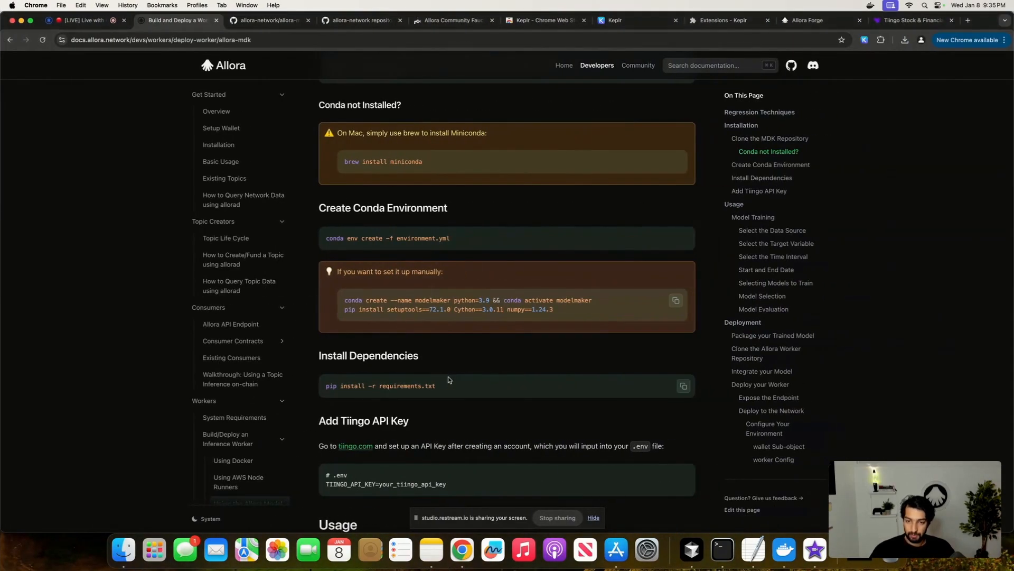
mouse_move(501, 383)
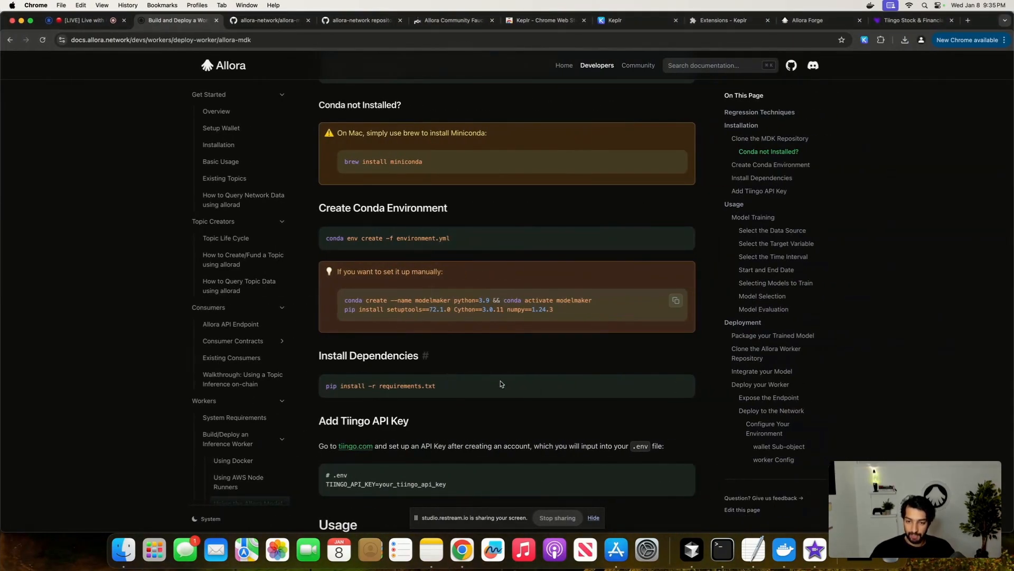
left_click(683, 386)
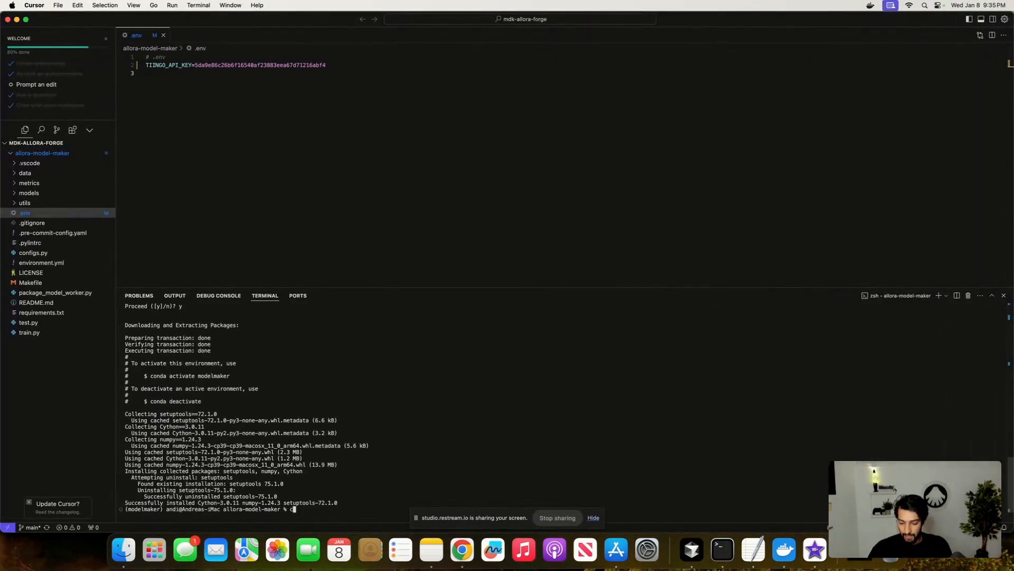
Activate the modelmaker environment and bring up models/regression_time_series/model.py.
type("conda activate modelmaker")
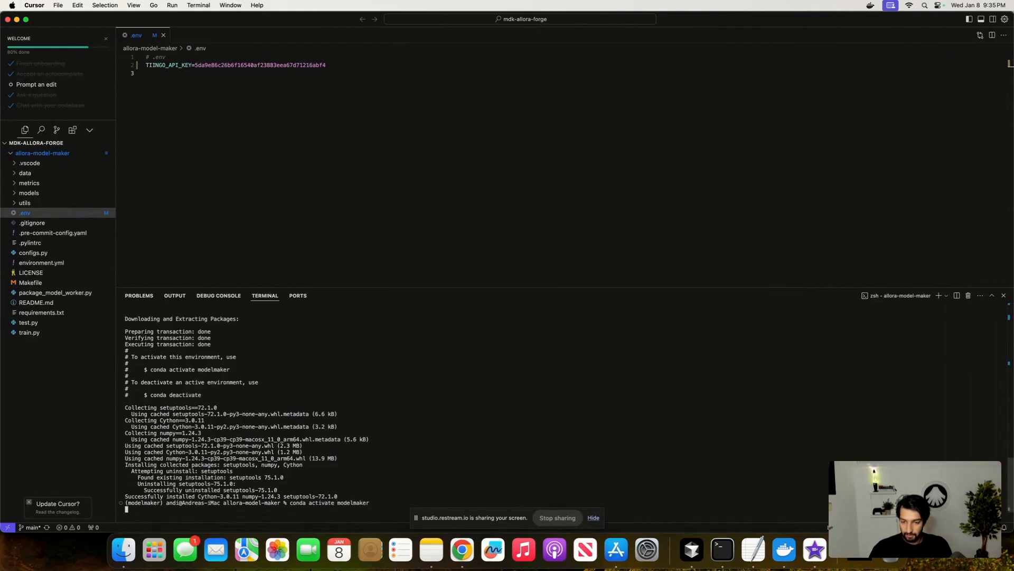
key("Return")
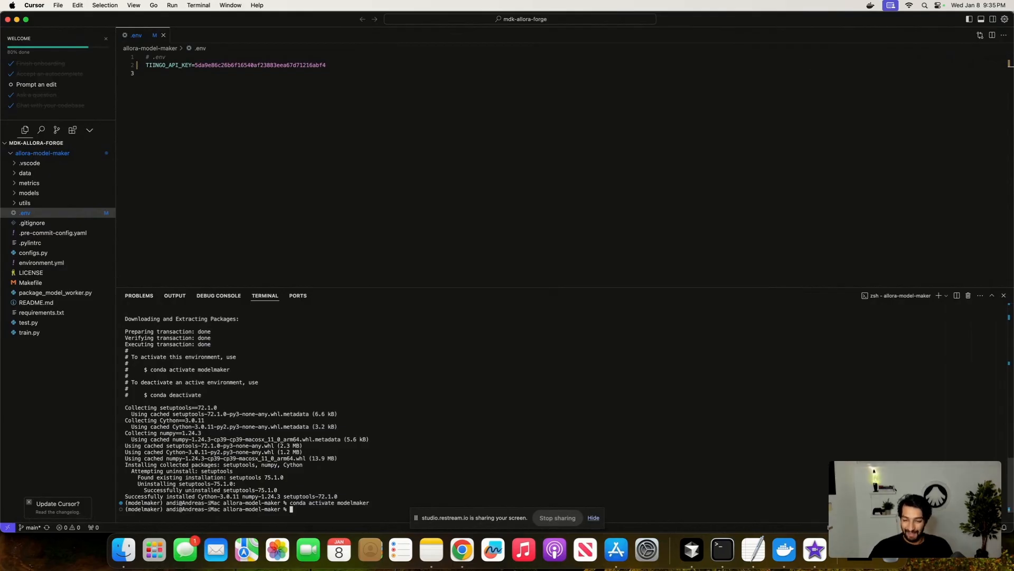
mouse_move(208, 528)
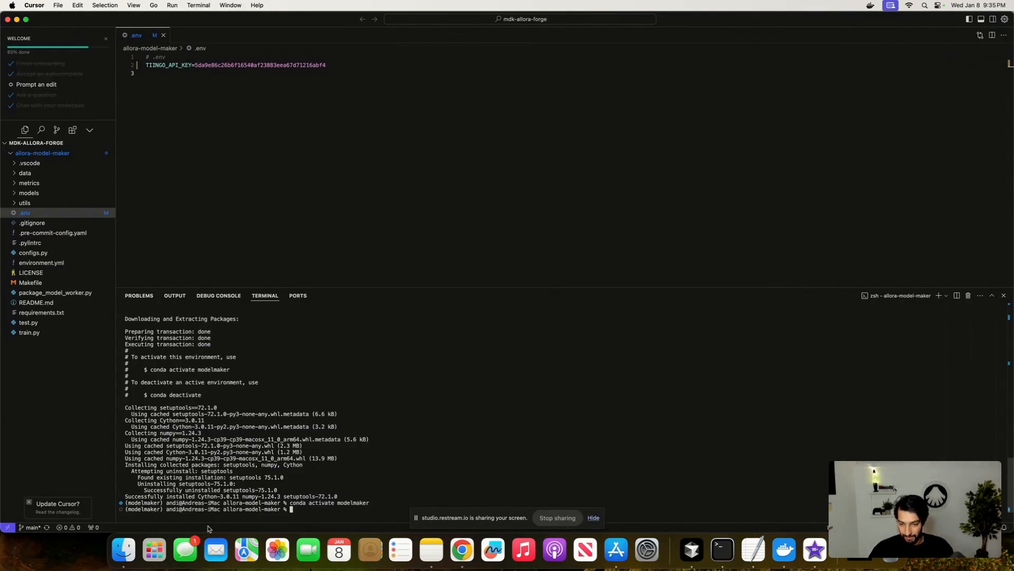
right_click(292, 508)
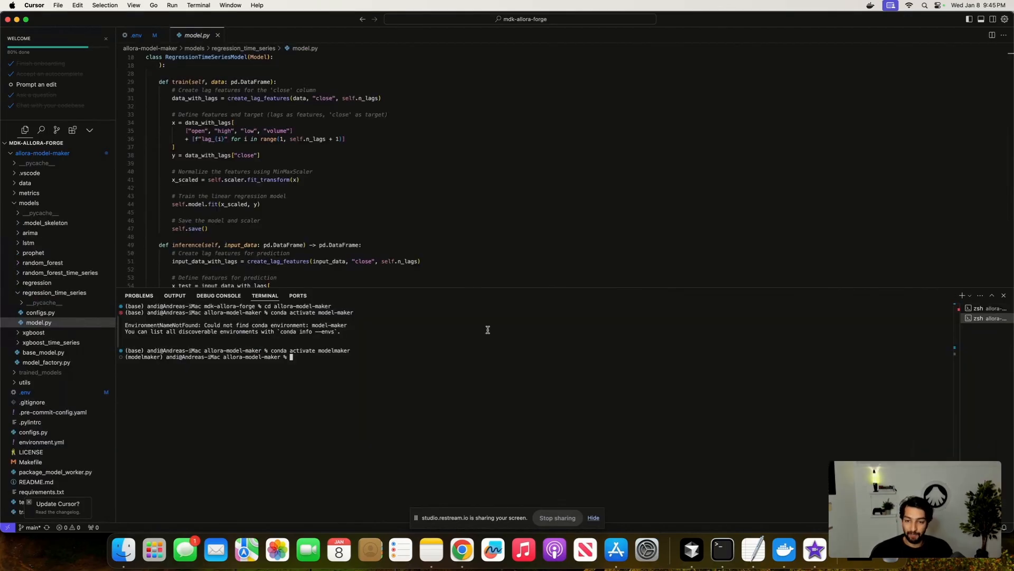
Launch make train so the script prompts for a data source, reviewing model.py meanwhile.
type("ma")
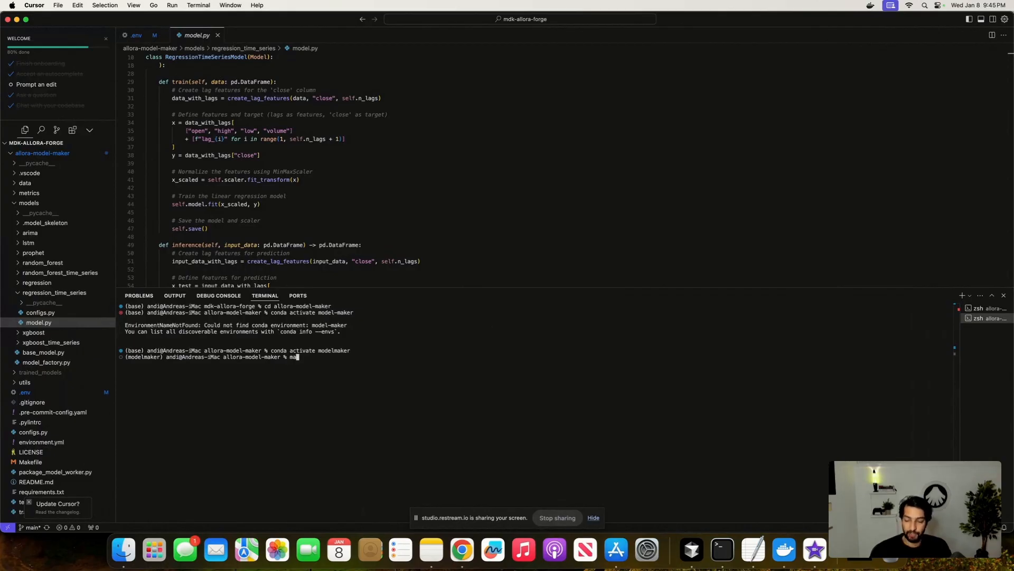
key("Return")
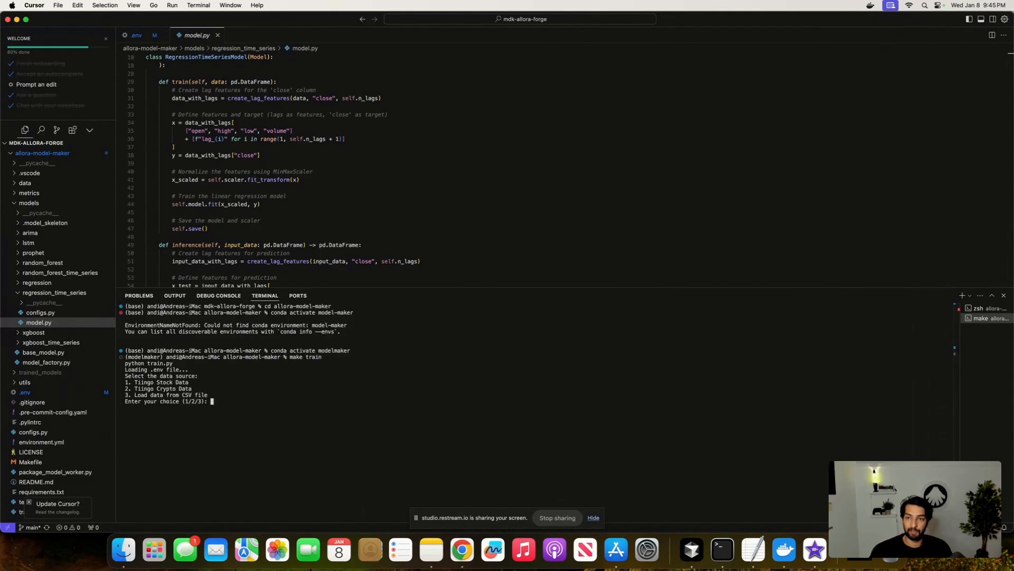
mouse_move(373, 306)
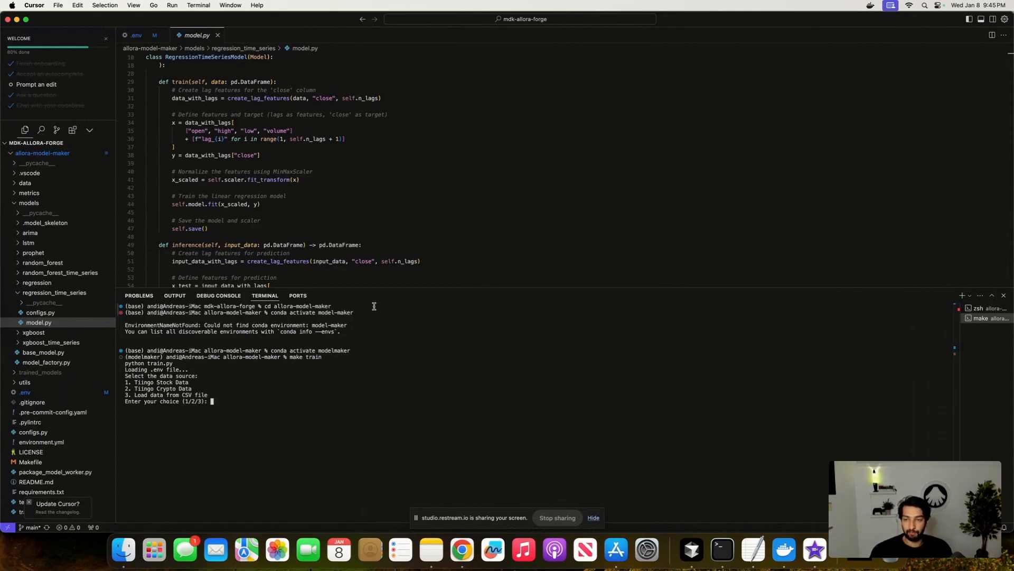
mouse_move(29, 203)
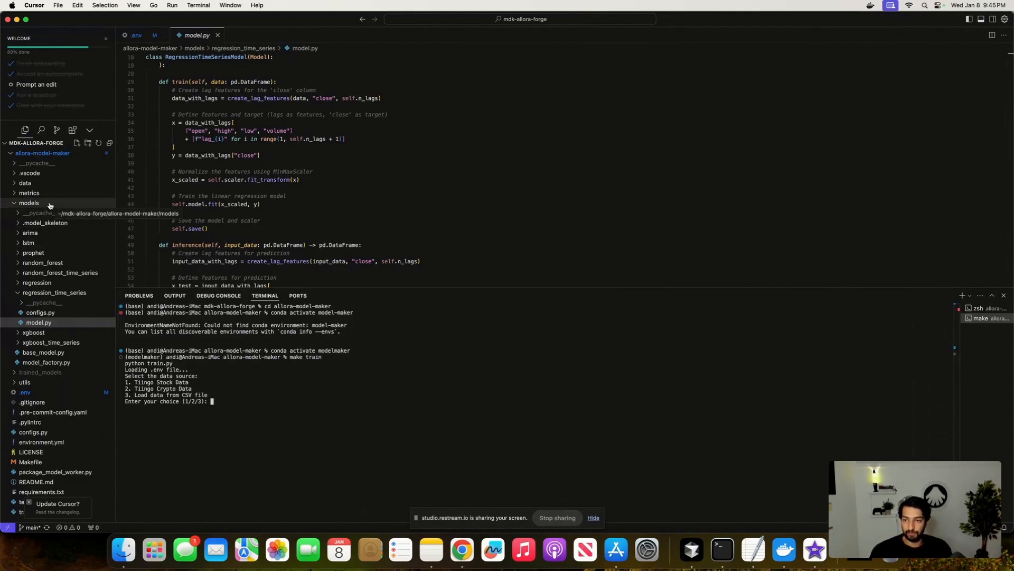
mouse_move(42, 263)
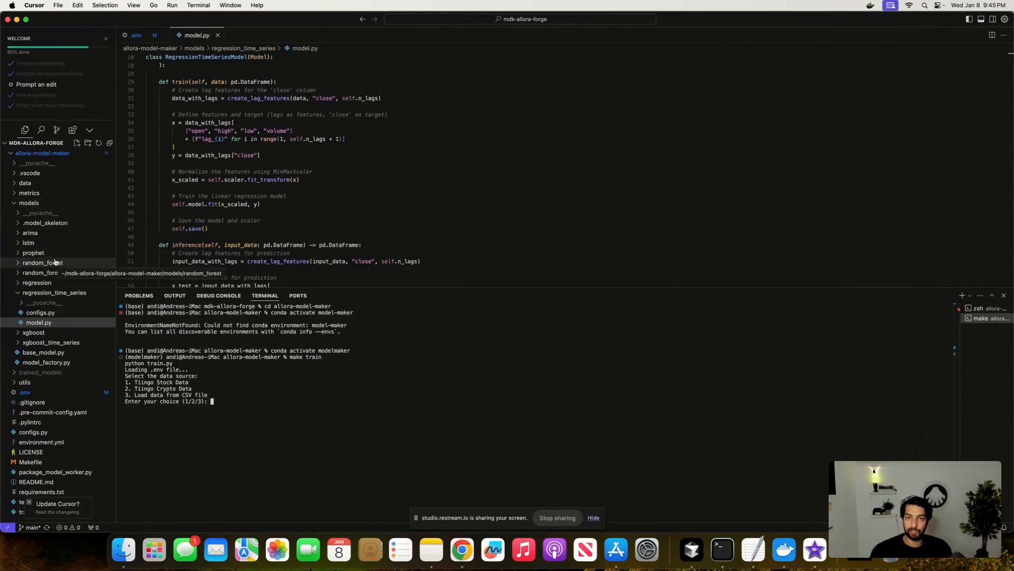
mouse_move(38, 323)
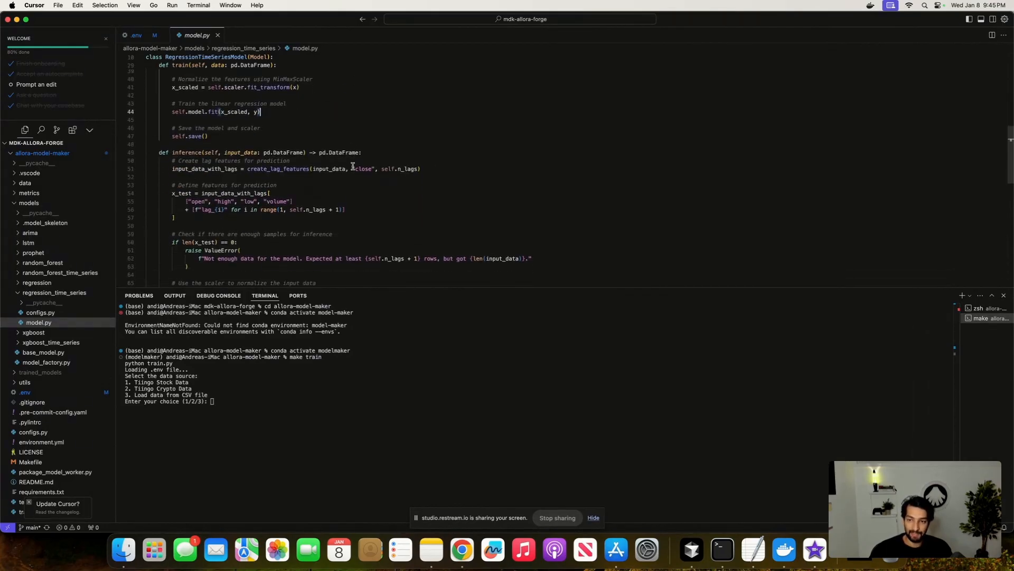
scroll("up", 3)
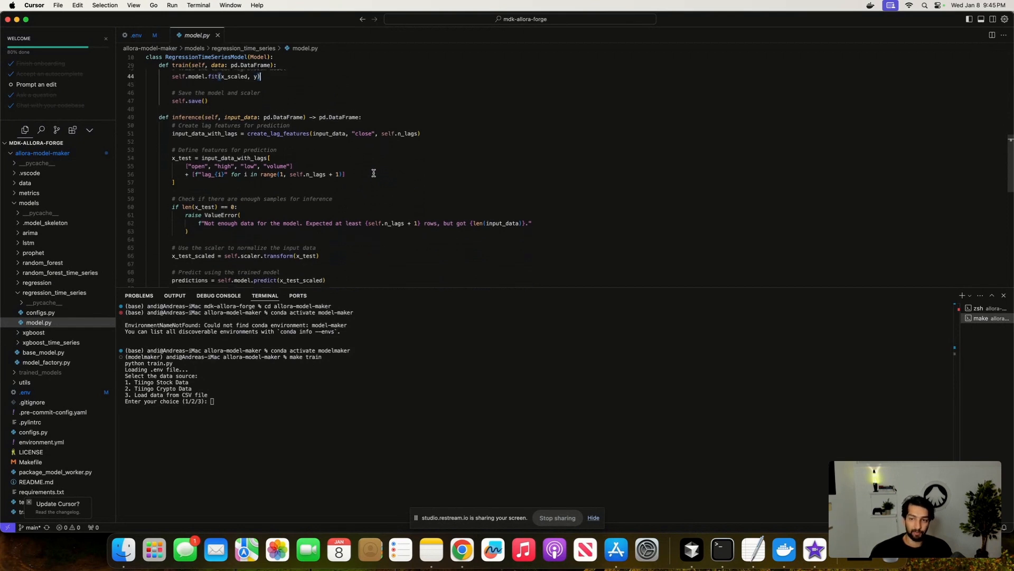
scroll("down", 3)
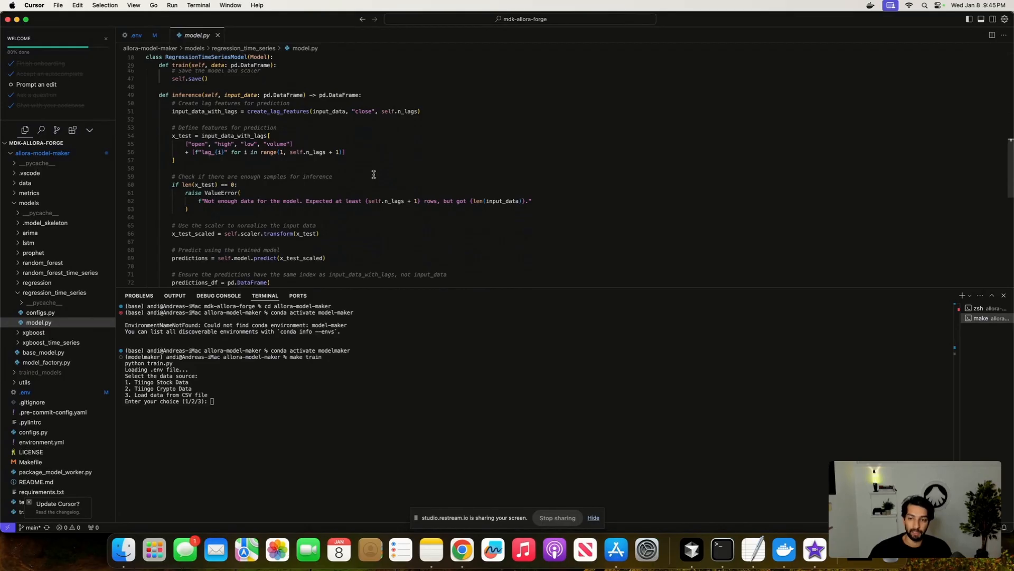
mouse_move(430, 385)
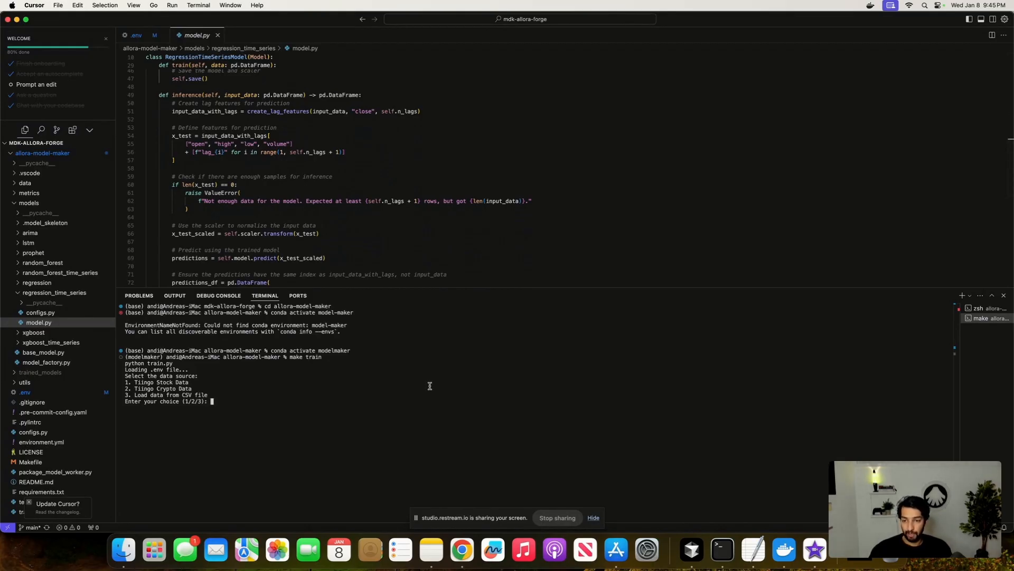
Choose Tiingo crypto data (2) with symbol ethusd at 5min frequency.
type("2")
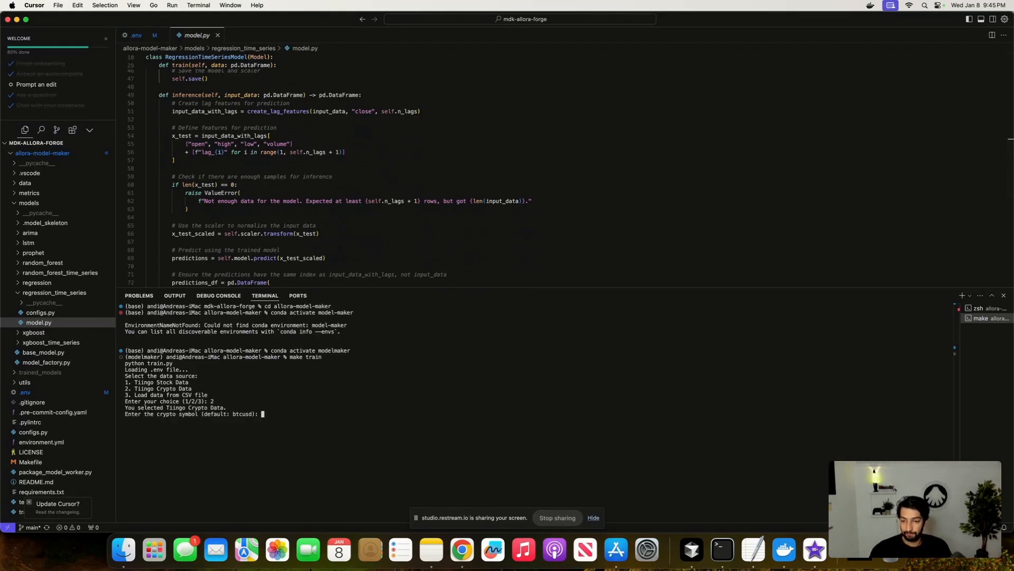
type("eth")
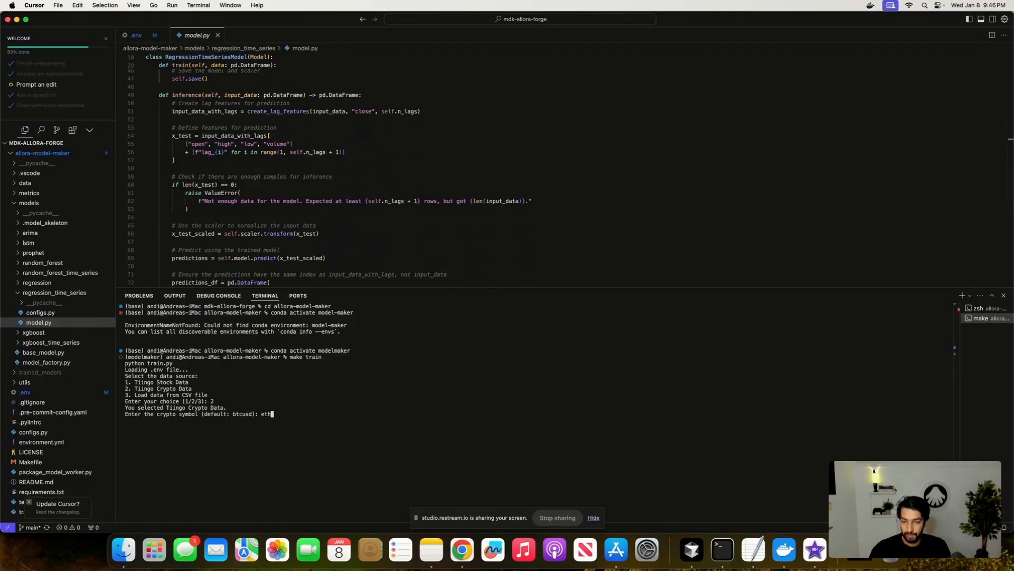
key("Return")
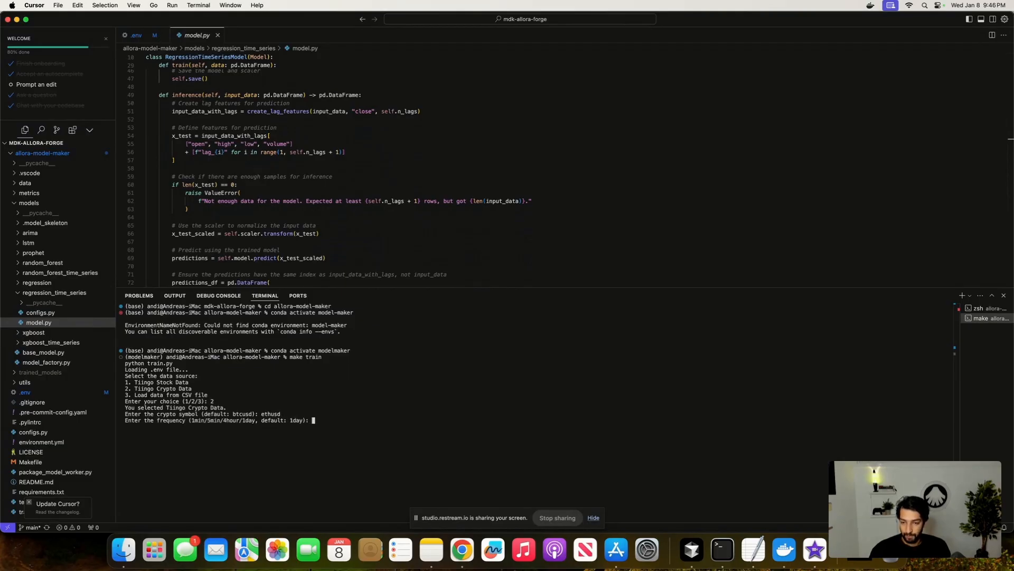
type("5min")
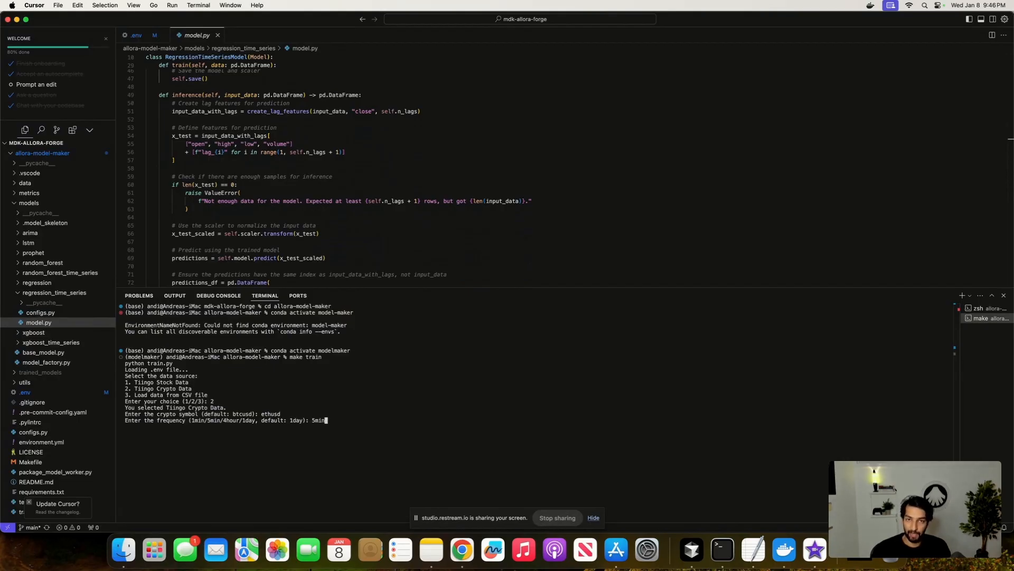
key("Return")
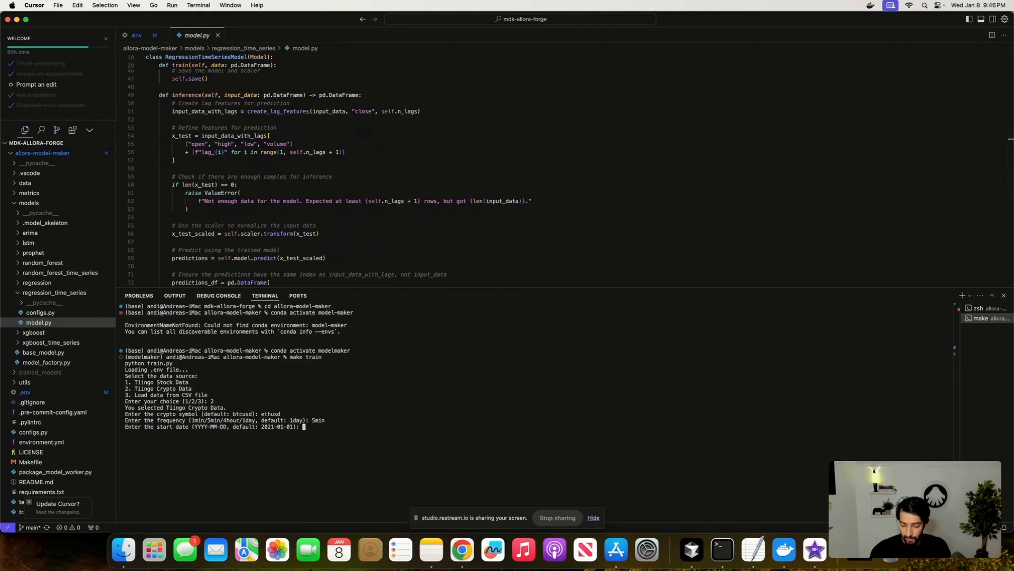
Set start date 2024-09-08, accept end date 2025-01-07, and pick custom model selection (2).
type("2024-09-")
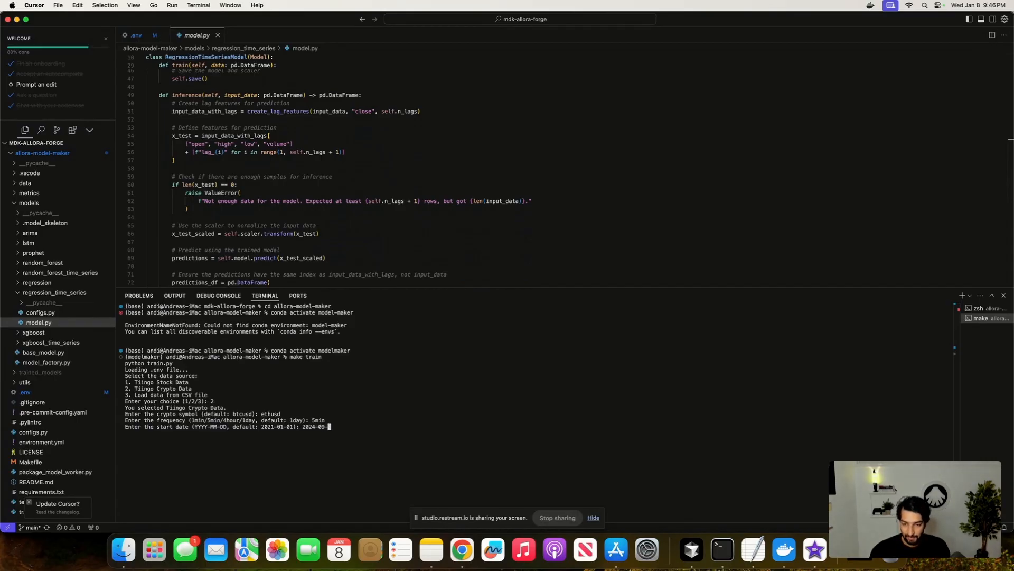
key("Return")
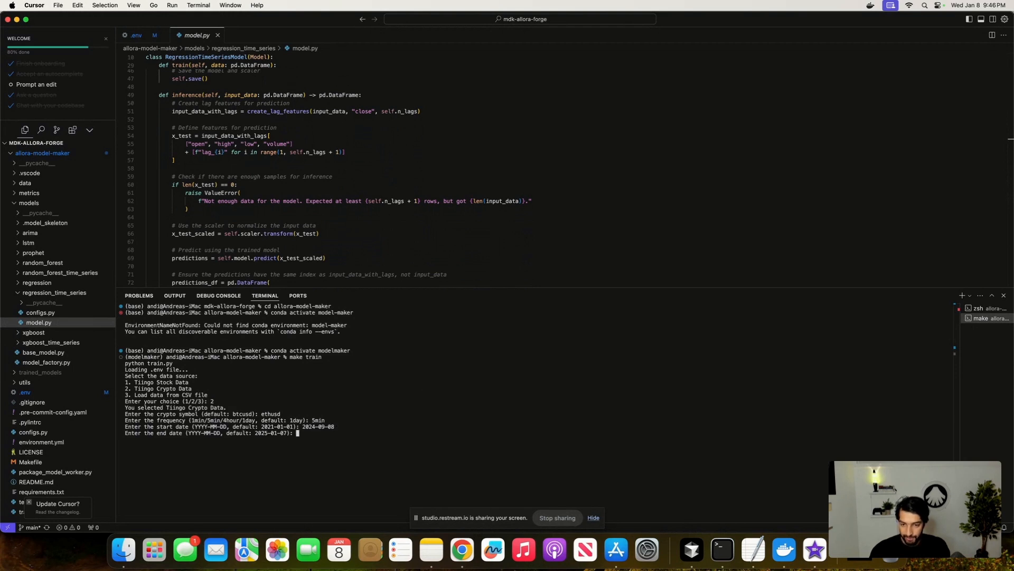
key("Return")
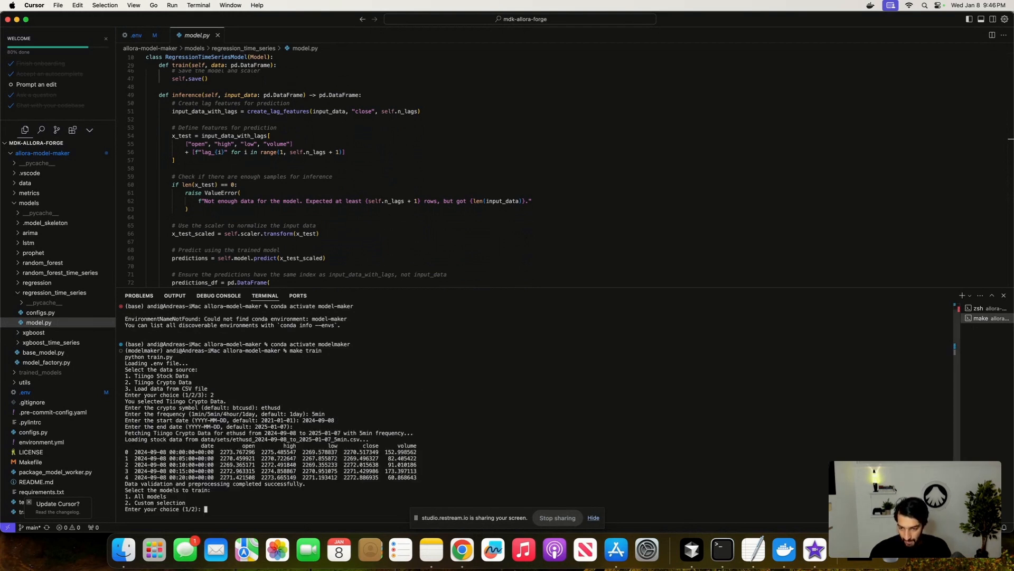
type("2")
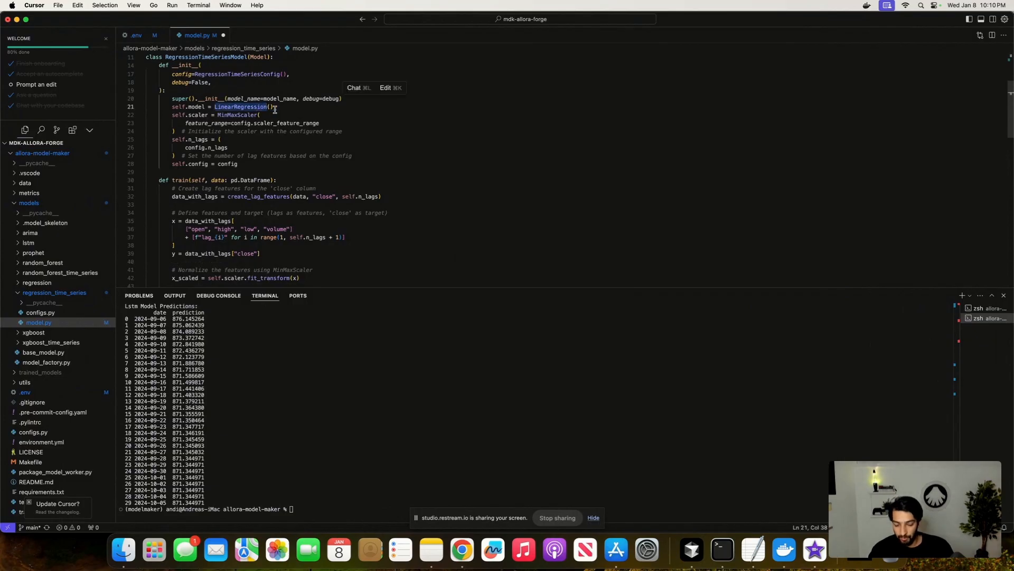
type("GradientBoosting")
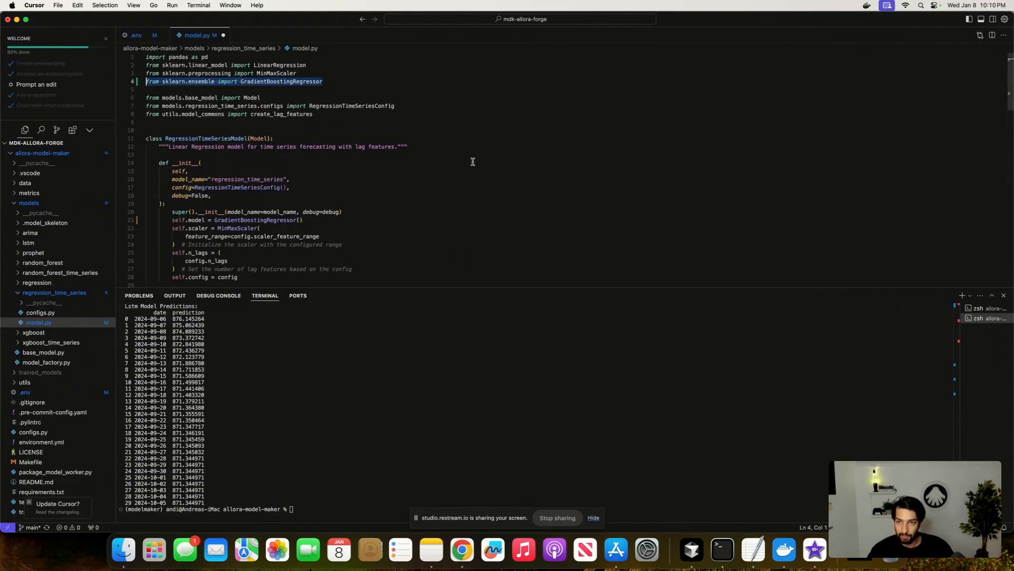
scroll("down", 3)
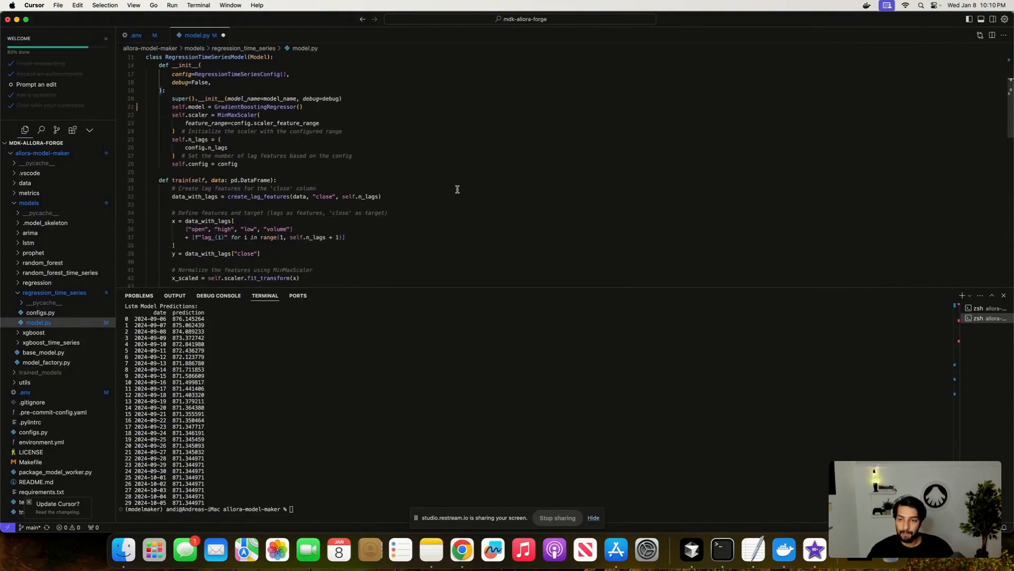
left_click(58, 5)
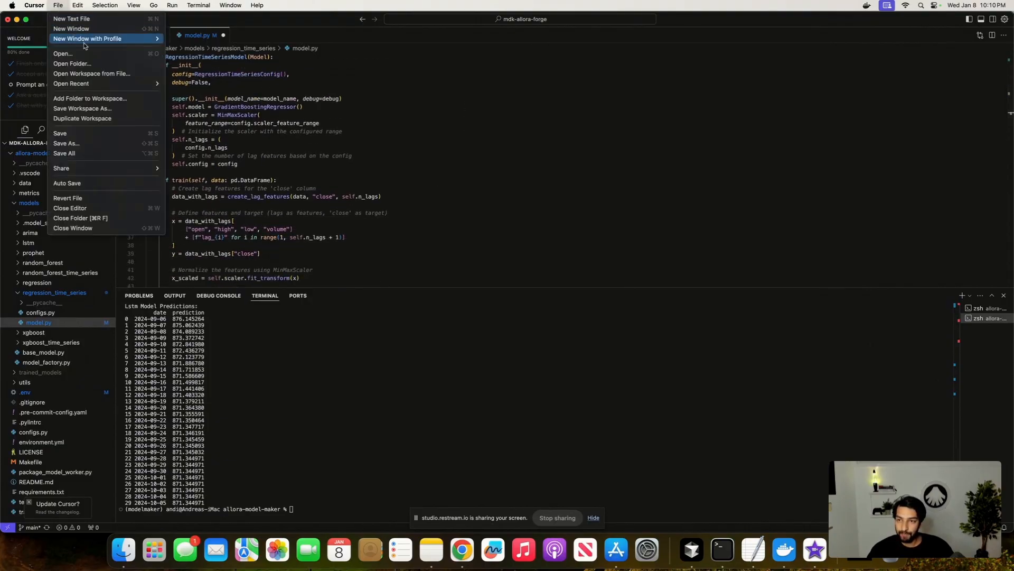
left_click(396, 402)
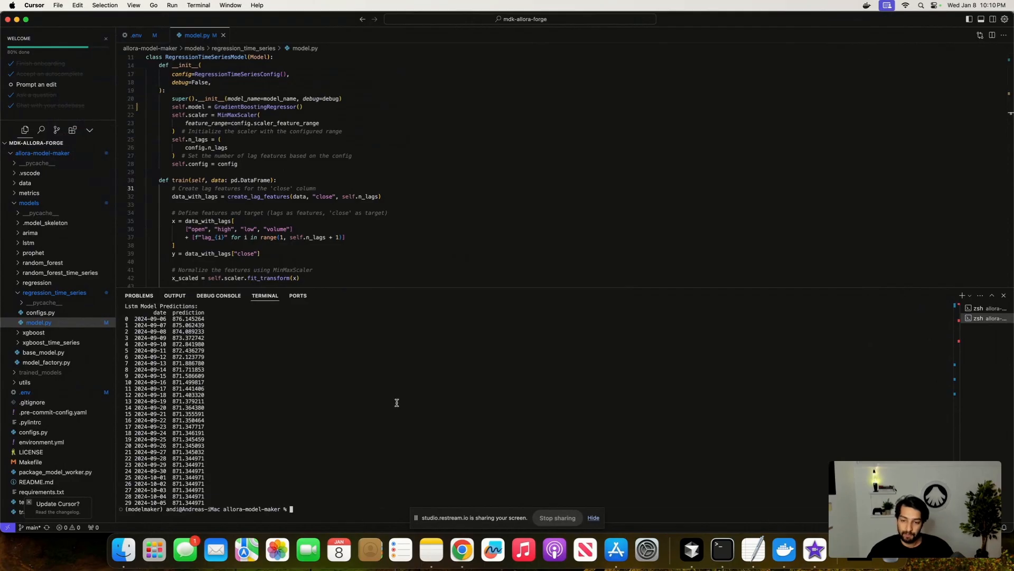
Rerun make train with Tiingo crypto data, ethusd, 5min frequency and a 2024 start date.
type("make")
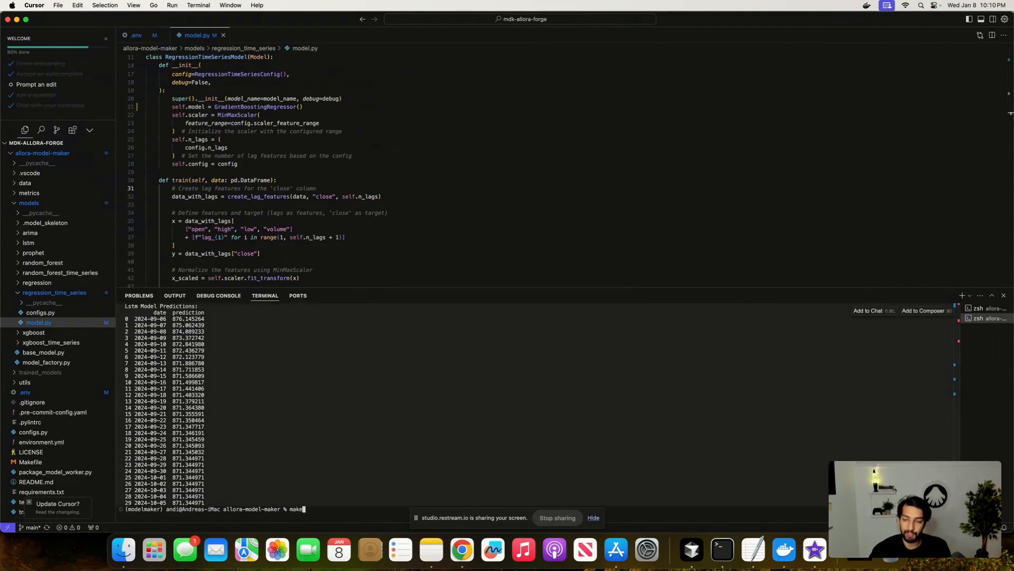
type("tra")
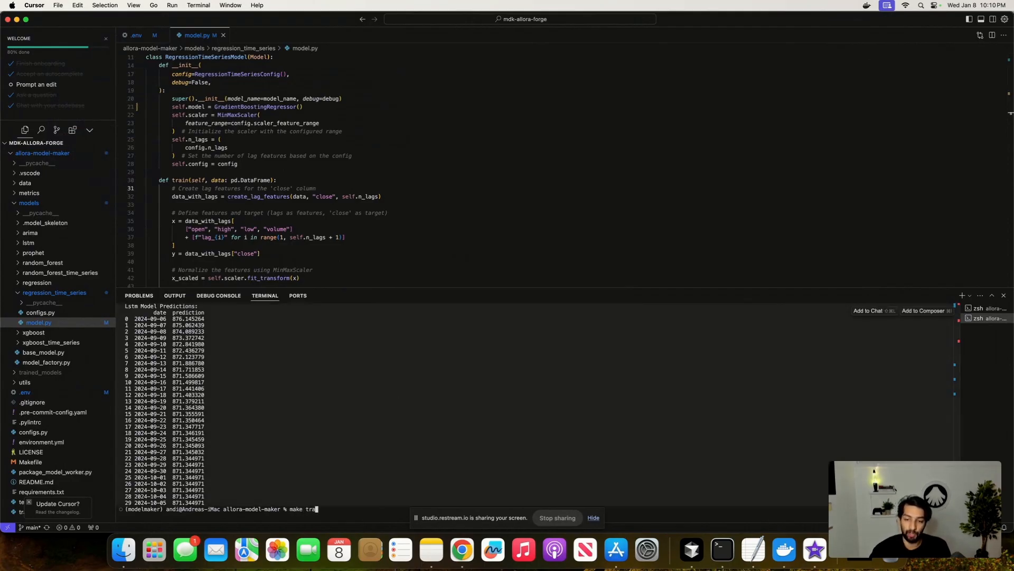
key("Return")
type("e")
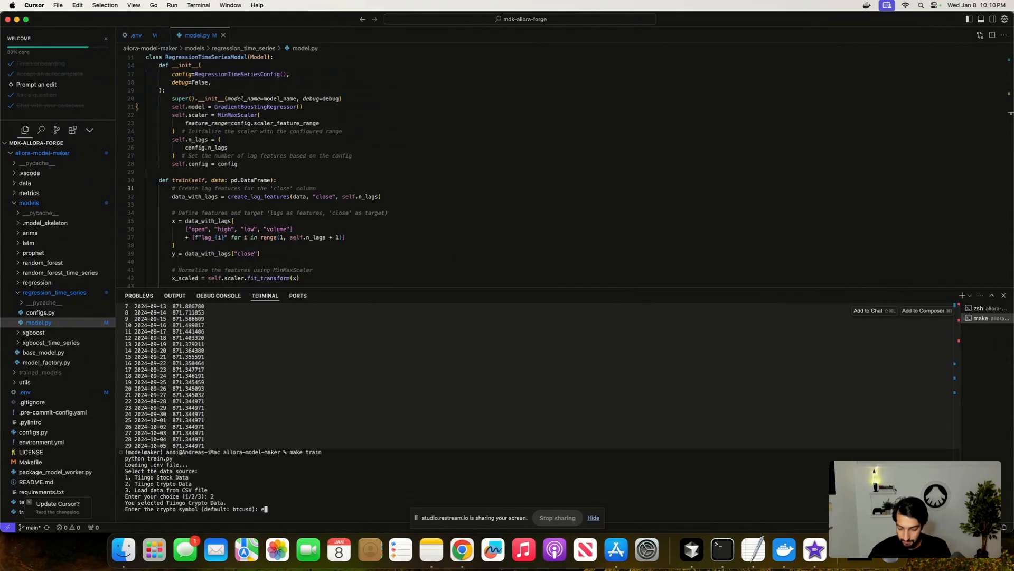
key("Return")
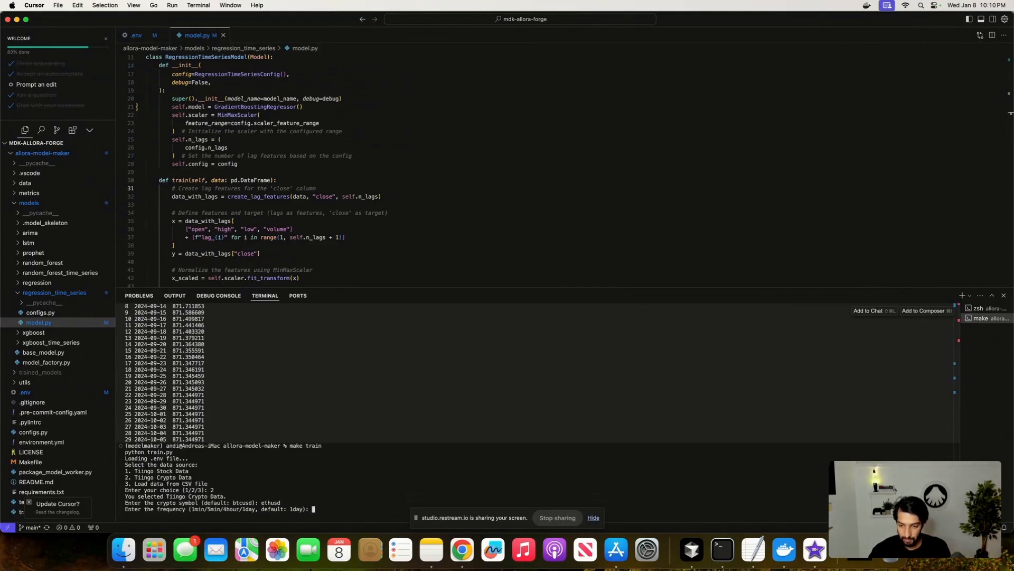
type("5min")
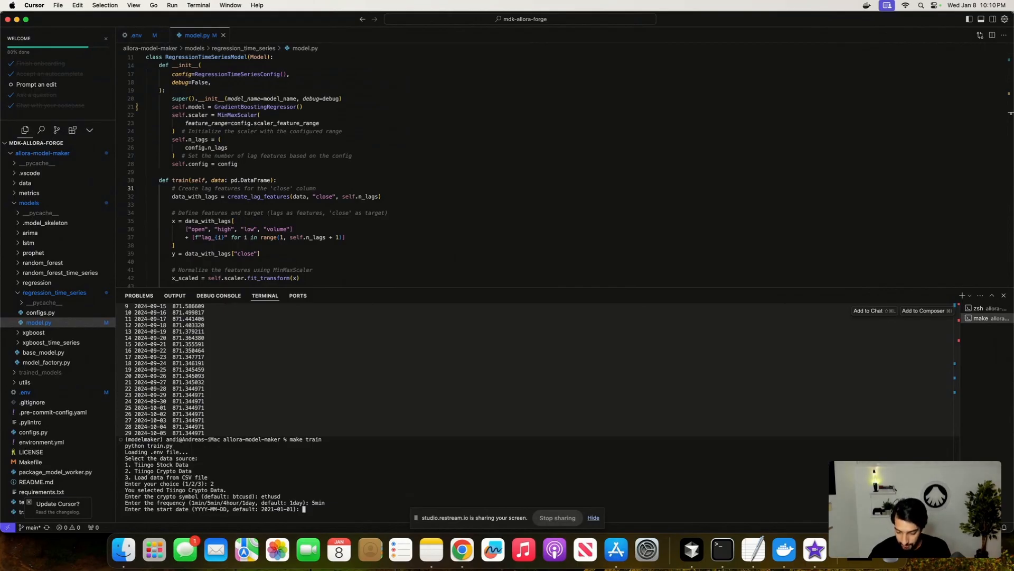
type("2024")
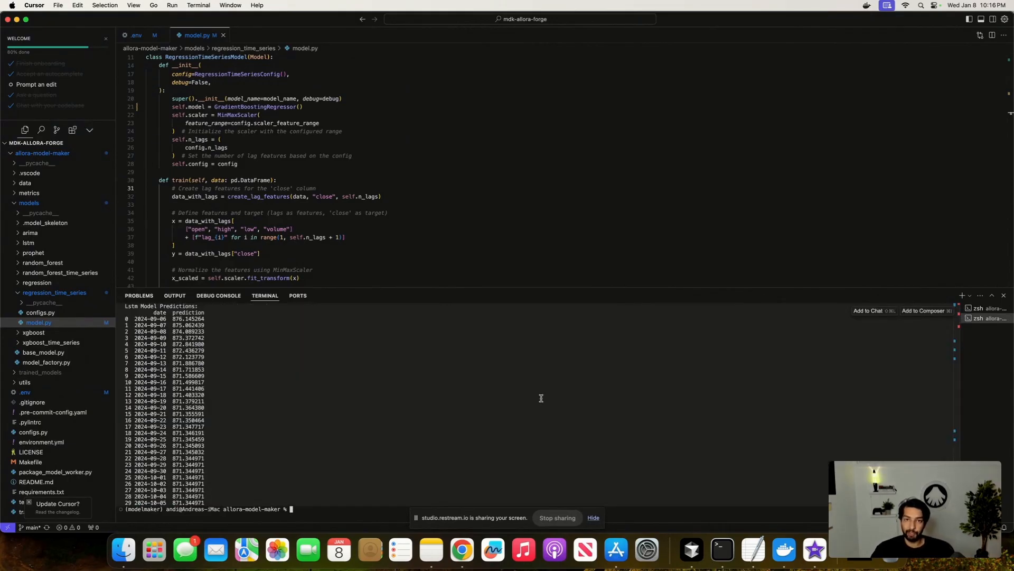
Run make eval to print predictions from the trained models.
type("make eval")
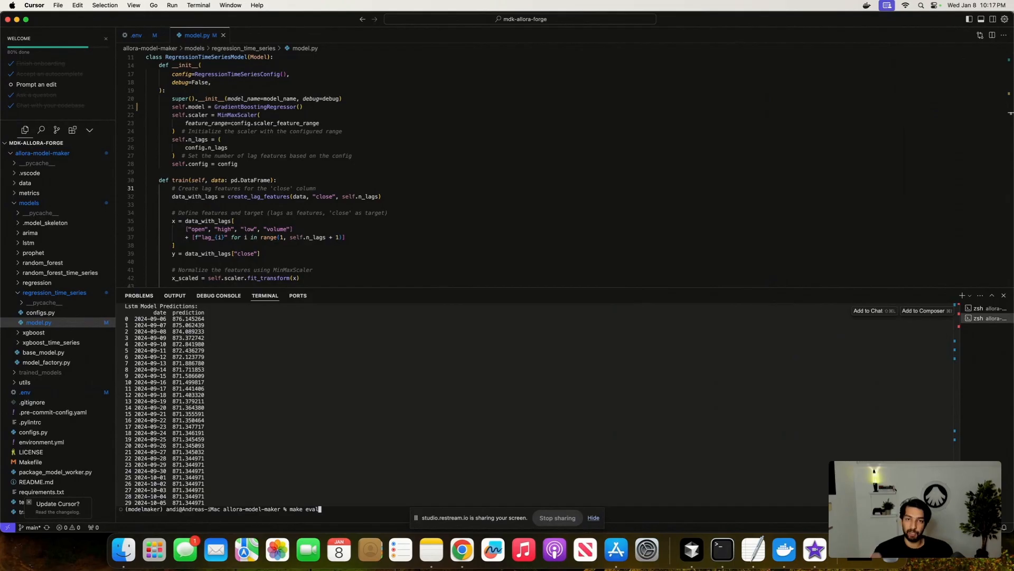
key("Return")
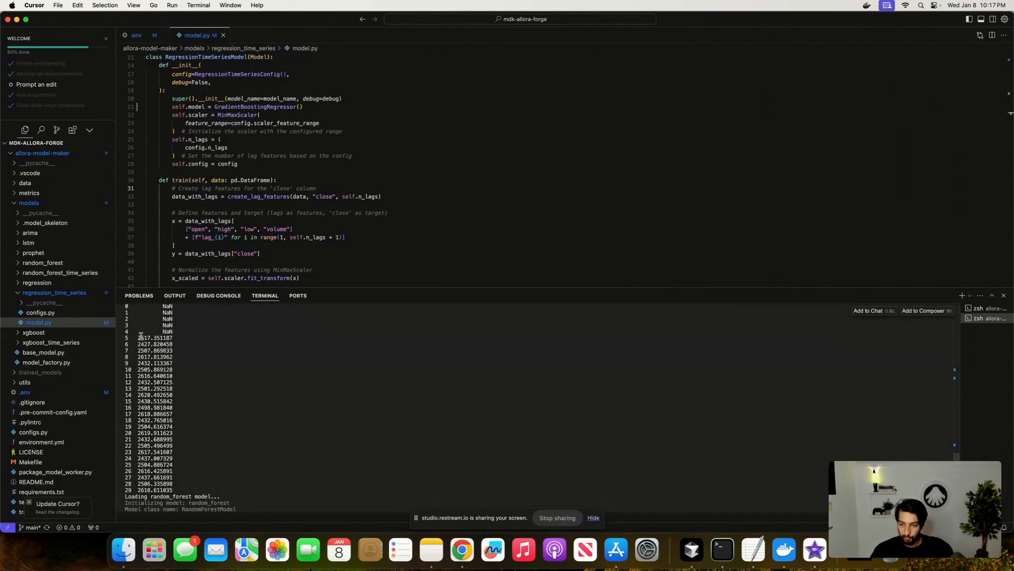
mouse_move(241, 444)
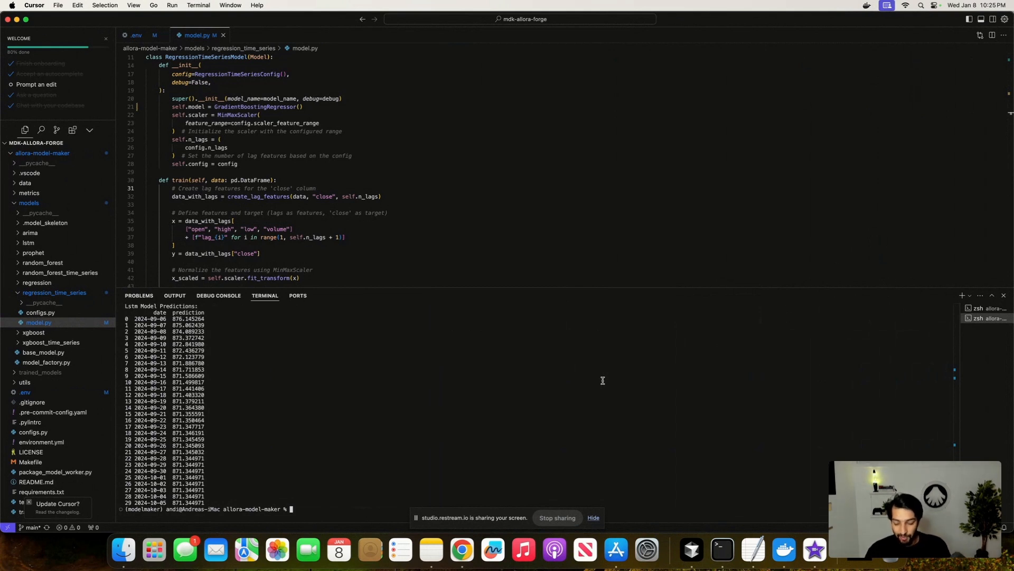
Run make package-regression_time_series to package the model for a worker.
type("make package-regression_time")
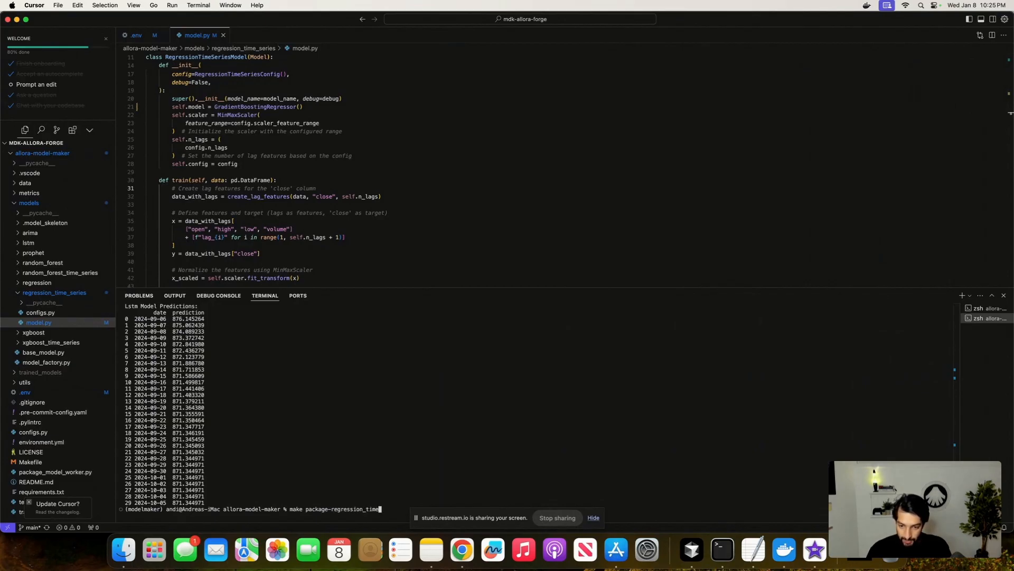
key("Return")
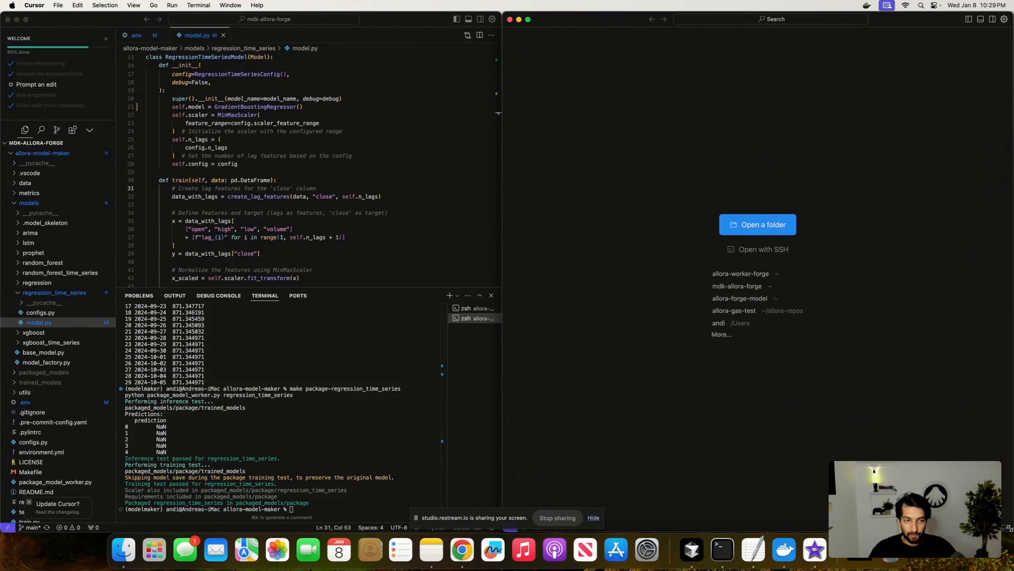
Choose the allora-worker-forge folder and open it in the new Cursor window.
left_click(757, 224)
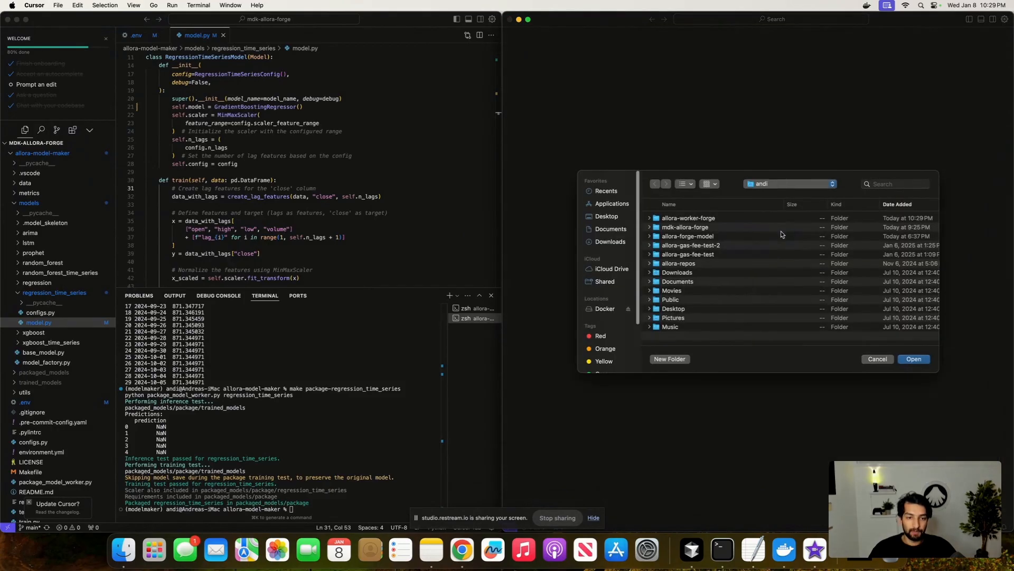
left_click(688, 218)
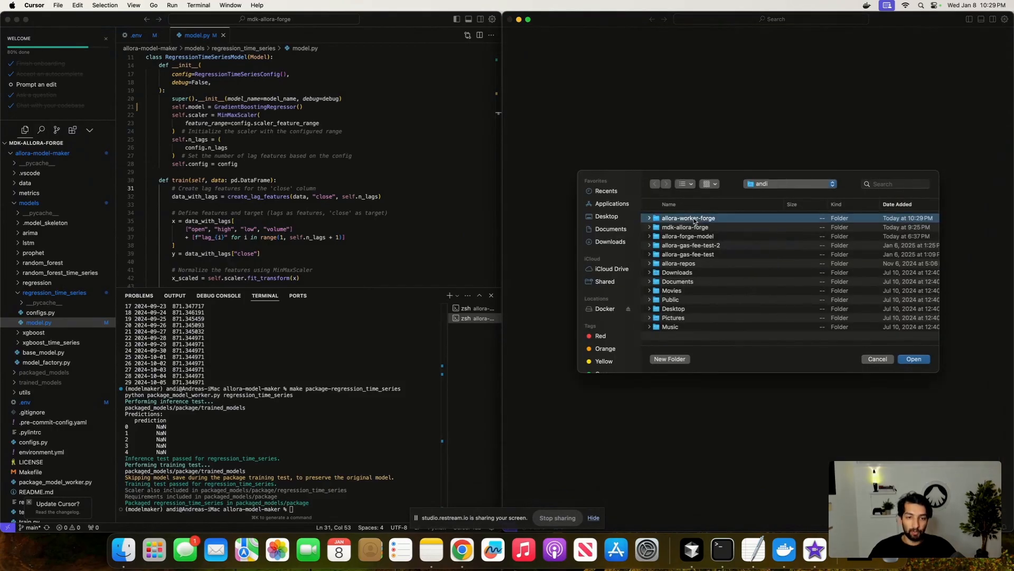
left_click(913, 358)
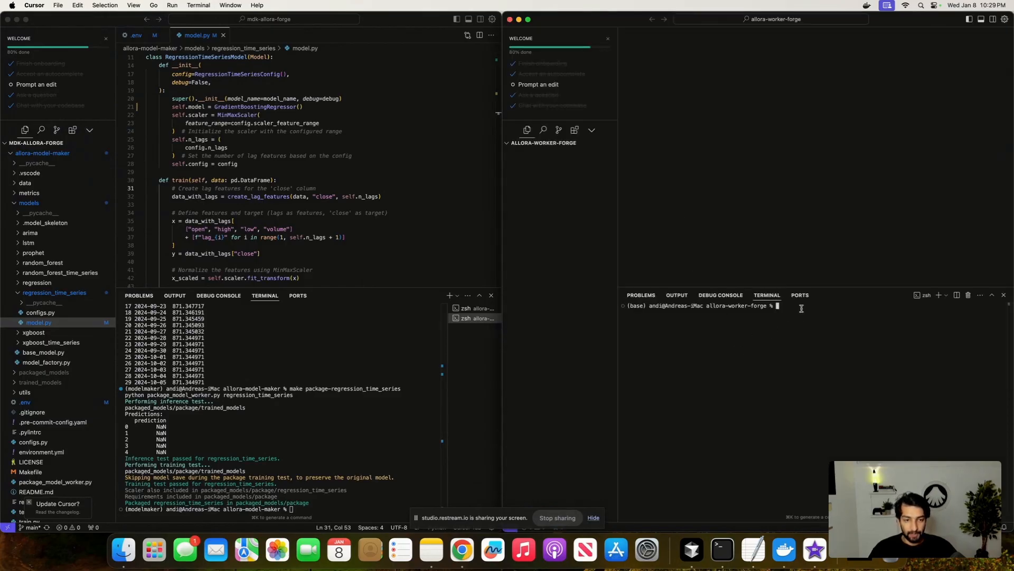
Clone allora-network/allora-worker via git and place regression_time_series under its src folder.
type("git clone https://github.com/allora-network/allora-worker.git")
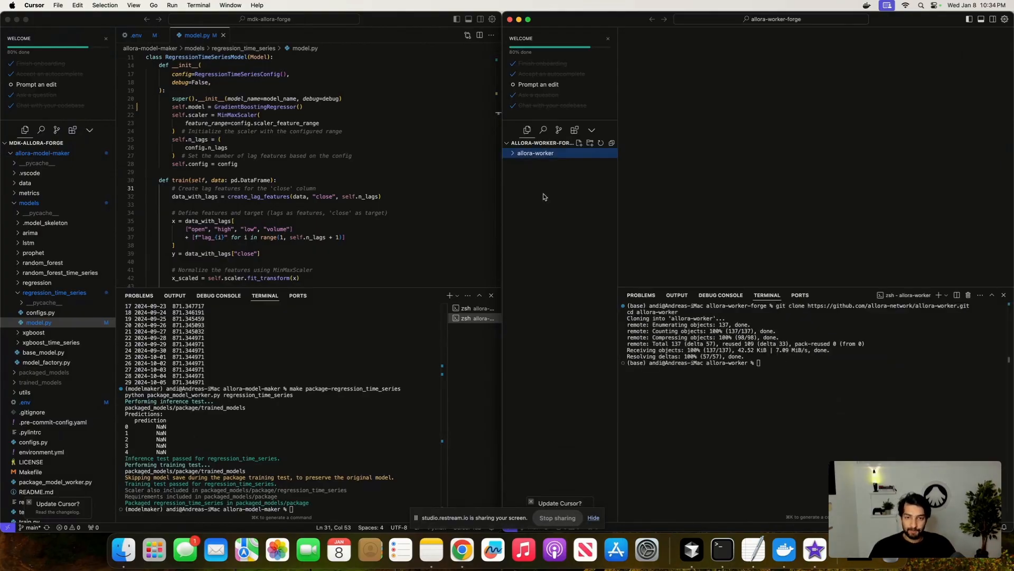
mouse_move(535, 152)
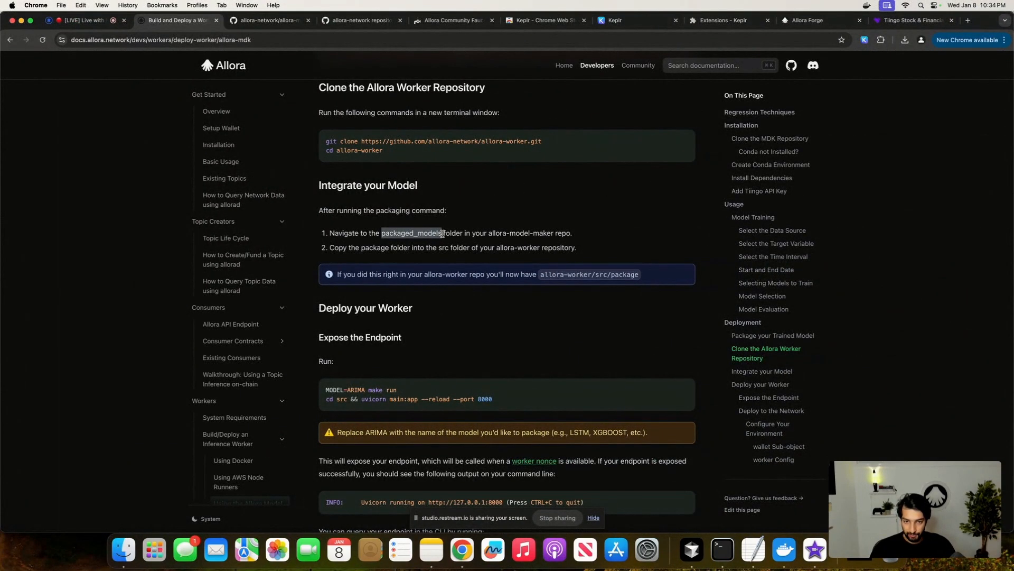
mouse_move(486, 257)
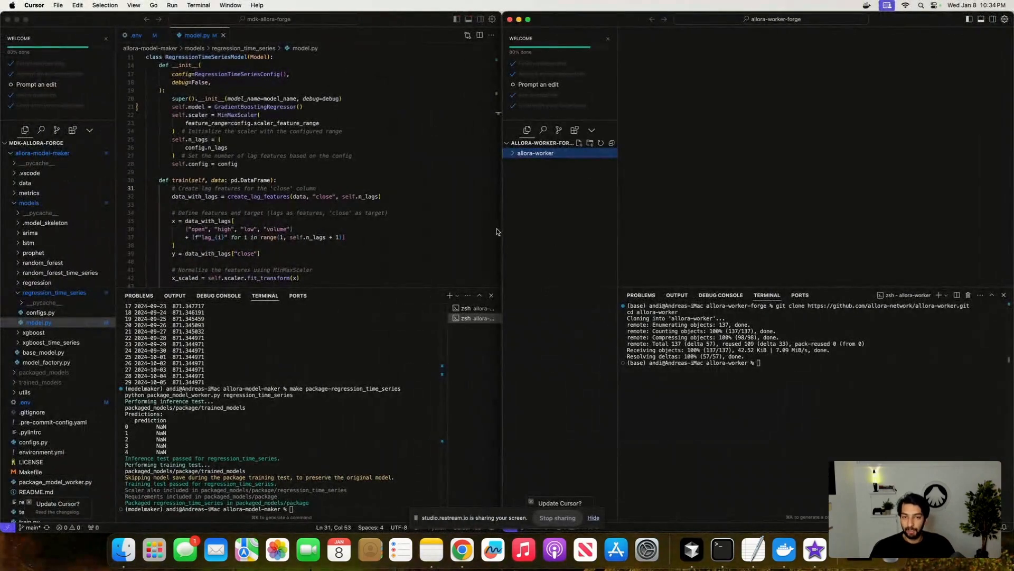
left_click(536, 152)
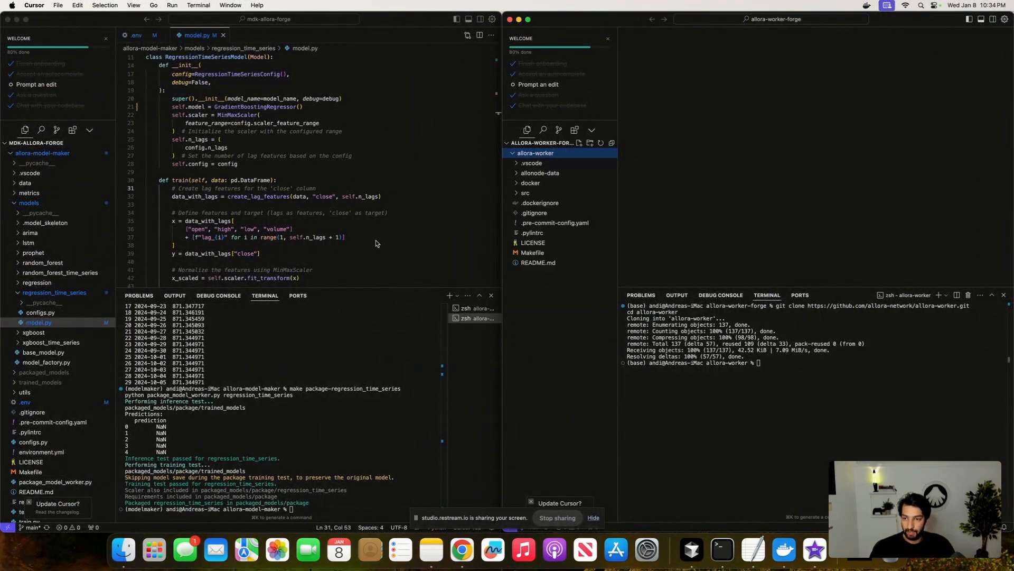
left_click(28, 203)
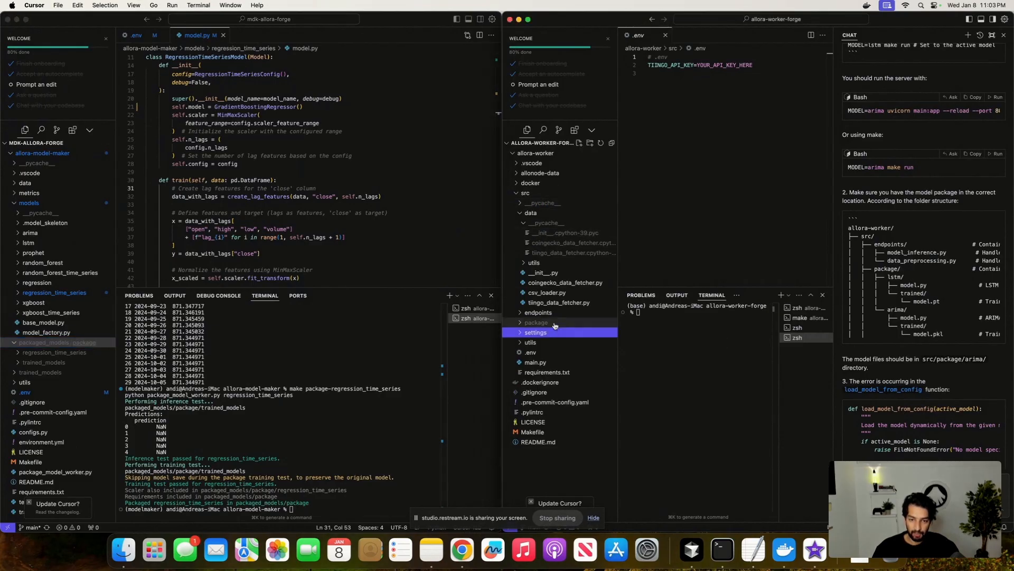
left_click(536, 323)
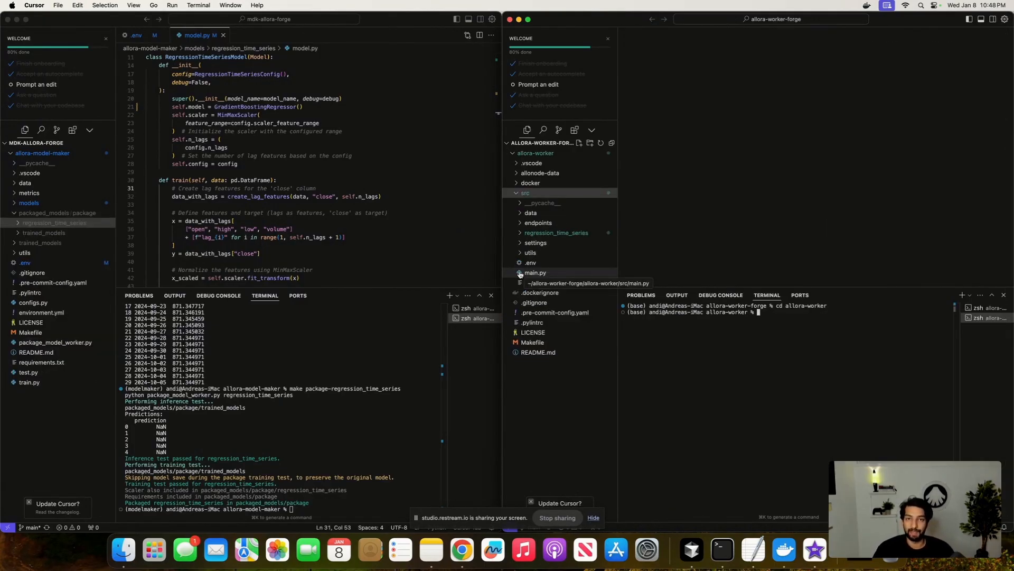
Create the modelworker Python 3.9 conda environment using the command pasted from the README.
left_click(461, 550)
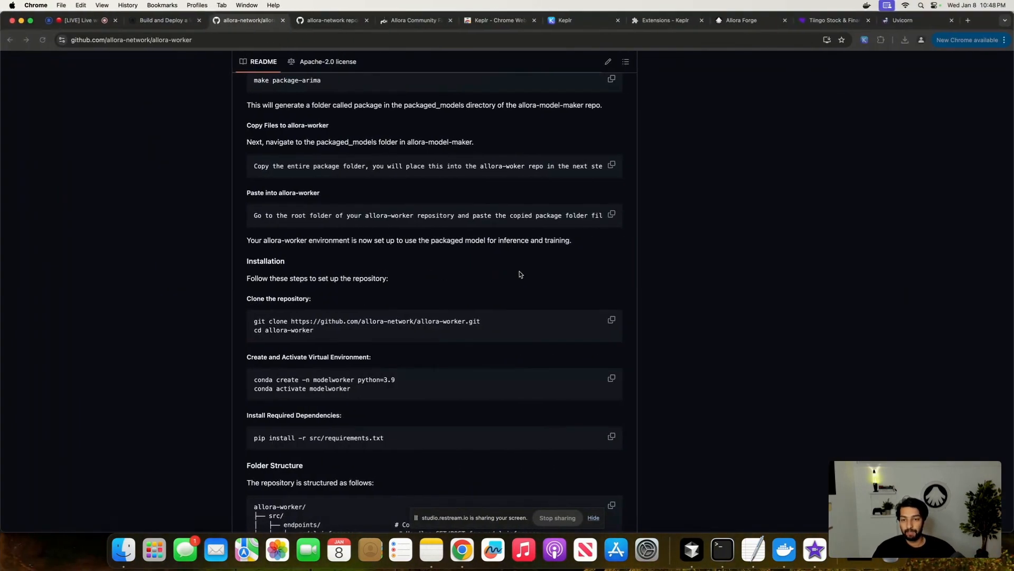
scroll("down", 3)
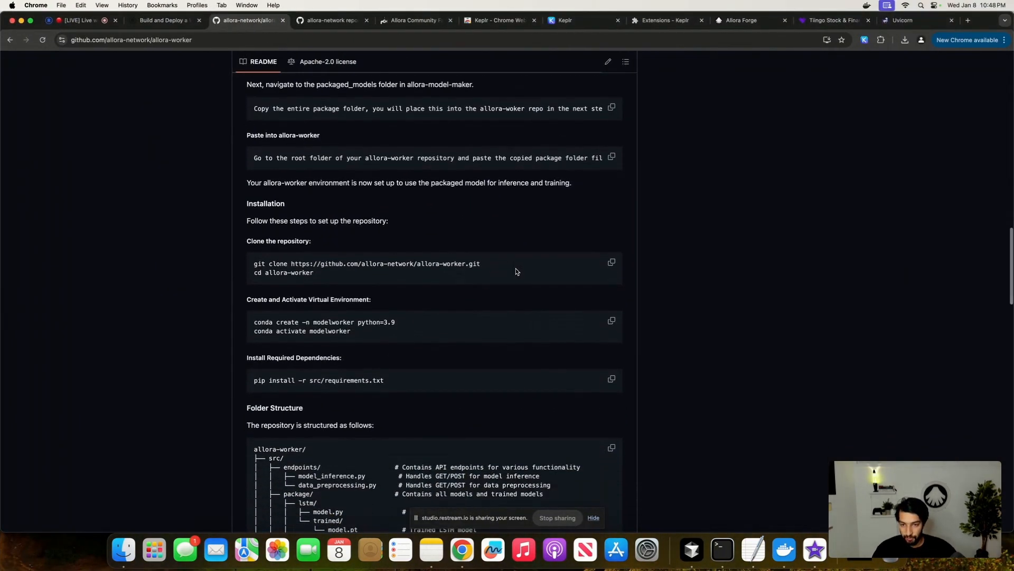
scroll("down", 3)
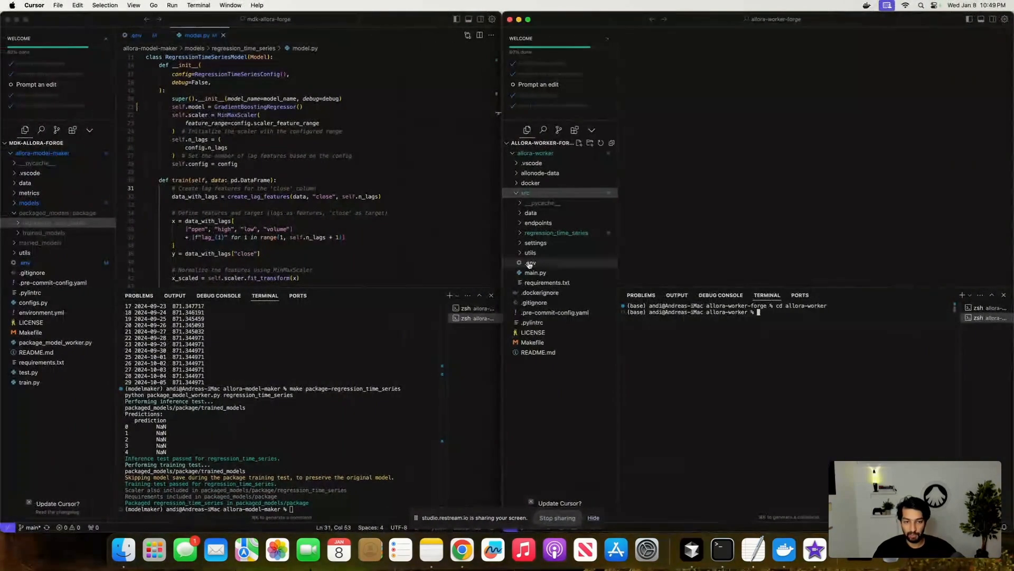
right_click(757, 312)
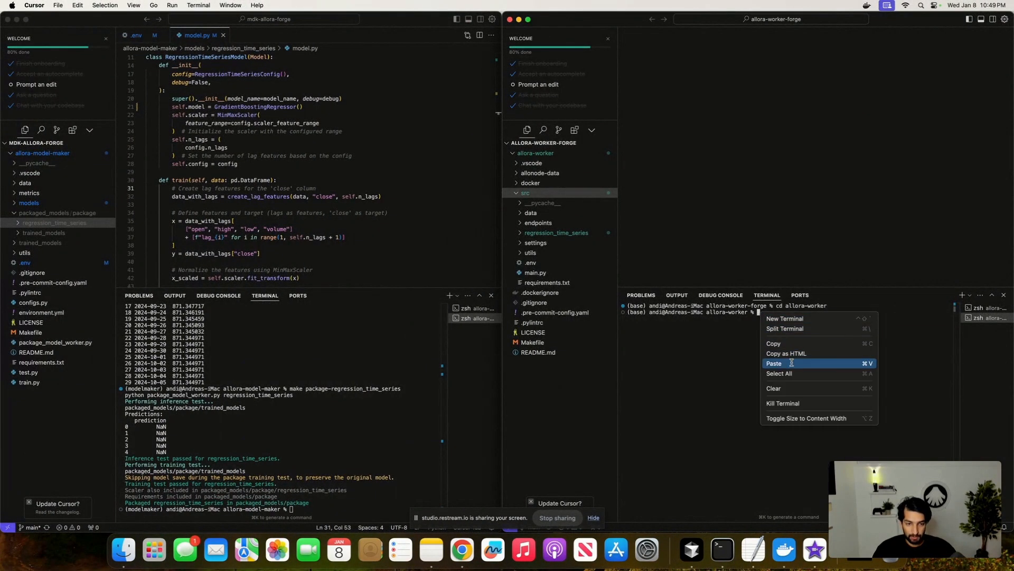
left_click(775, 362)
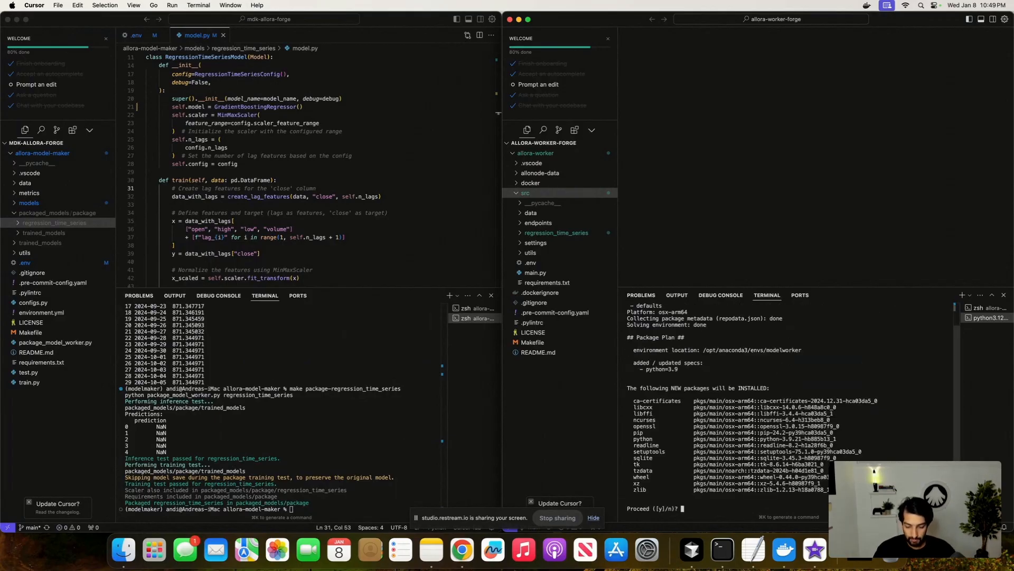
type("y")
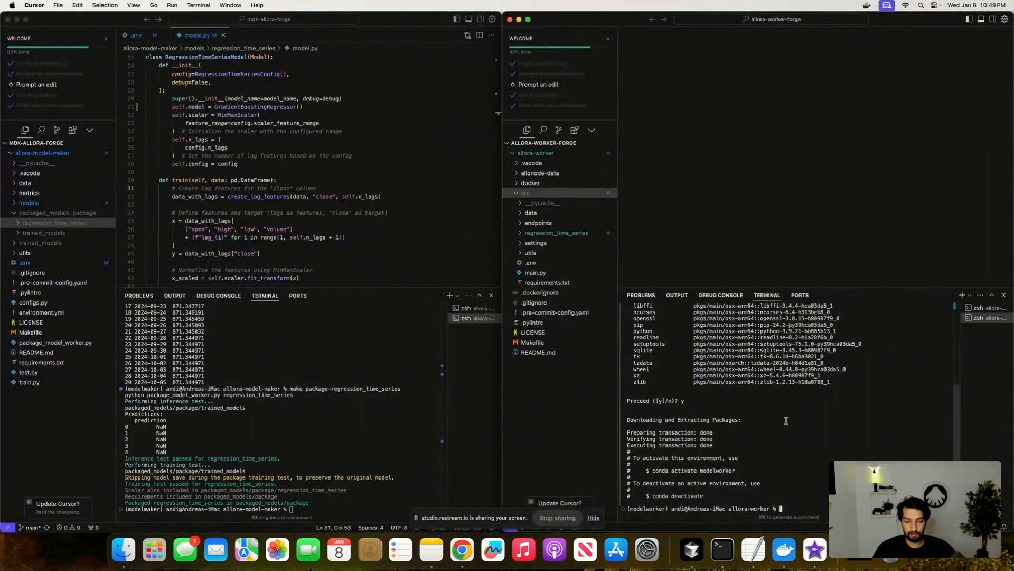
Install the worker dependencies with pip install -r src/requirements.txt and return to the README.
type("pip install -r")
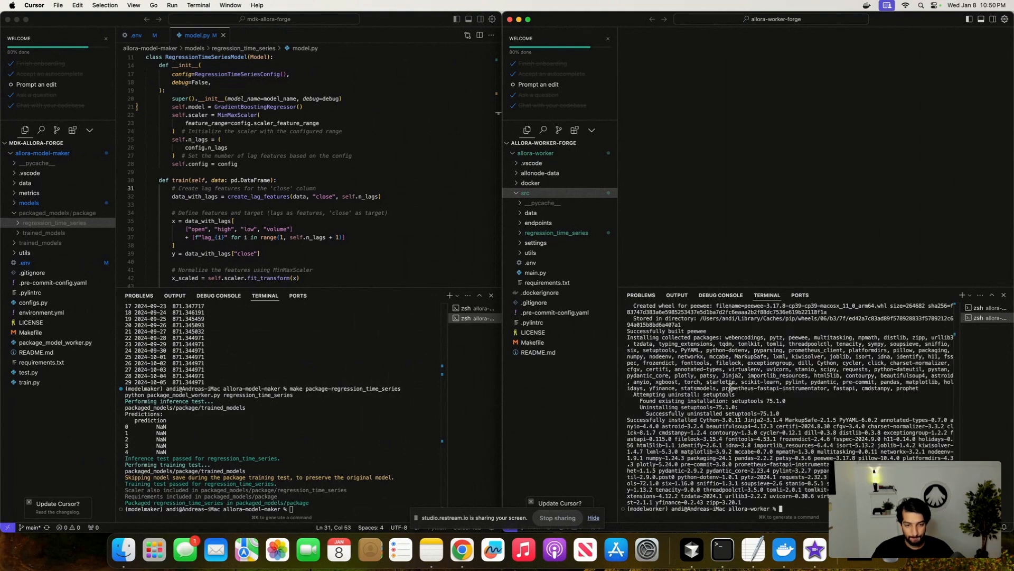
left_click(459, 549)
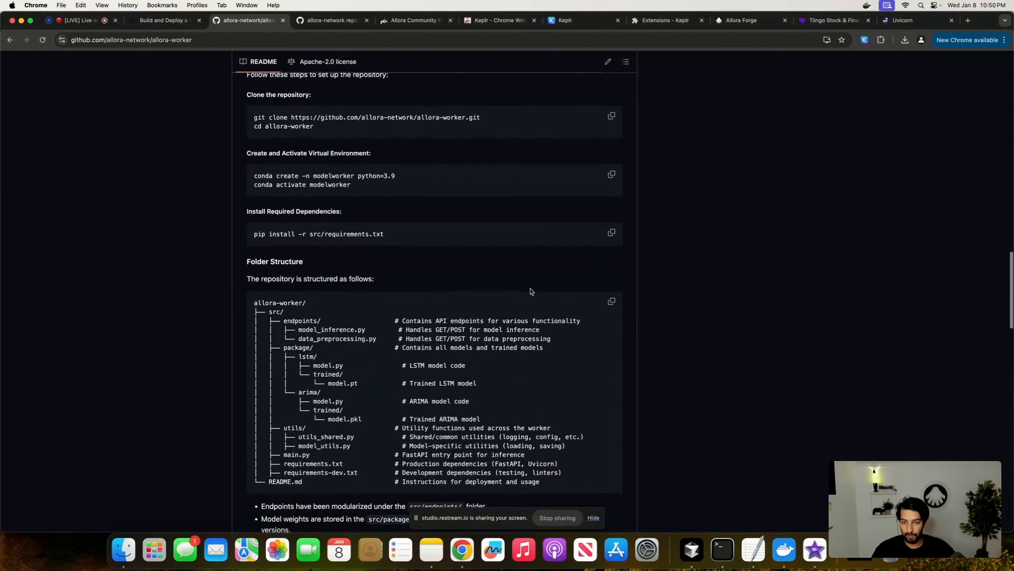
scroll("down", 3)
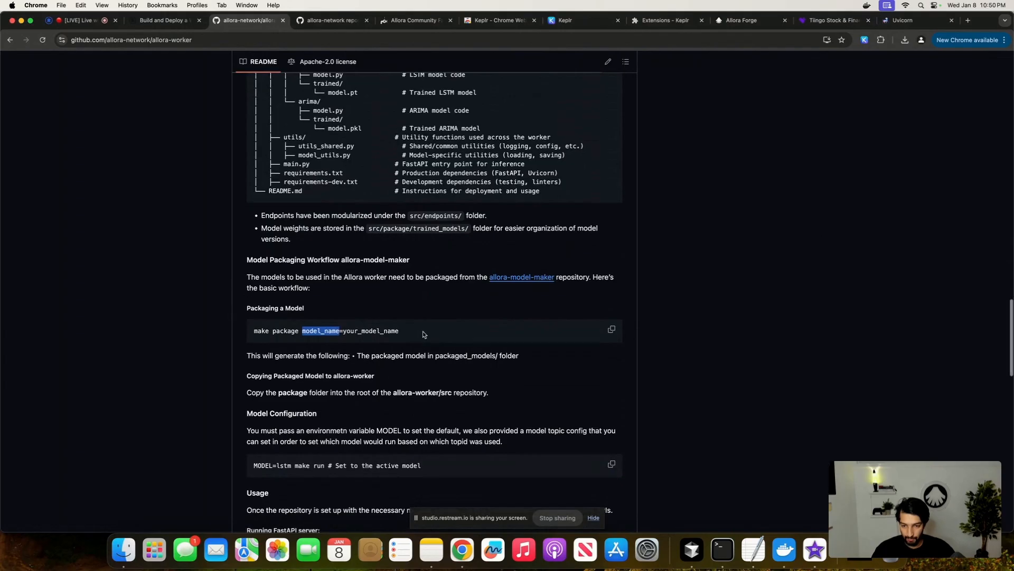
scroll("down", 3)
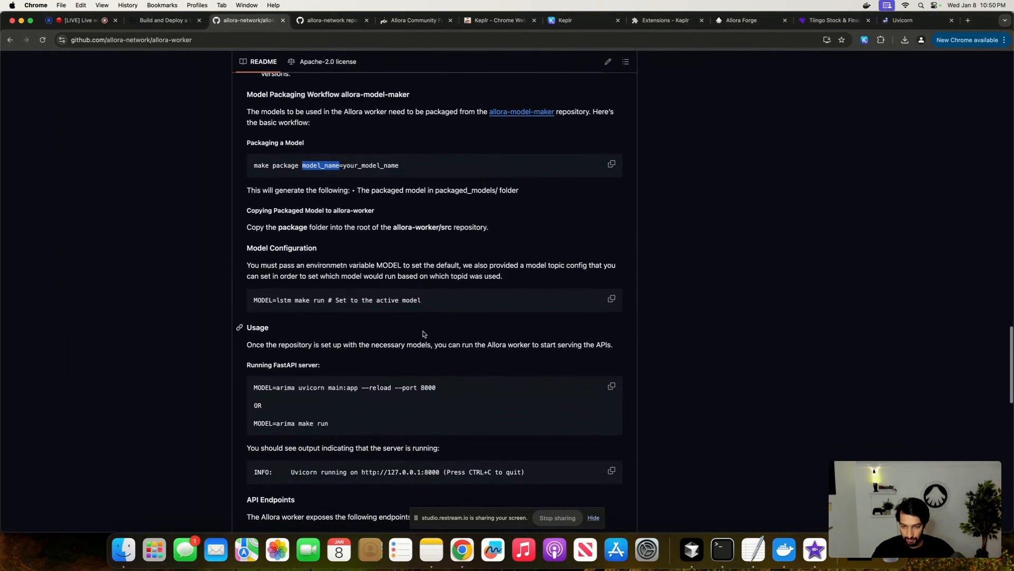
triple_click(290, 422)
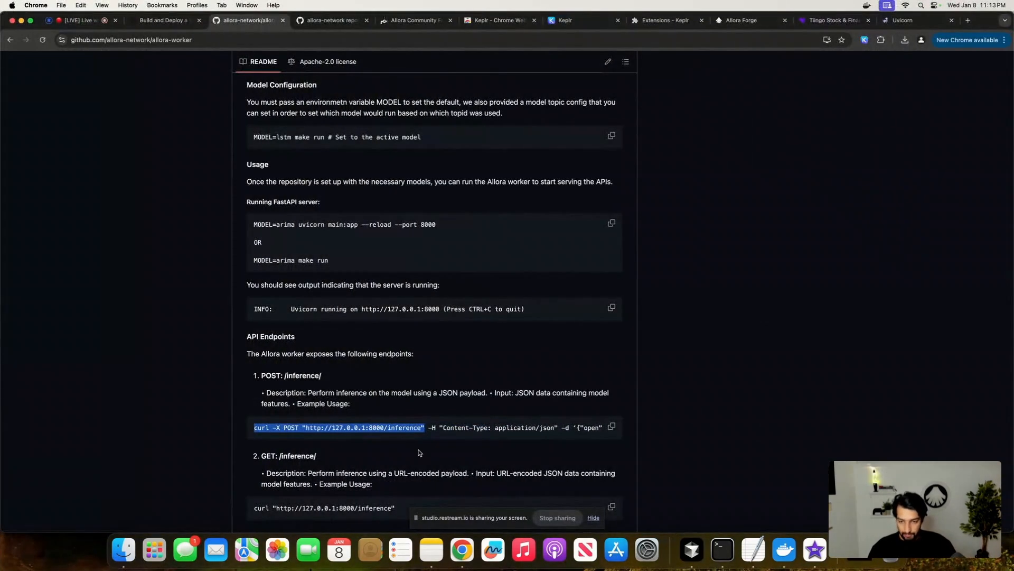
left_click(306, 427)
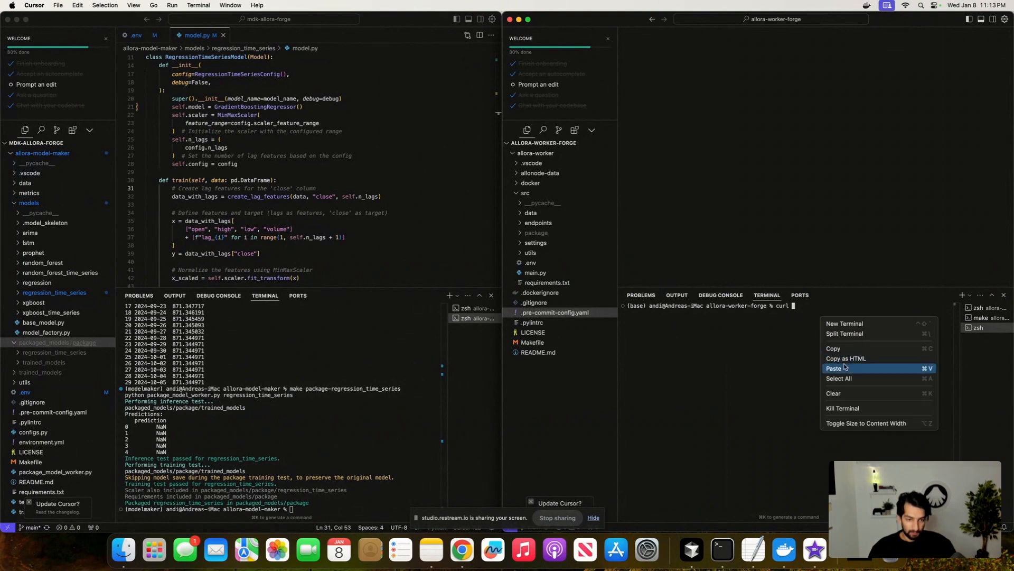
Run curl against the local /inference/eth endpoint and get a prediction of about 2687.82.
left_click(834, 368)
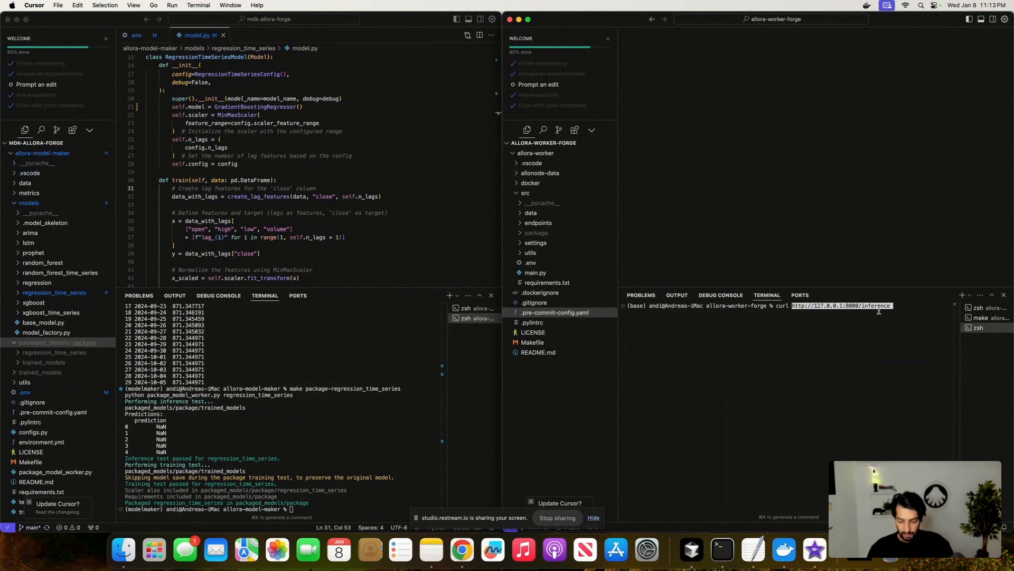
type("/eth")
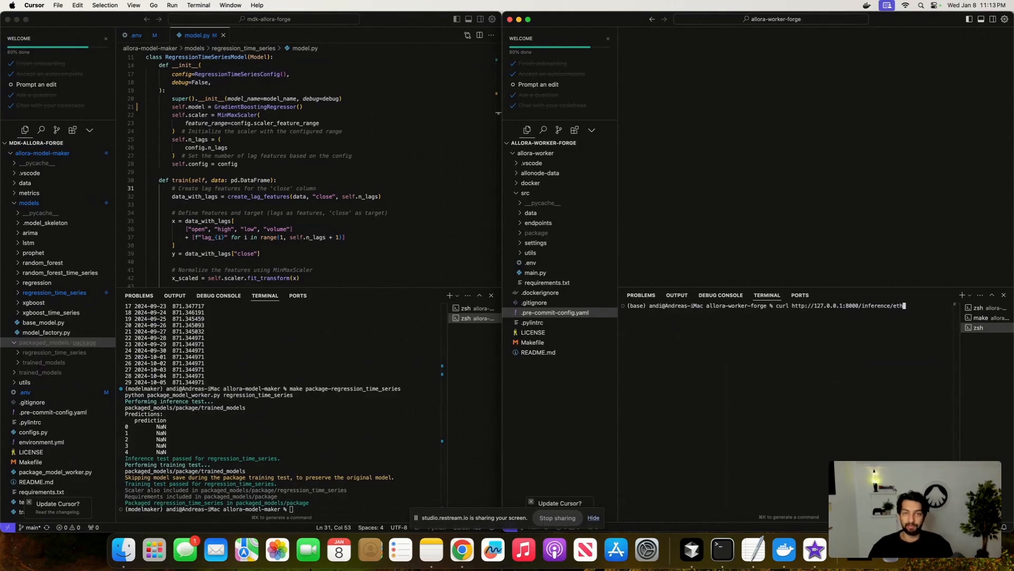
key("Return")
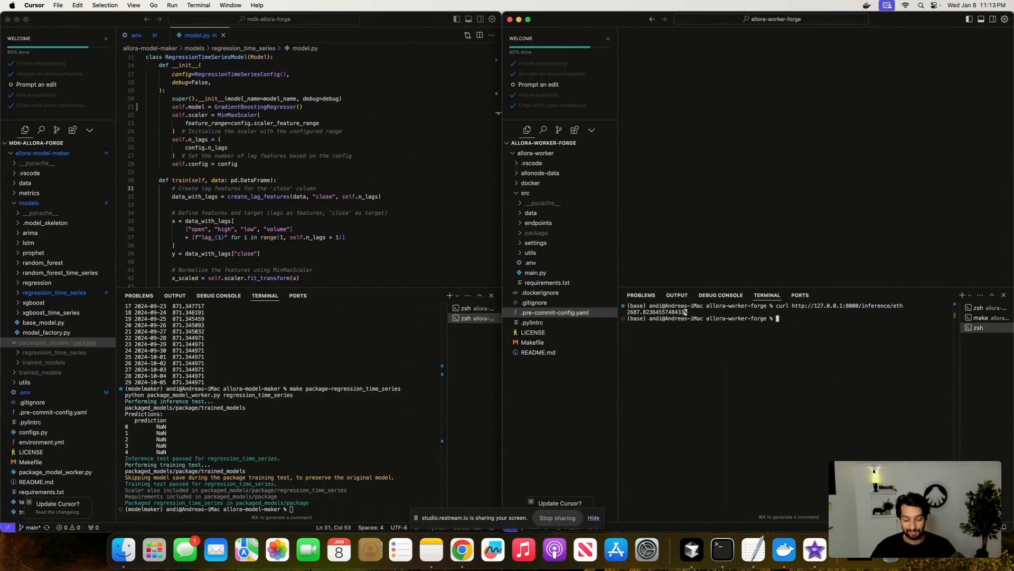
left_click(540, 173)
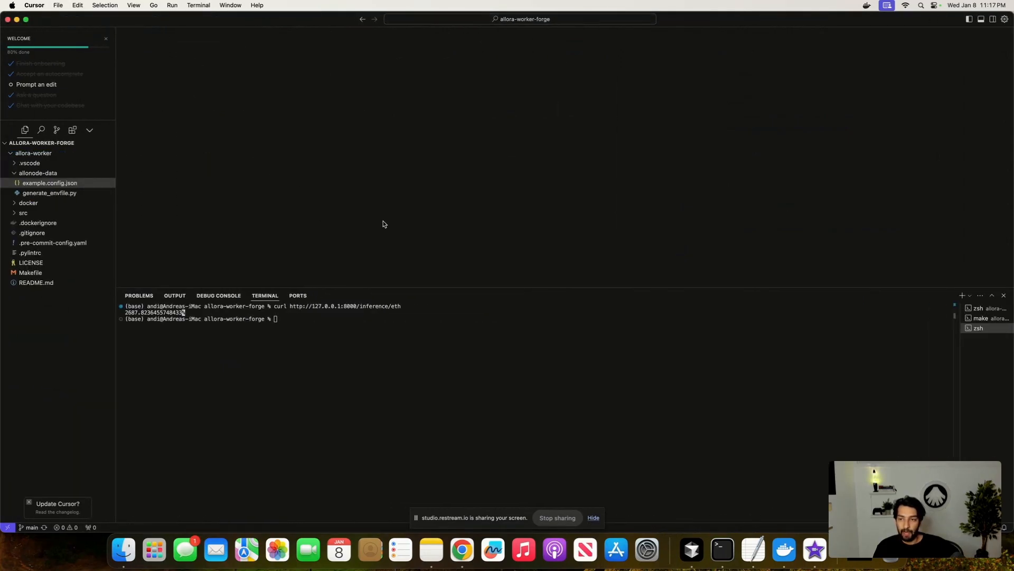
mouse_move(49, 183)
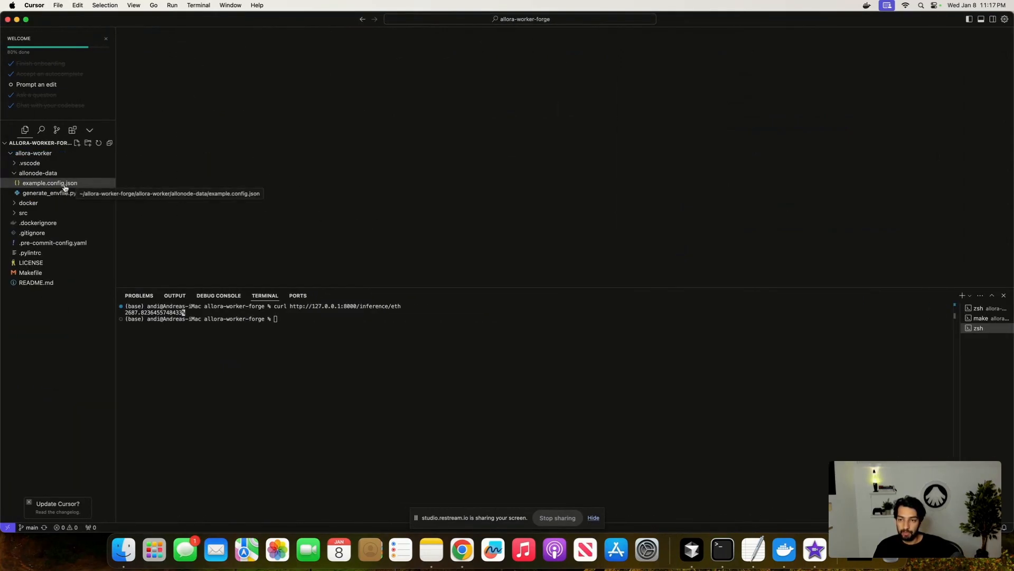
Copy example.config.json to config.json and bring up the saved wallet details note beside it.
left_click(49, 183)
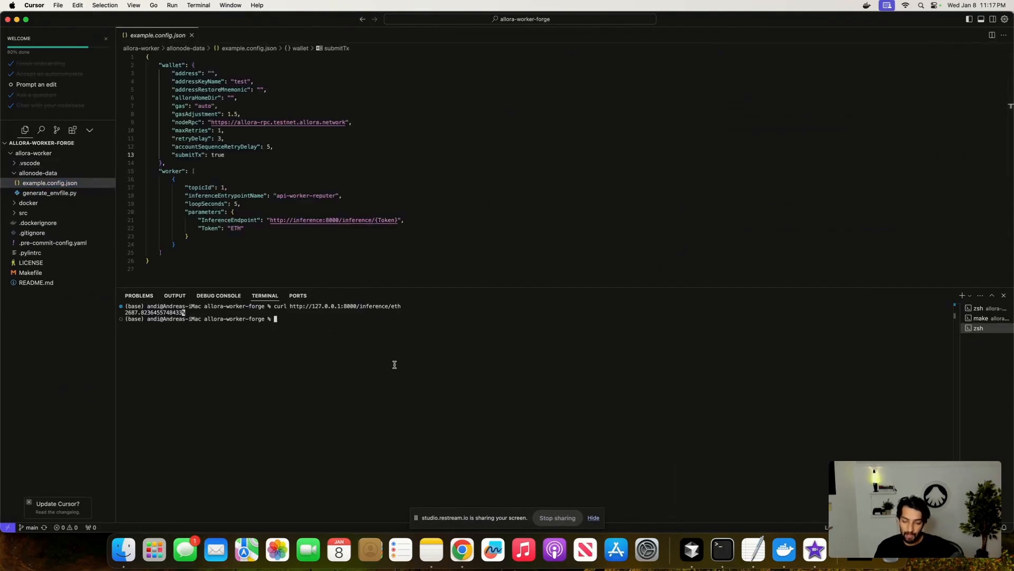
type("cp example.config.json config.json")
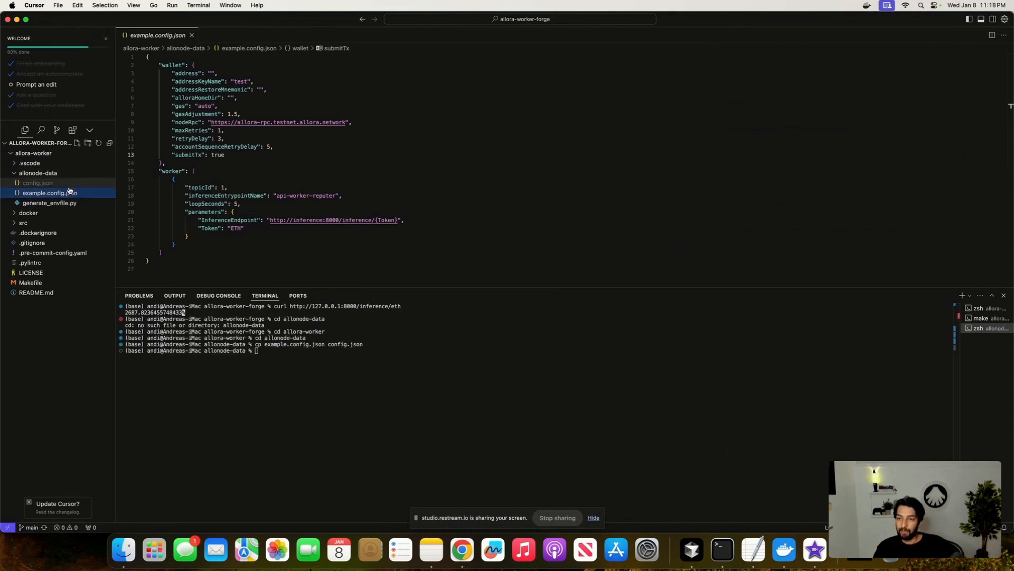
left_click(37, 183)
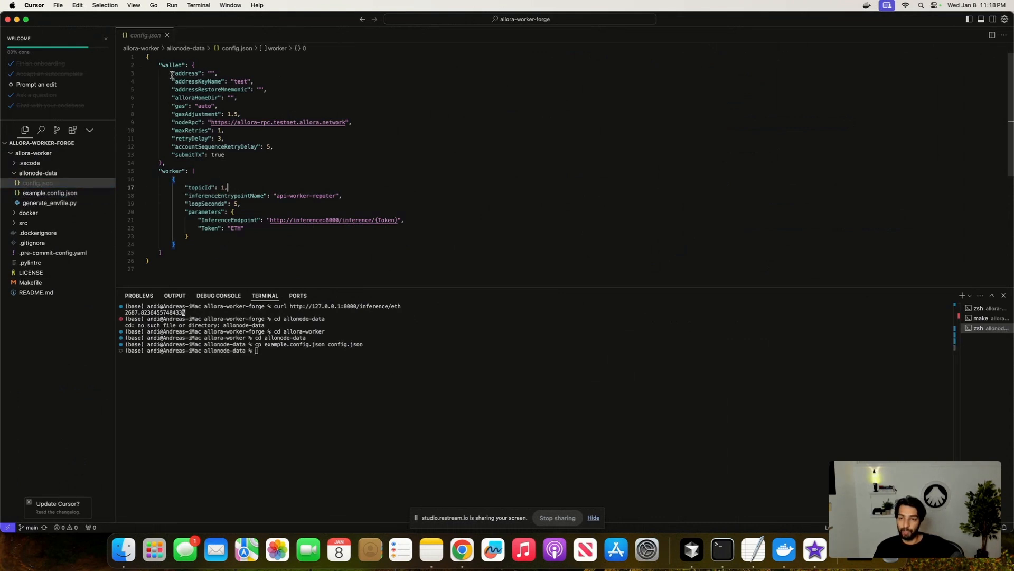
left_click(220, 106)
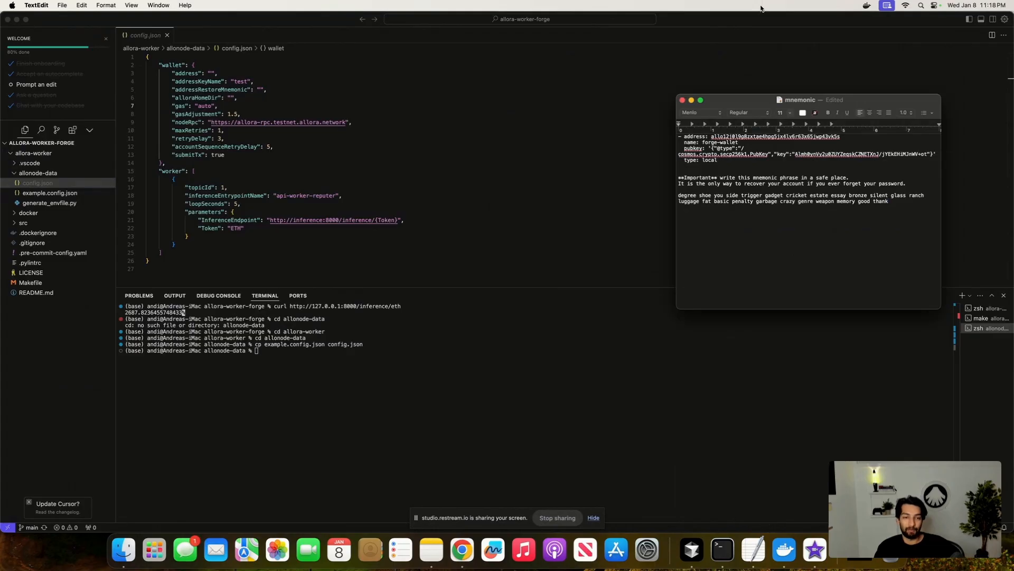
Replace the placeholder addressKeyName 'test' with the copied key name forge-wallet.
double_click(777, 136)
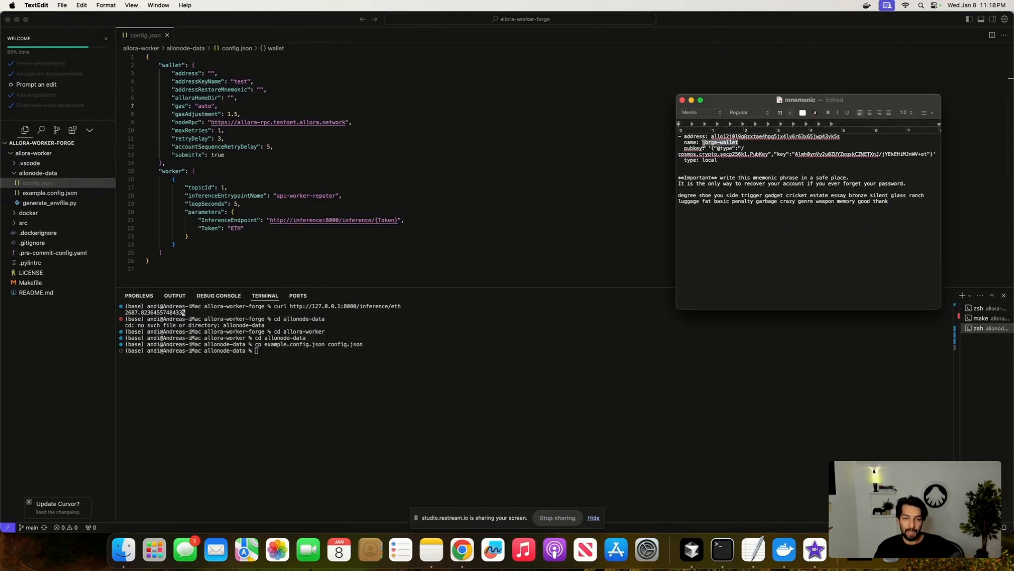
right_click(722, 142)
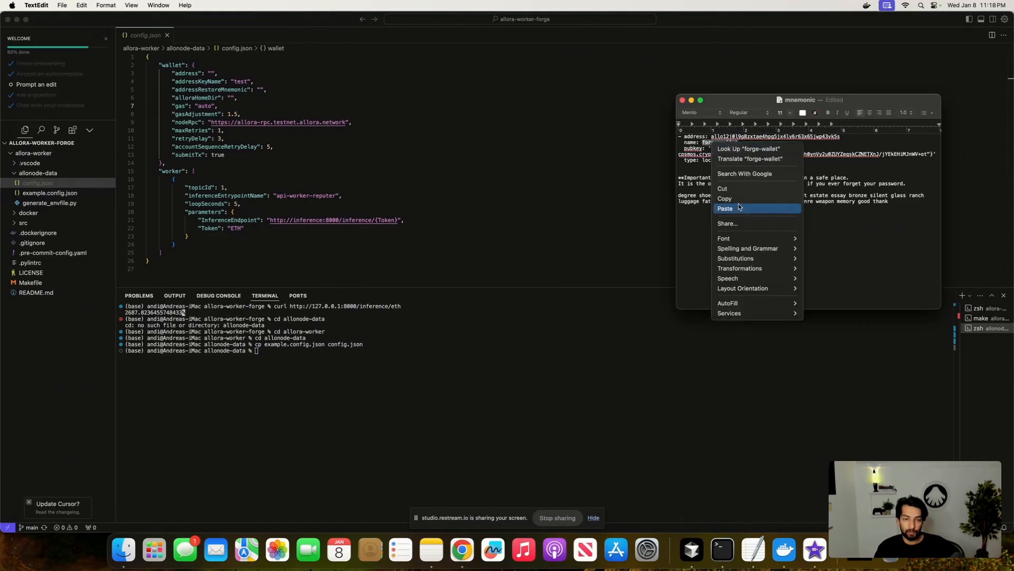
left_click(726, 208)
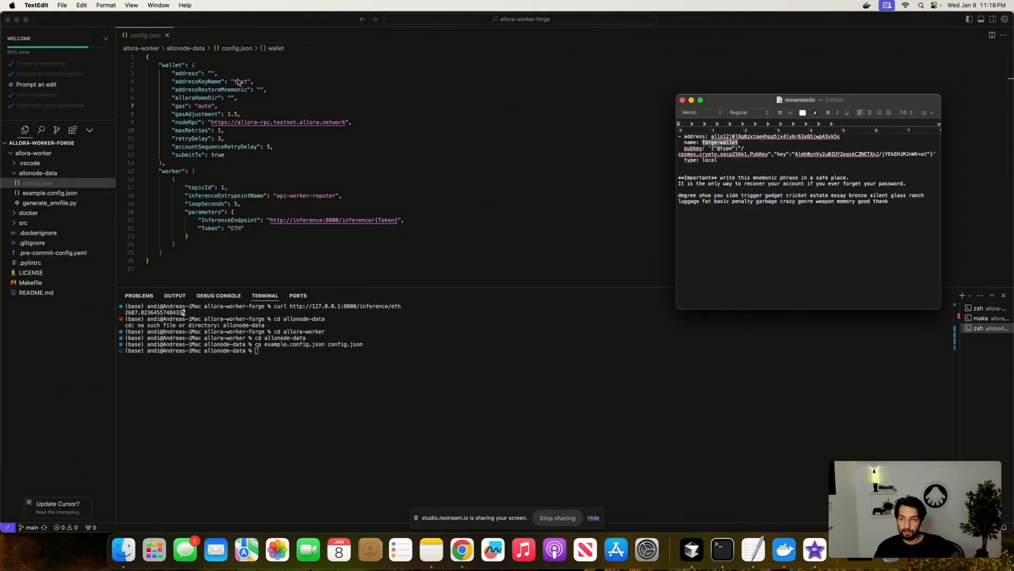
right_click(240, 81)
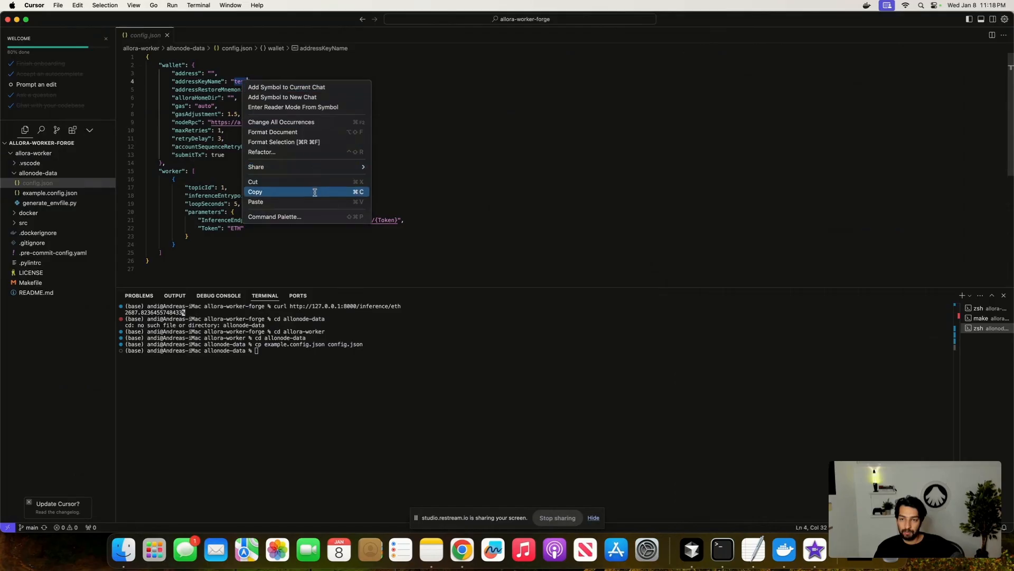
left_click(255, 191)
type("forge-wallet\",")
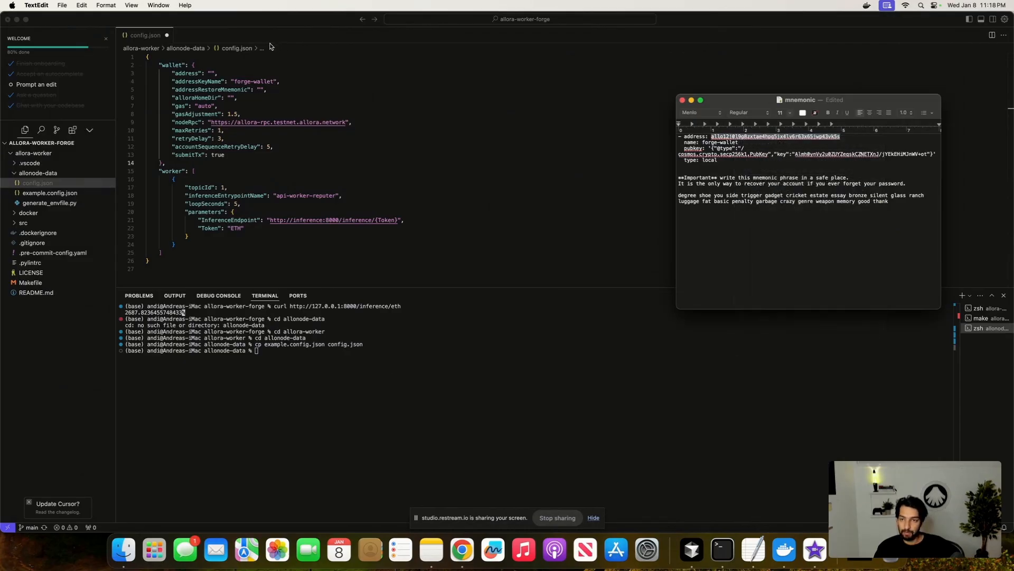
Start filling the wallet address and recovery mnemonic fields from the note.
right_click(213, 73)
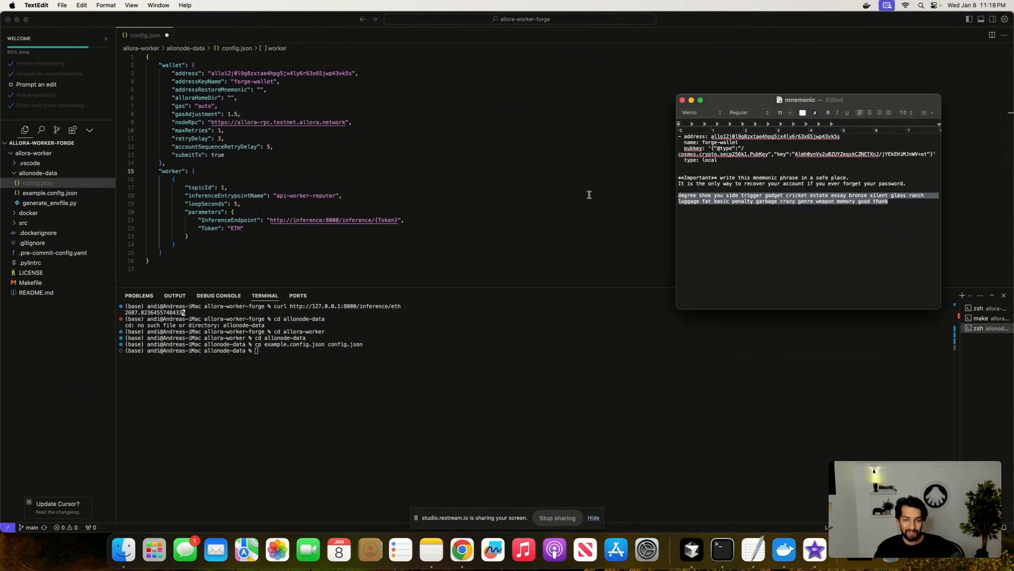
right_click(777, 197)
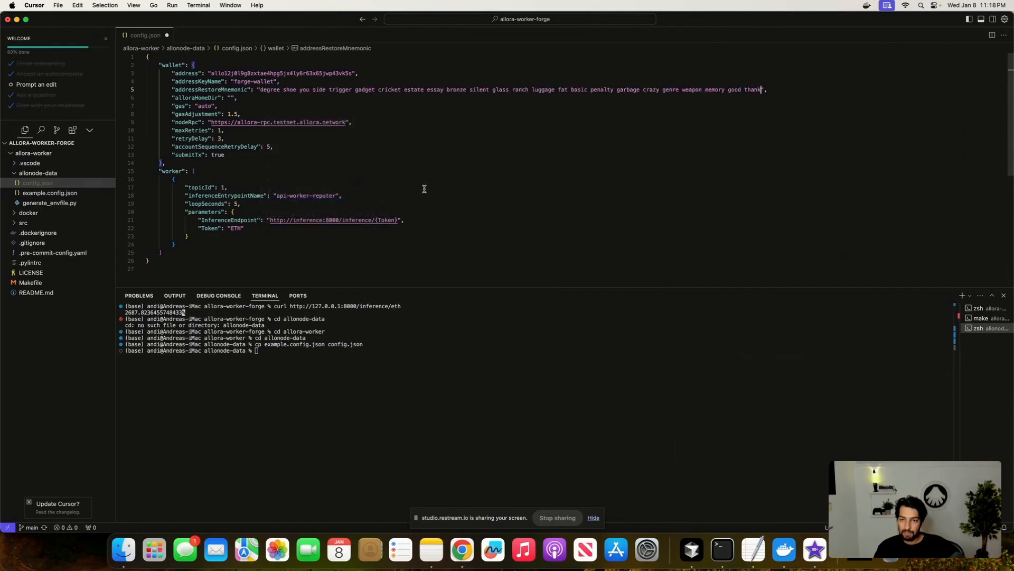
left_click(213, 187)
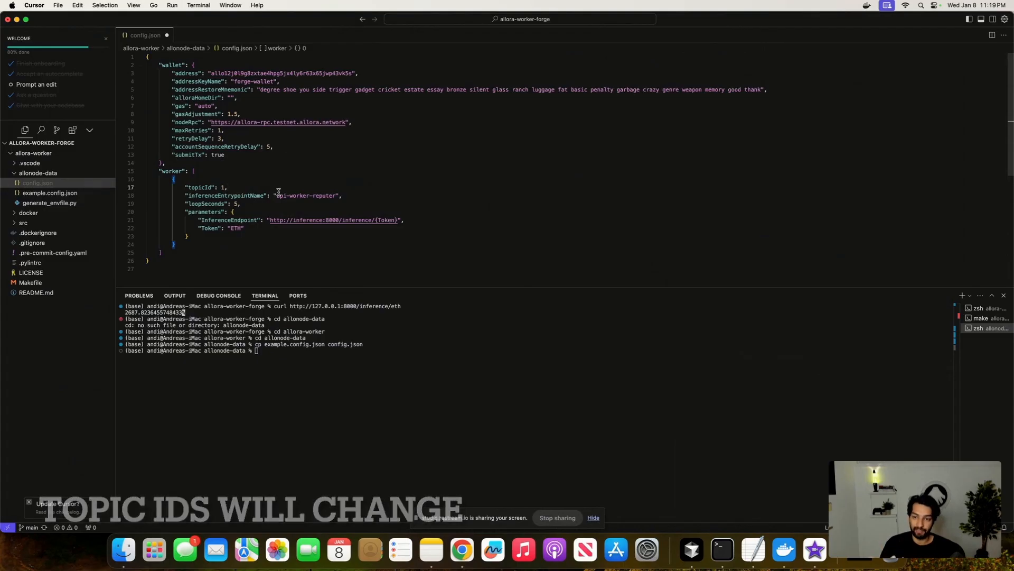
left_click(223, 187)
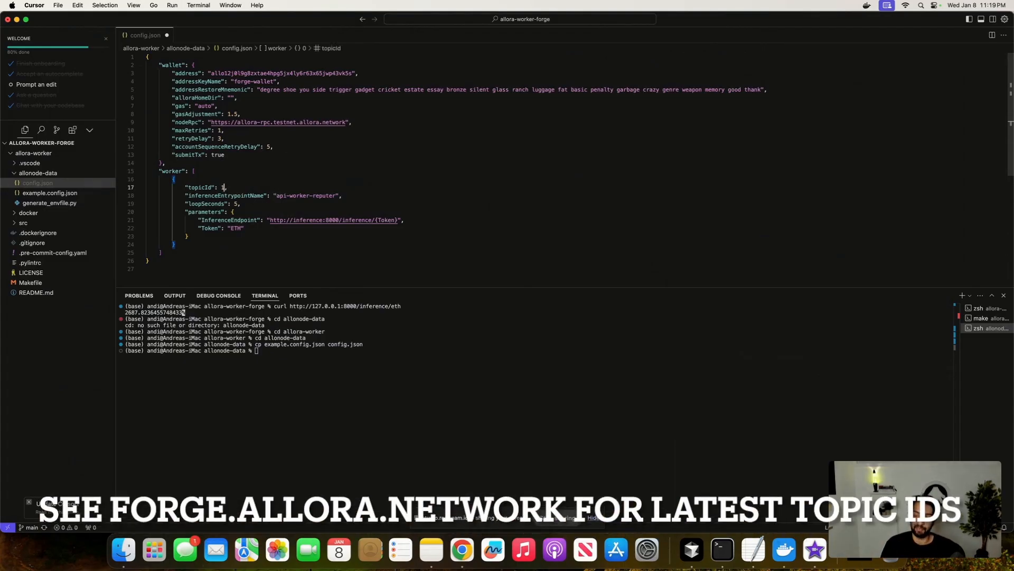